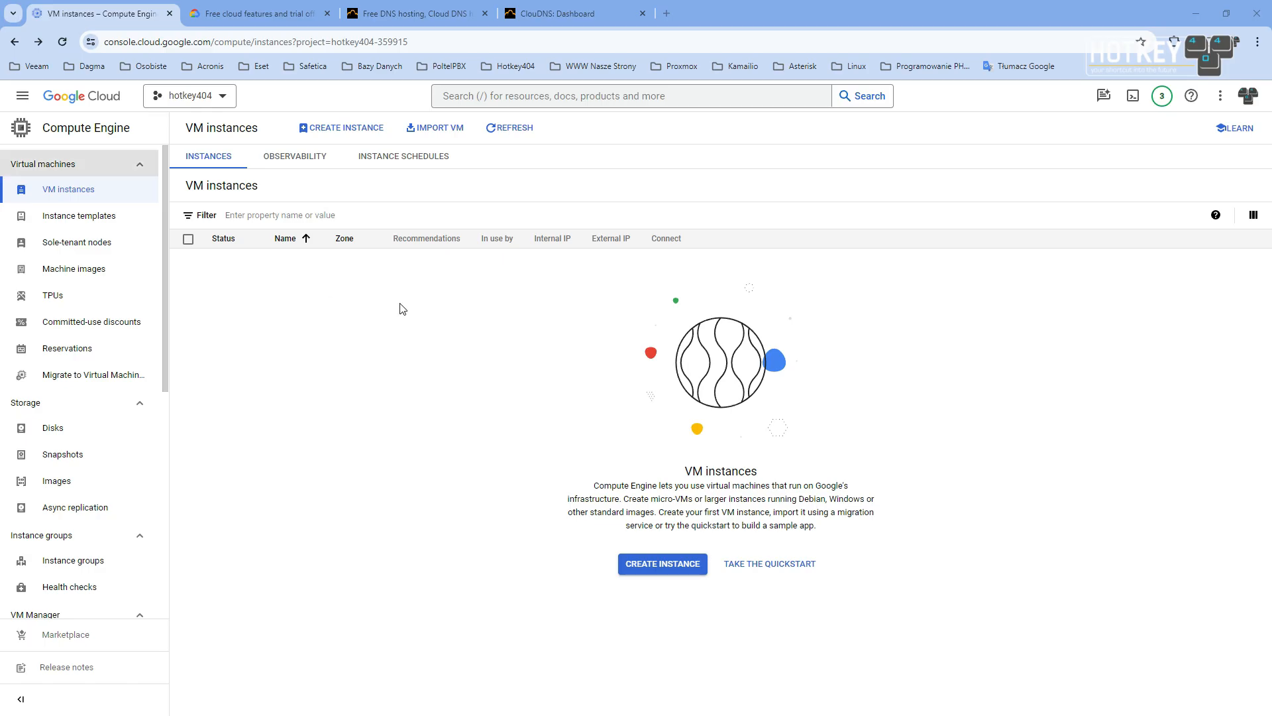
mouse_move(662, 563)
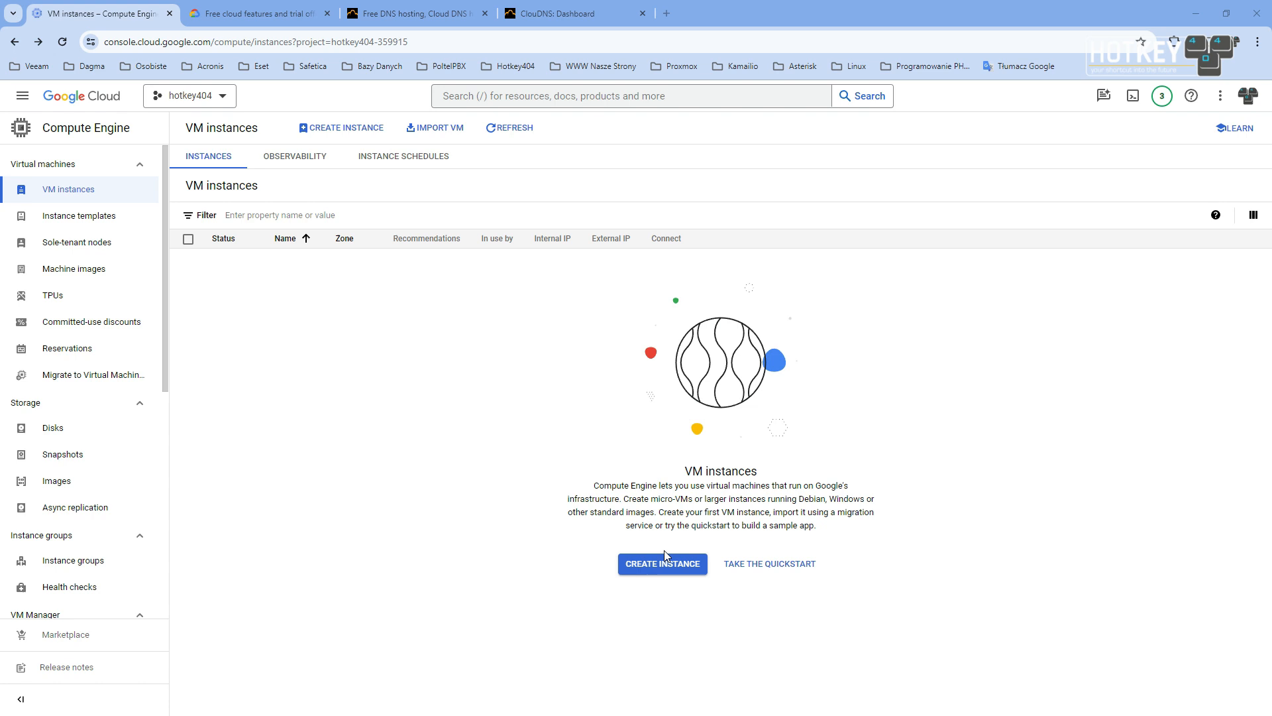
Review the free tier limits, then start a new VM instance using the e2-micro machine type
click(257, 14)
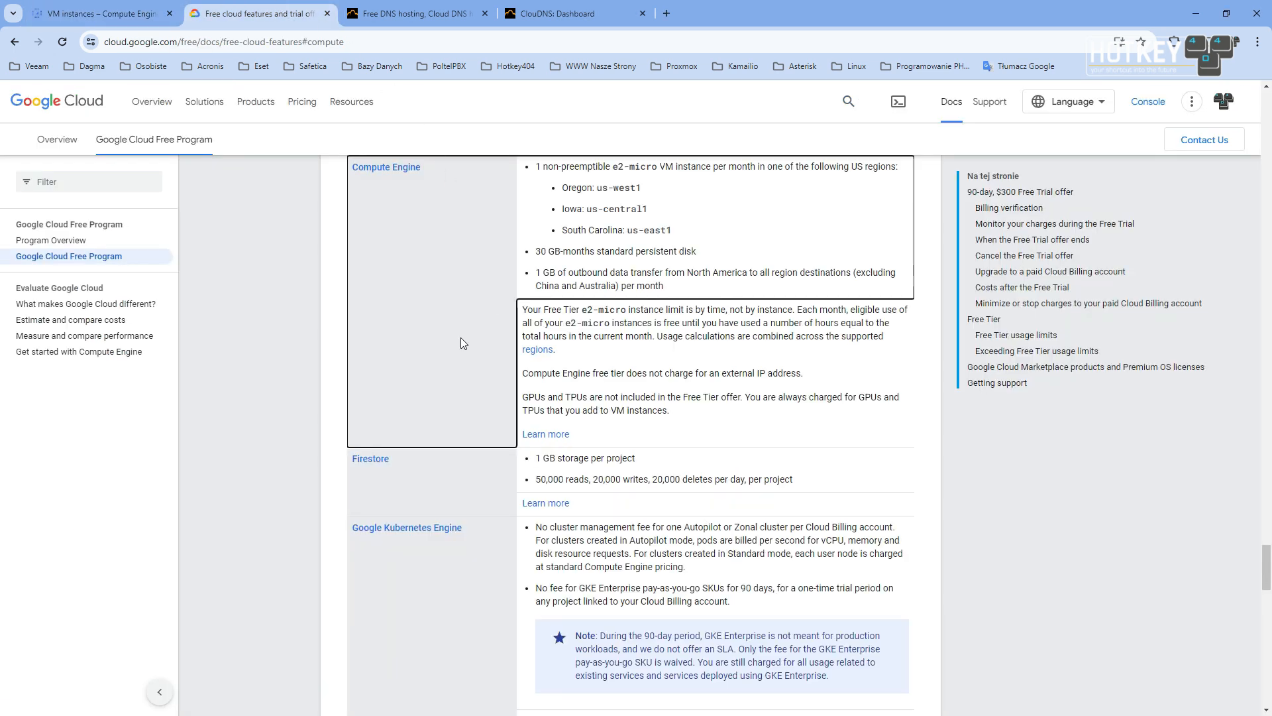
scroll(up, 3)
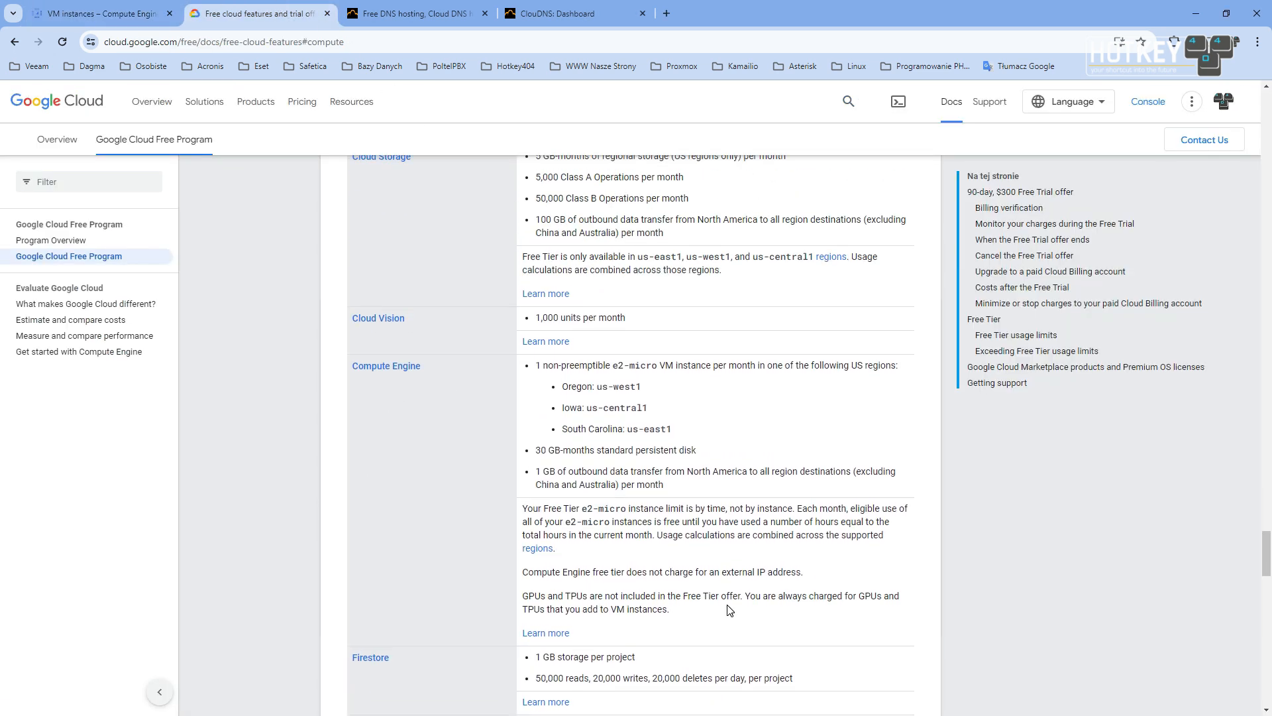
mouse_move(316, 519)
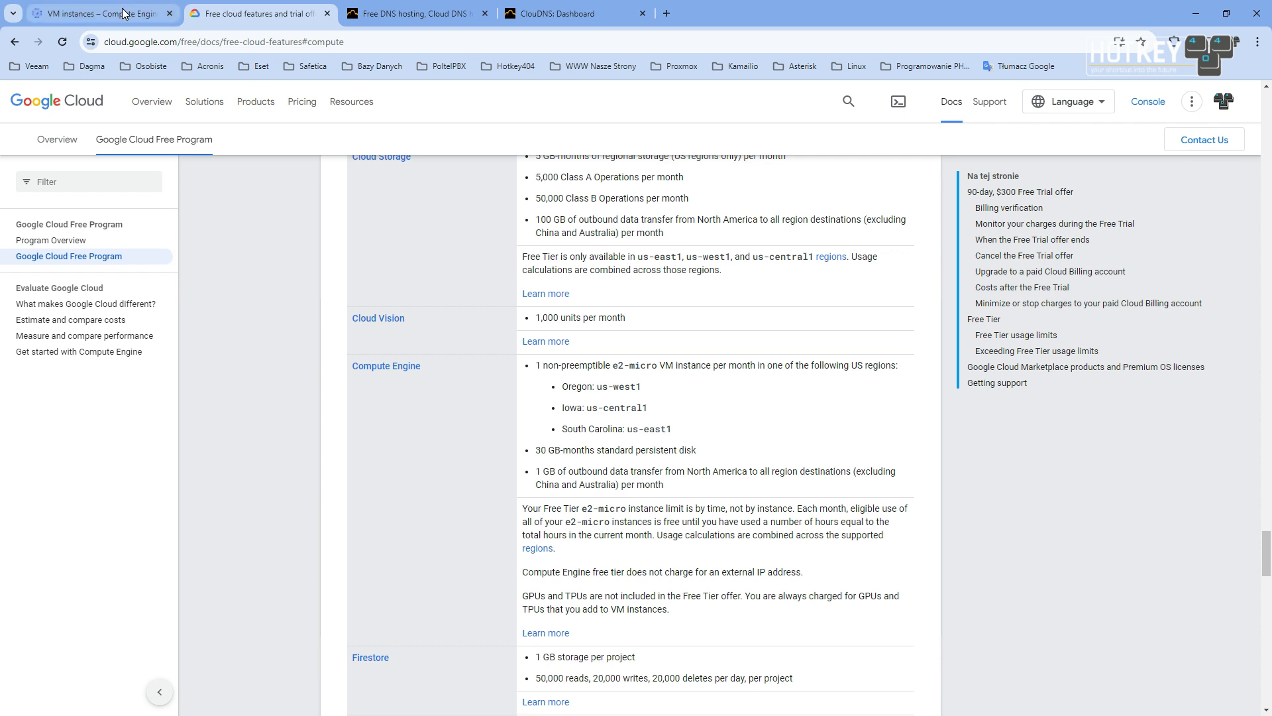
click(98, 13)
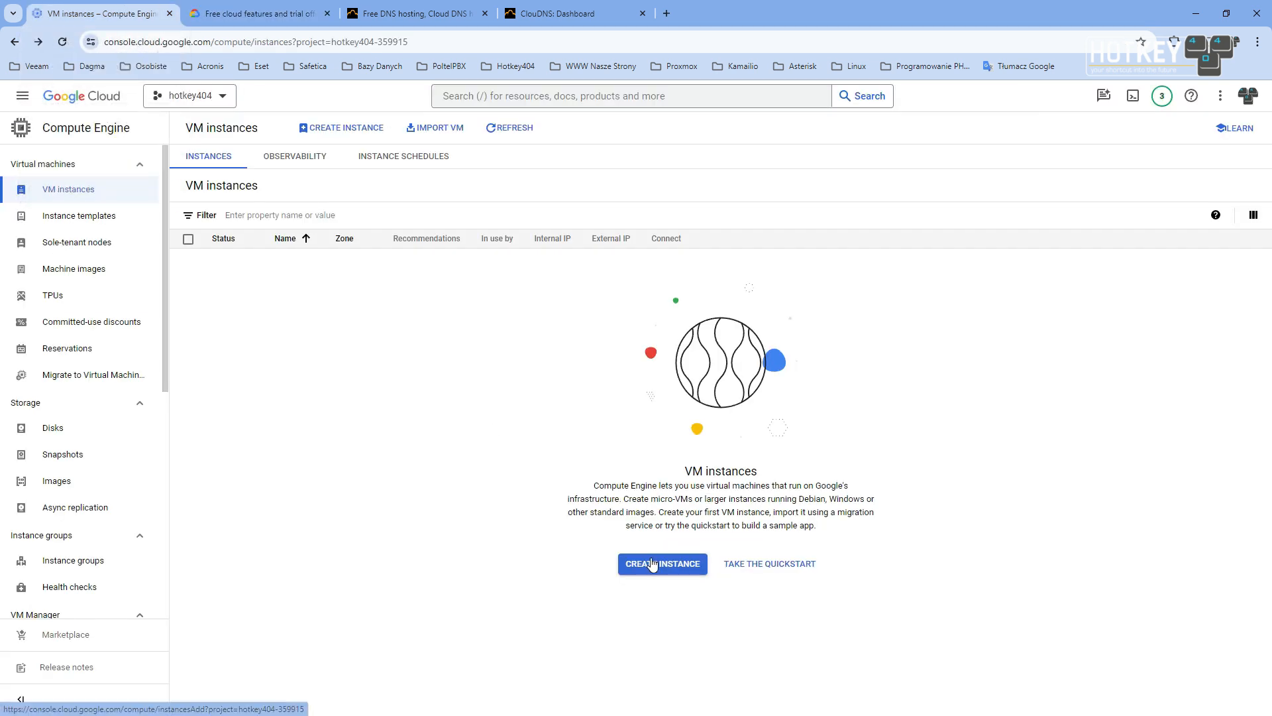
click(662, 563)
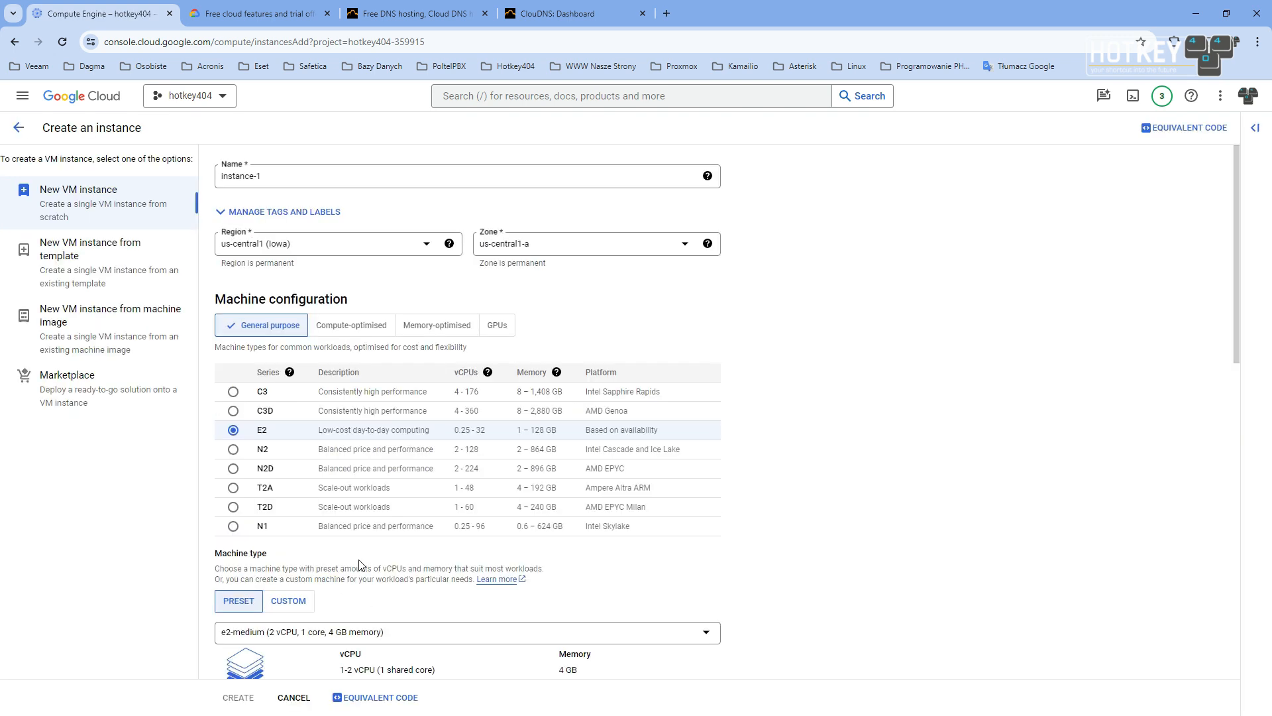
click(237, 698)
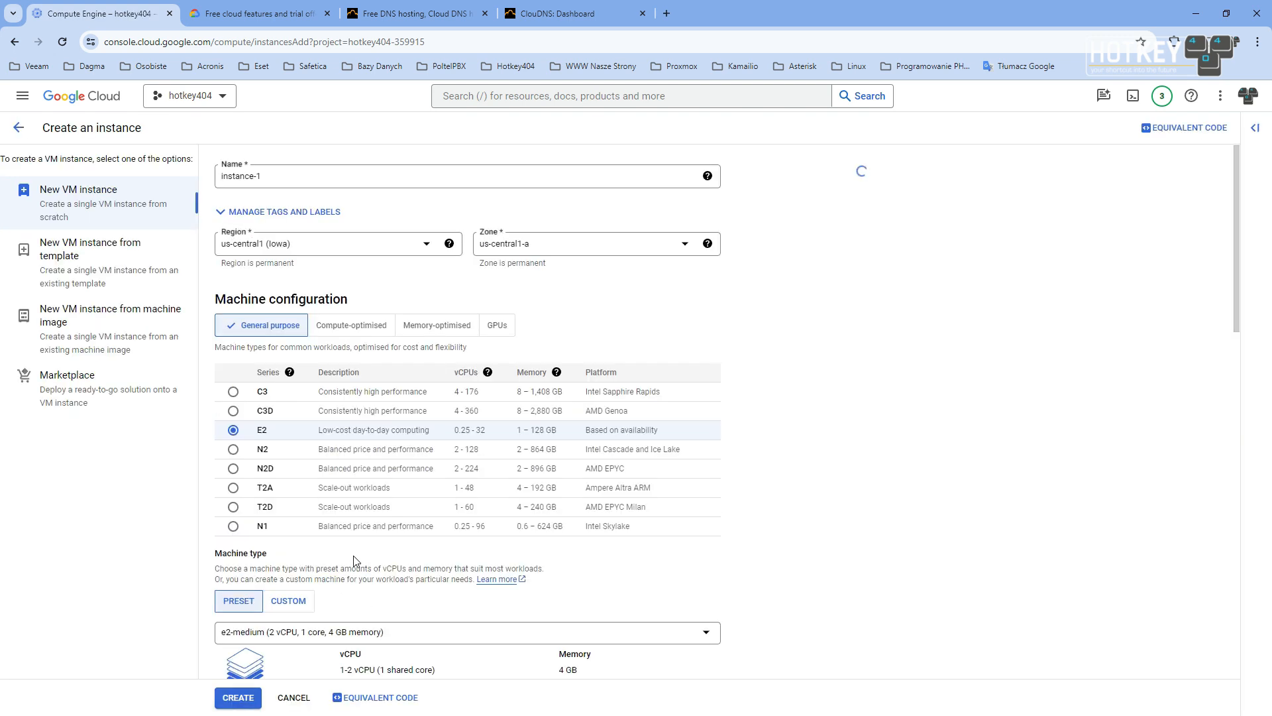
click(466, 631)
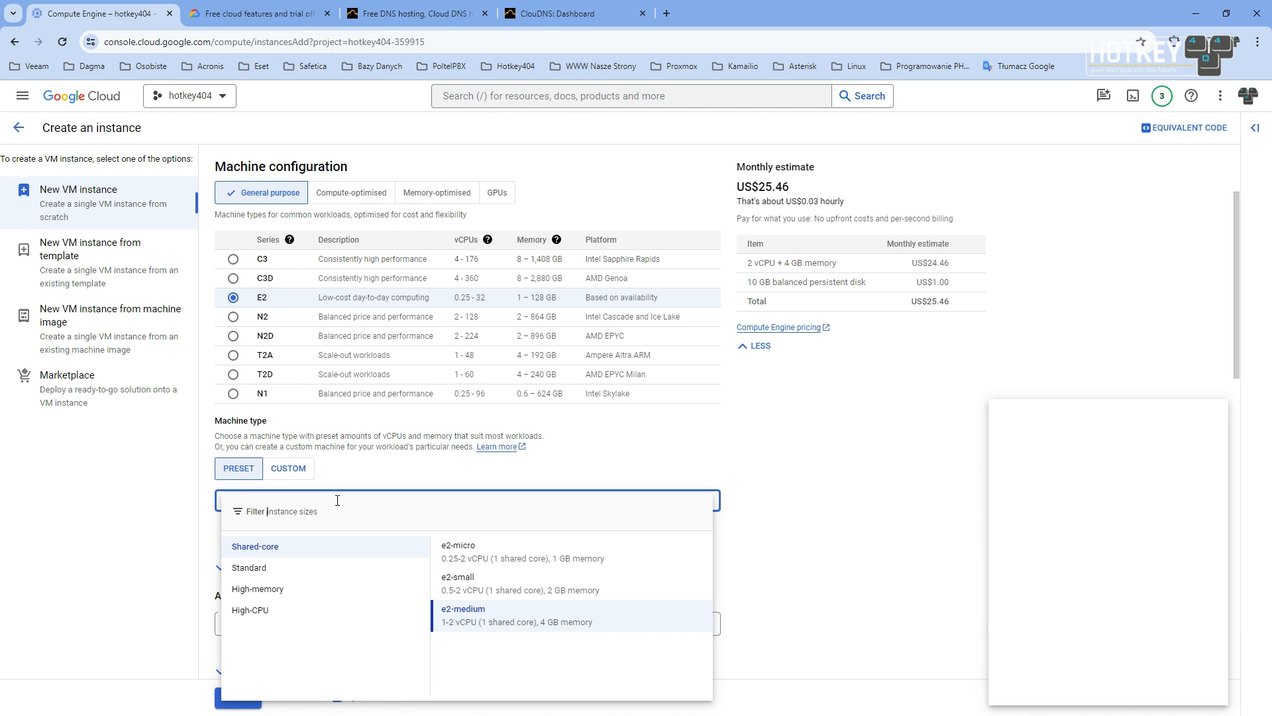
click(458, 551)
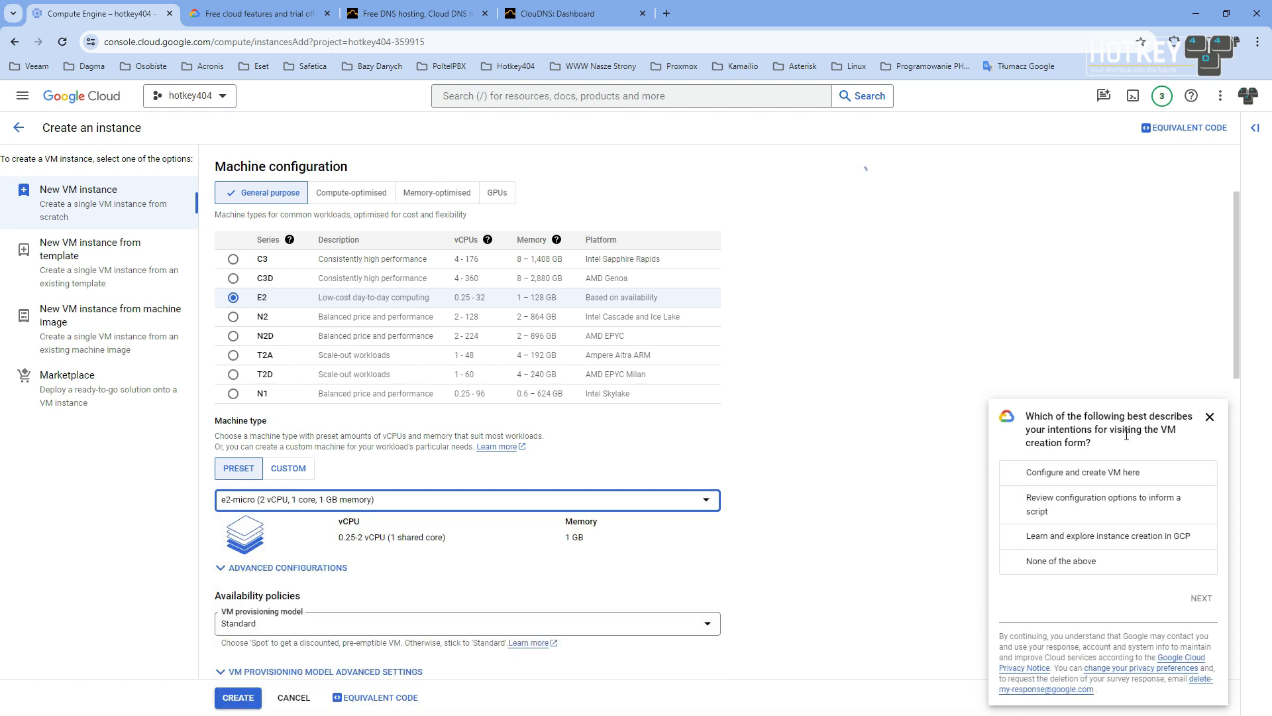
Change the boot disk to Debian GNU/Linux 12 (bookworm) with a 30 GB size
scroll(down, 3)
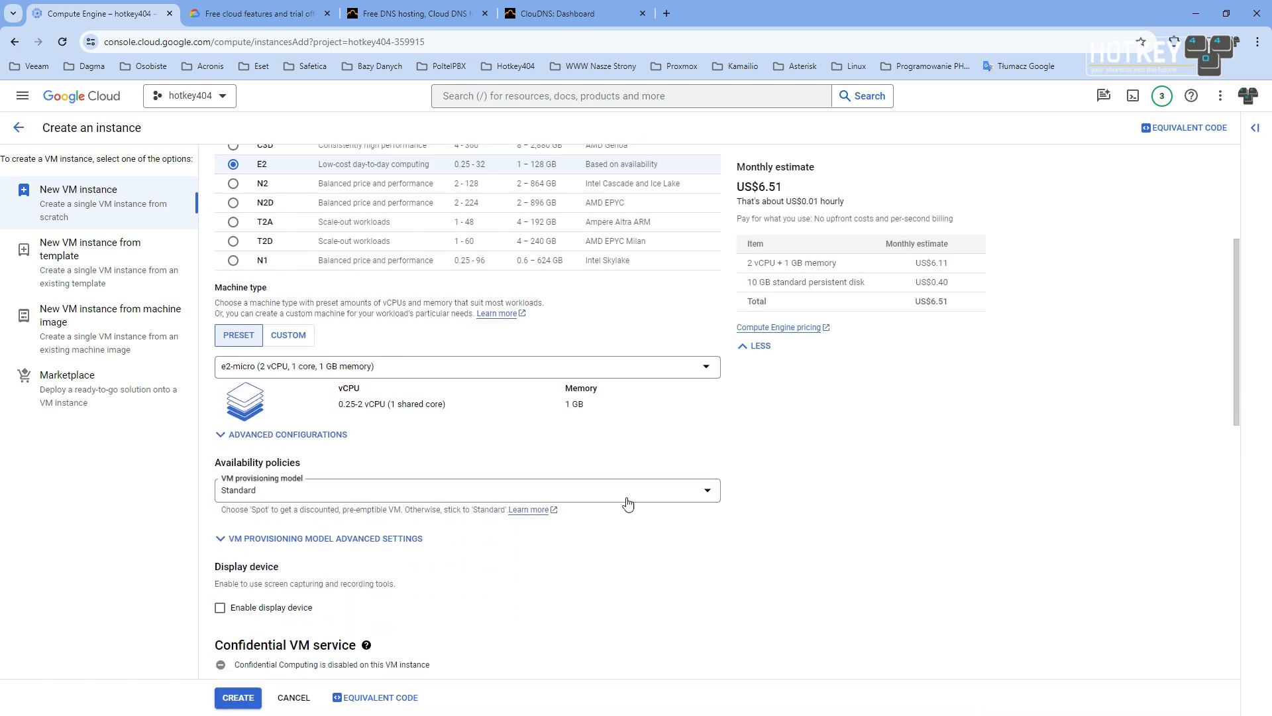
scroll(down, 3)
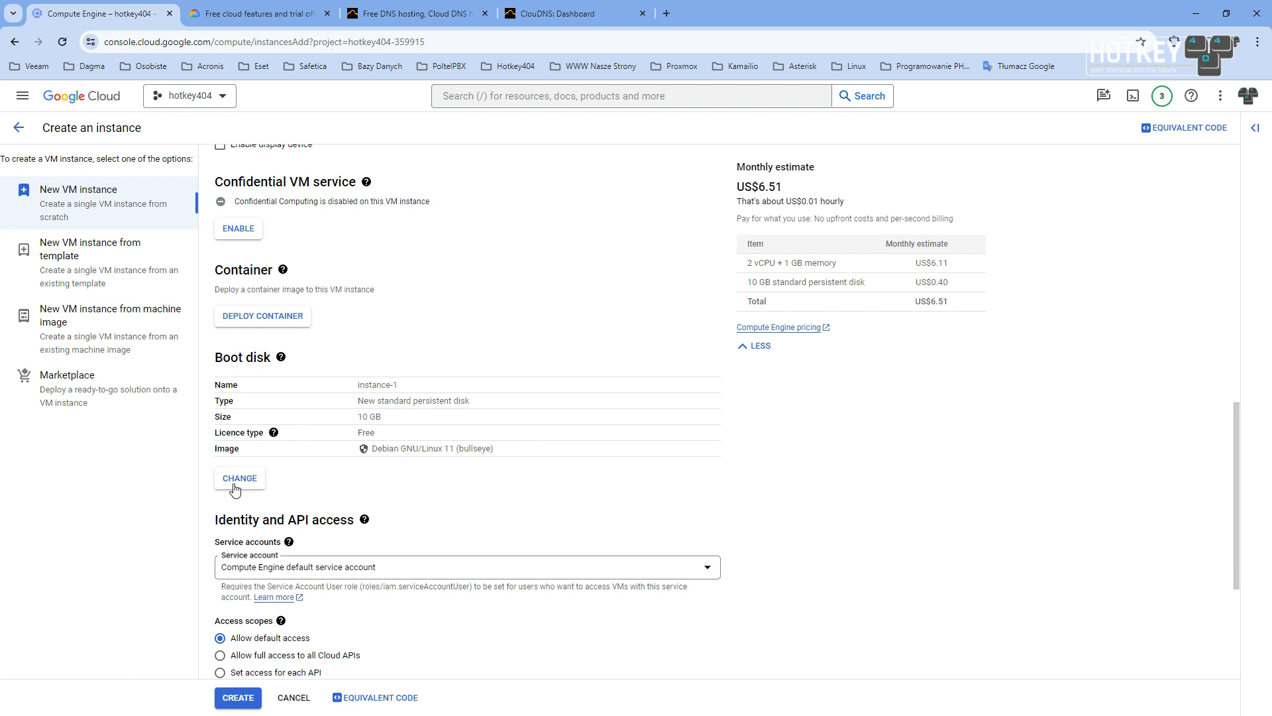
click(239, 478)
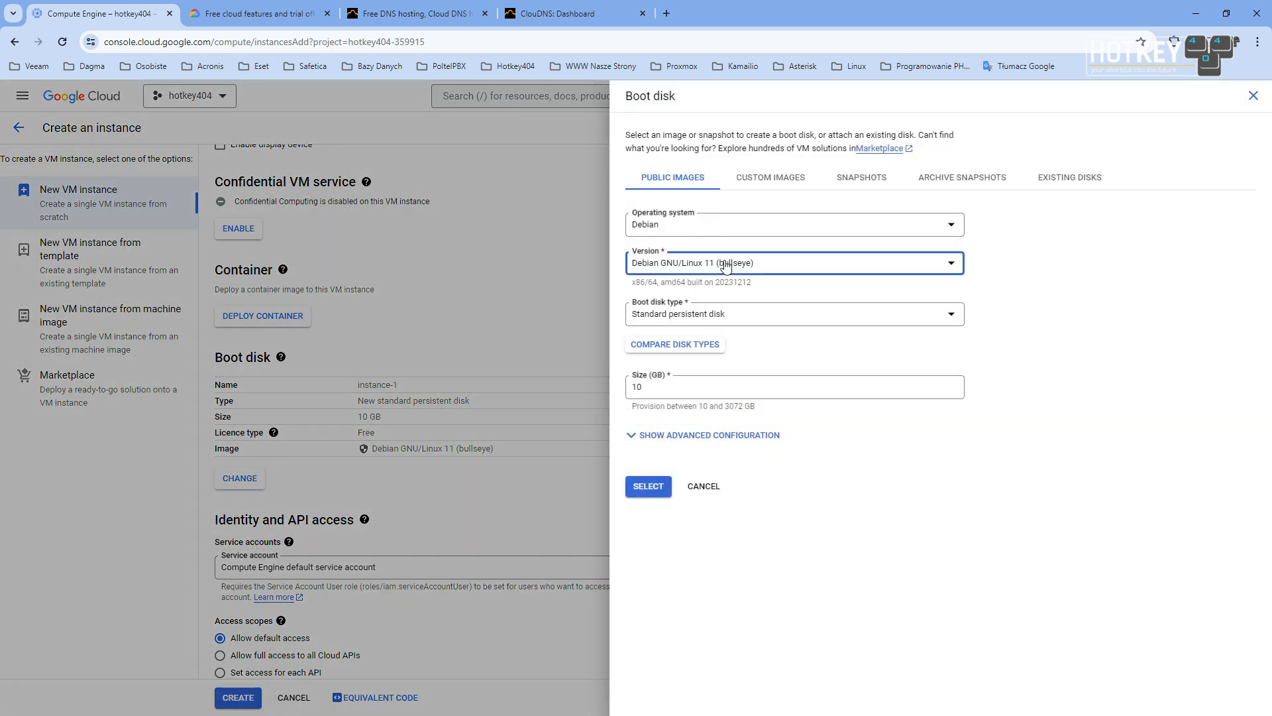
click(794, 262)
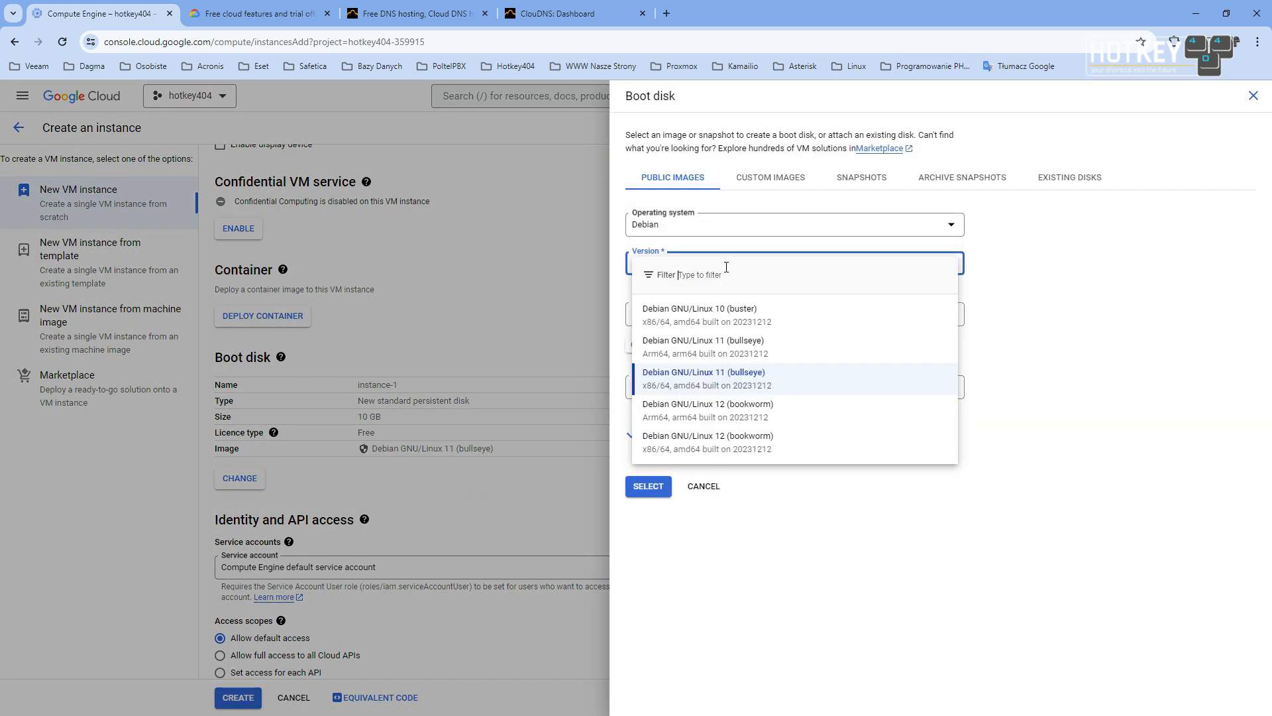
click(708, 436)
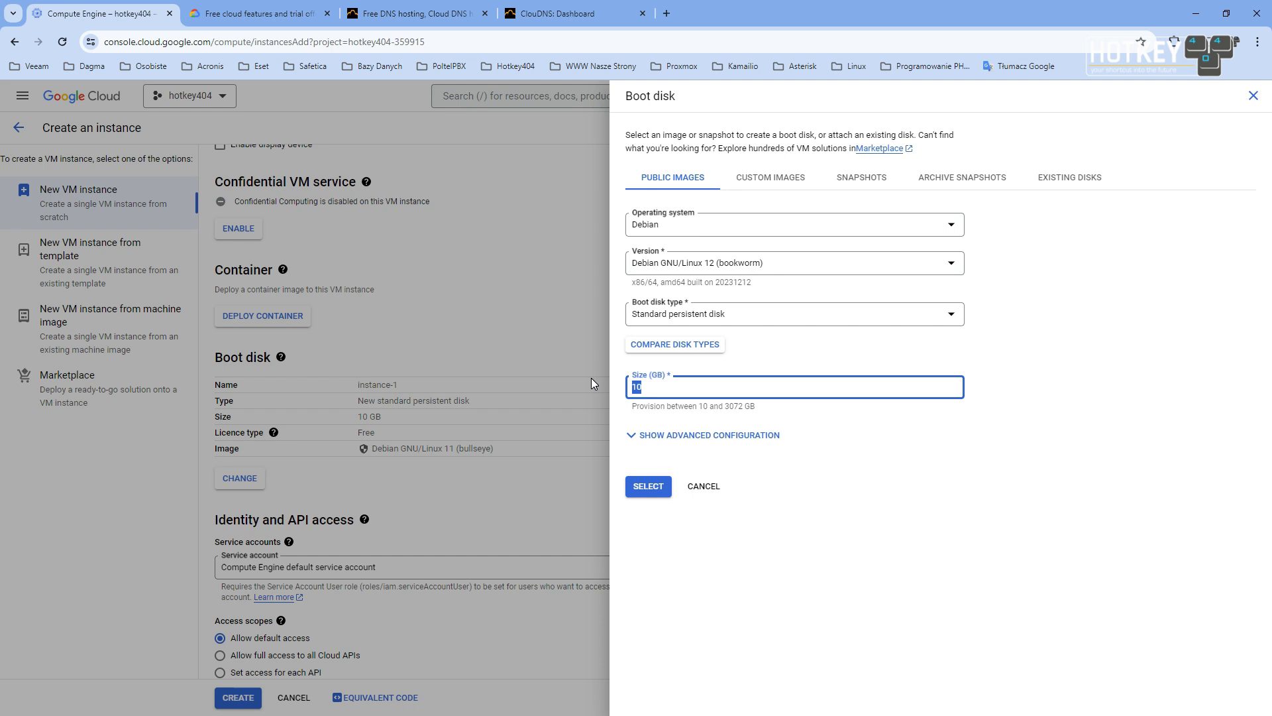
text(30)
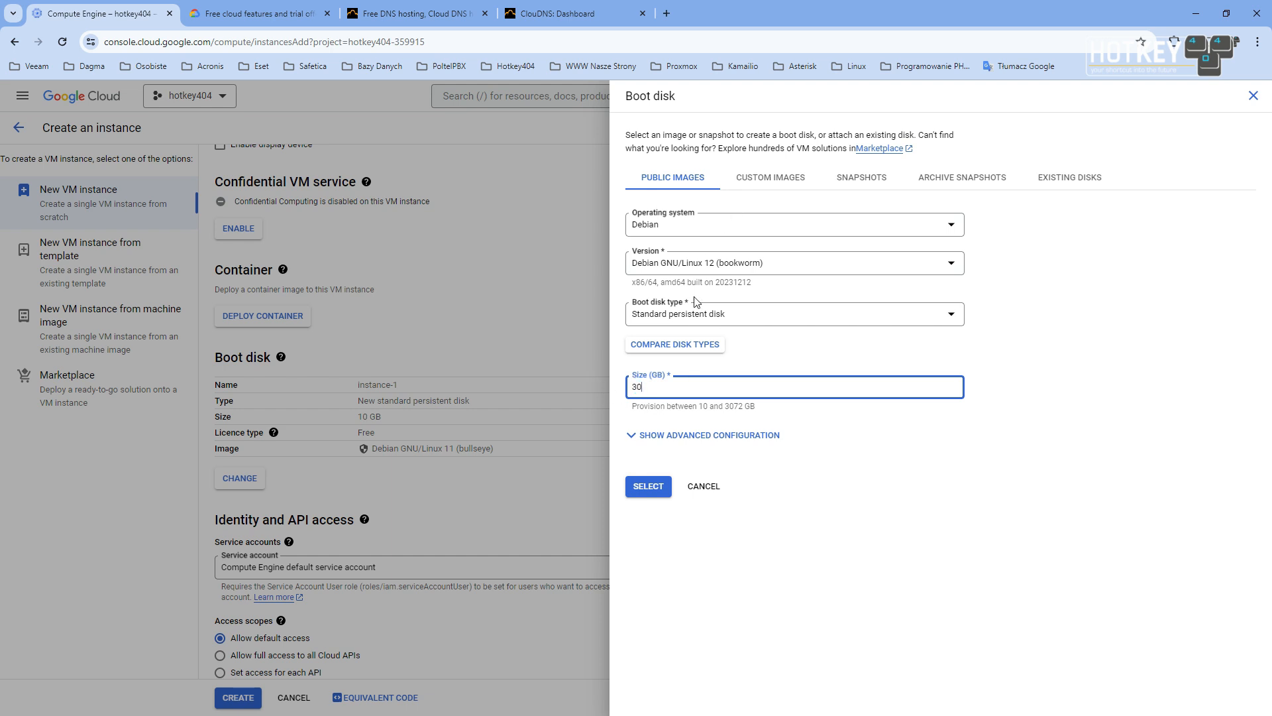
click(648, 485)
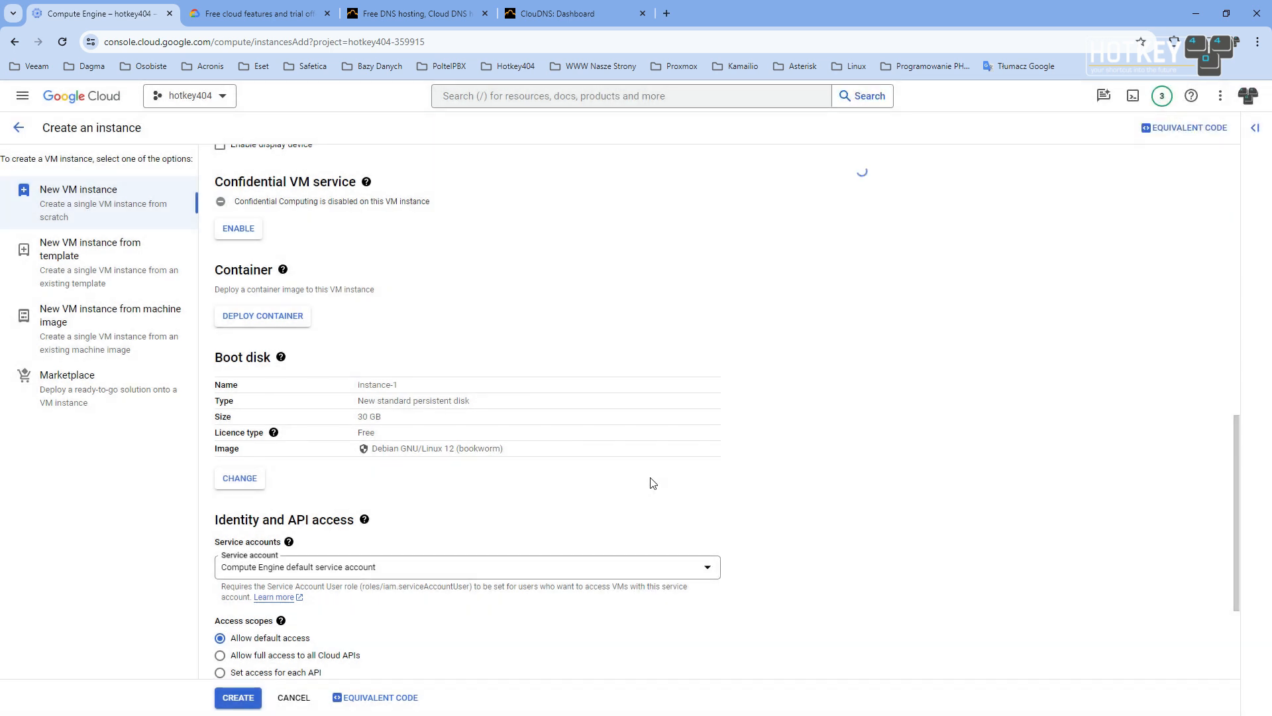
Name the new VM free-asterisk and create it
scroll(down, 3)
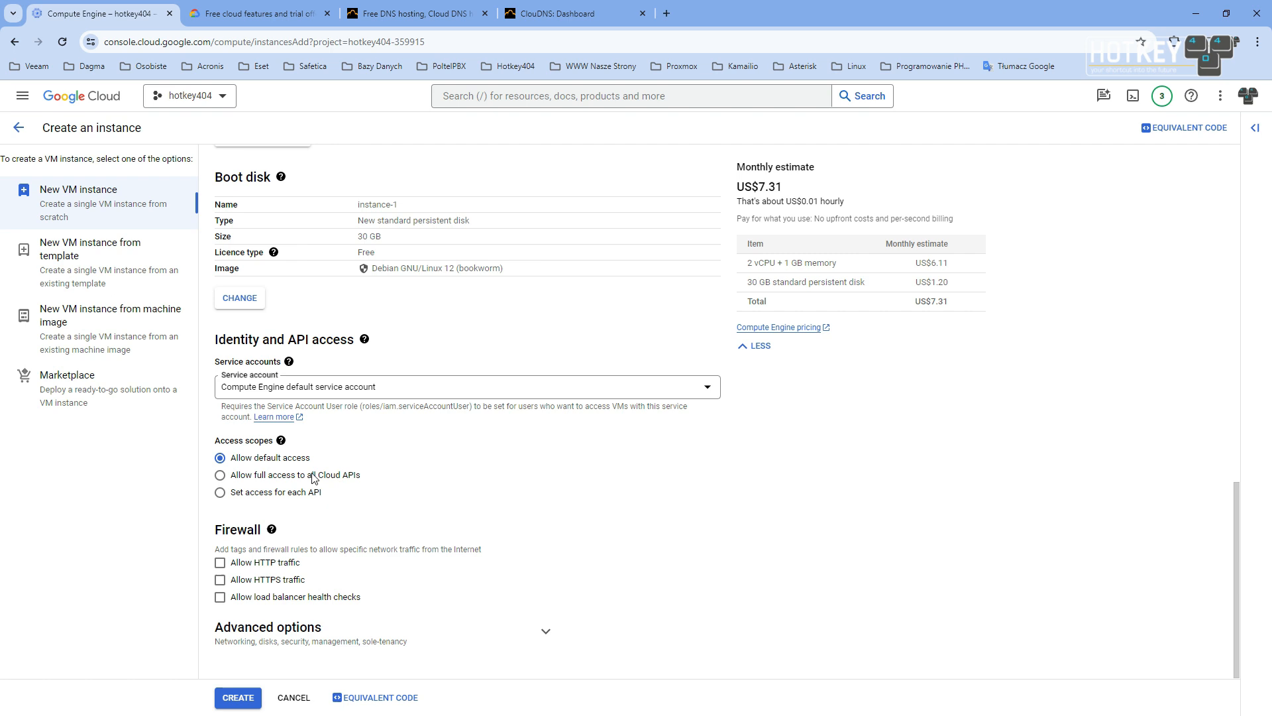
mouse_move(572, 571)
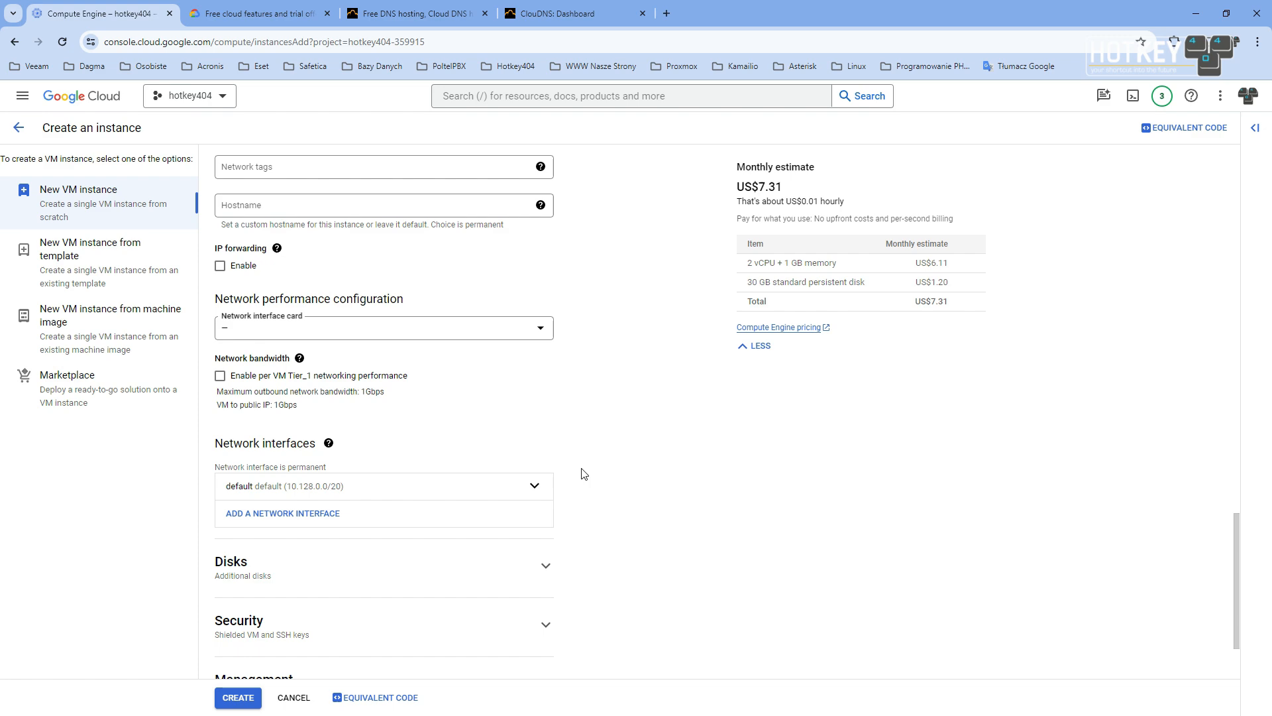
scroll(down, 3)
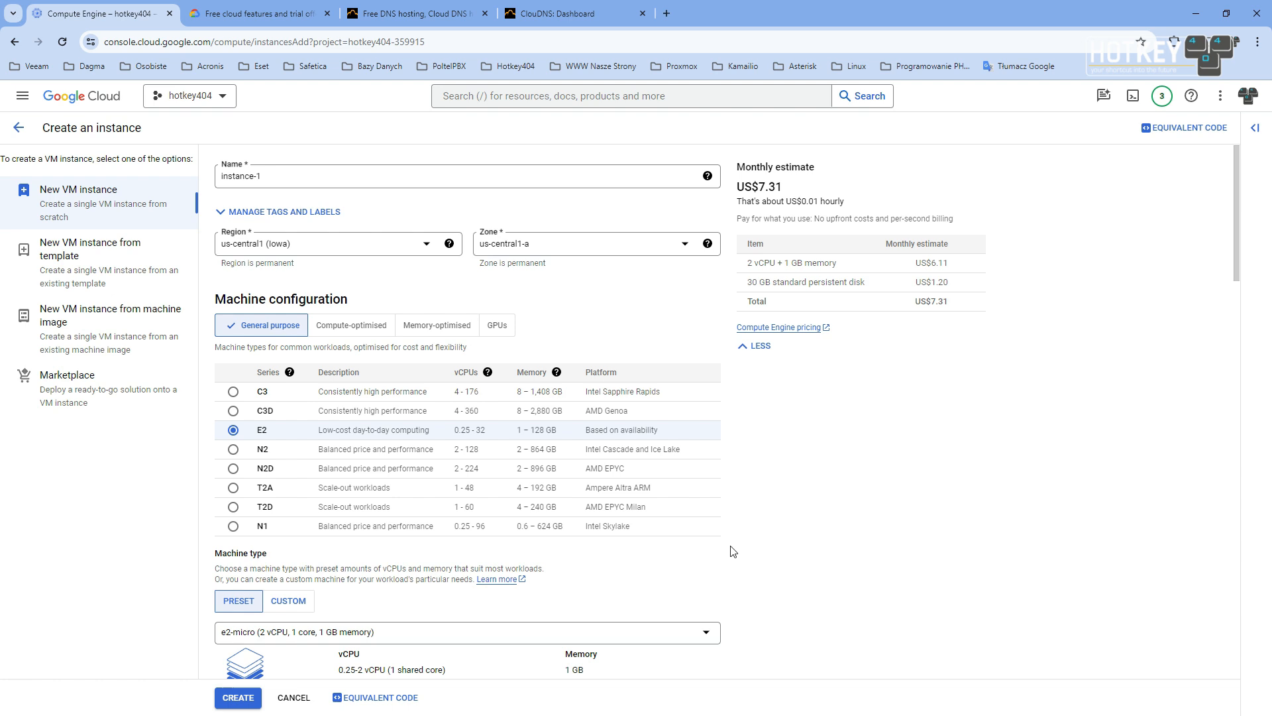
text(f)
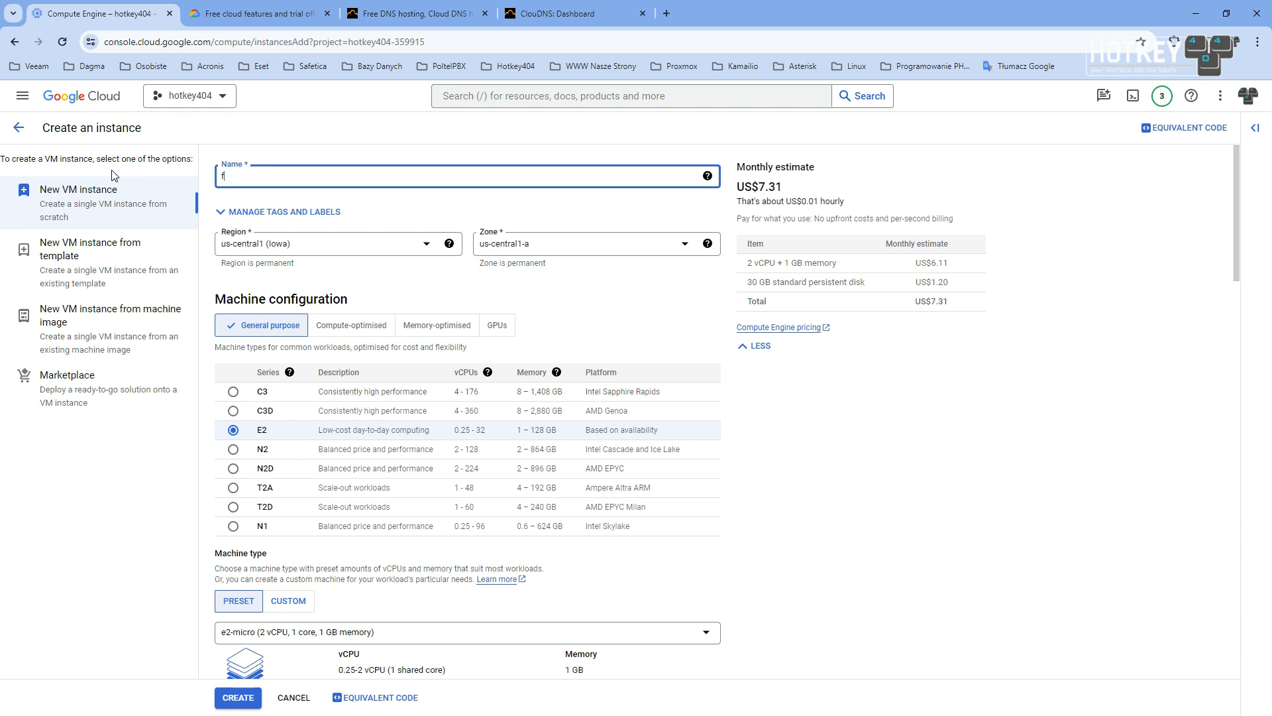
text(ree-a)
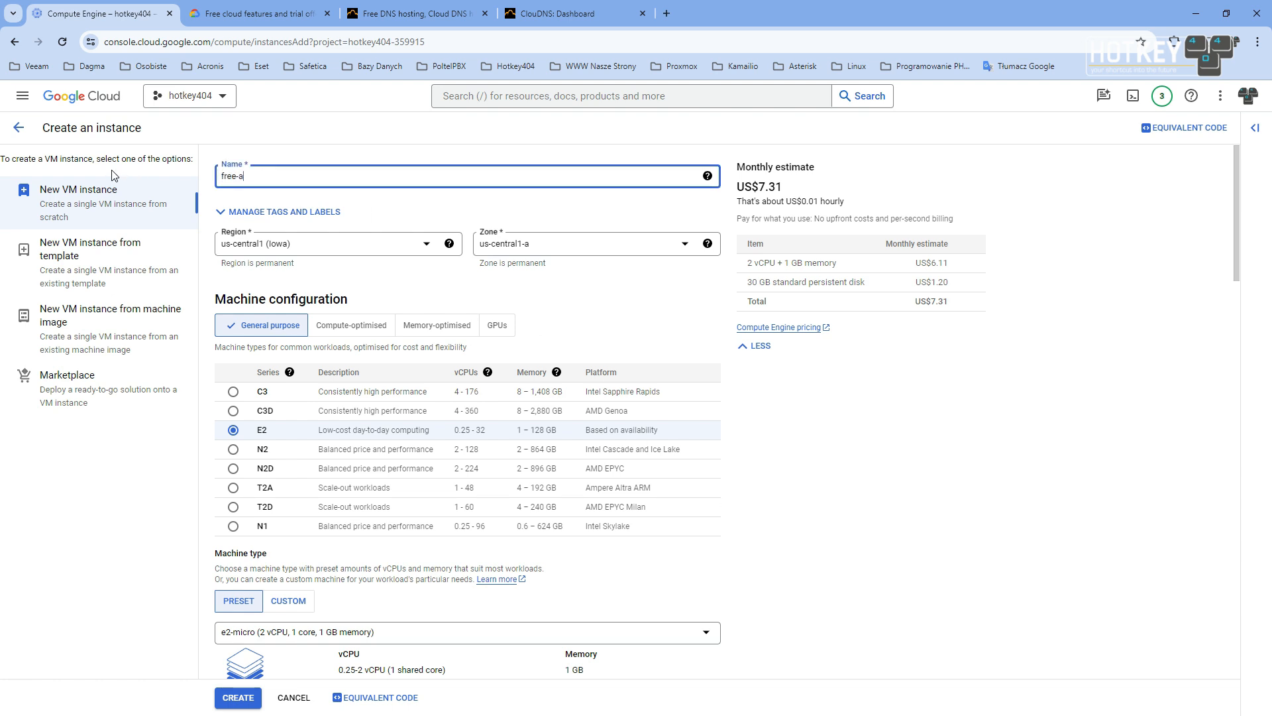
text(sterisk)
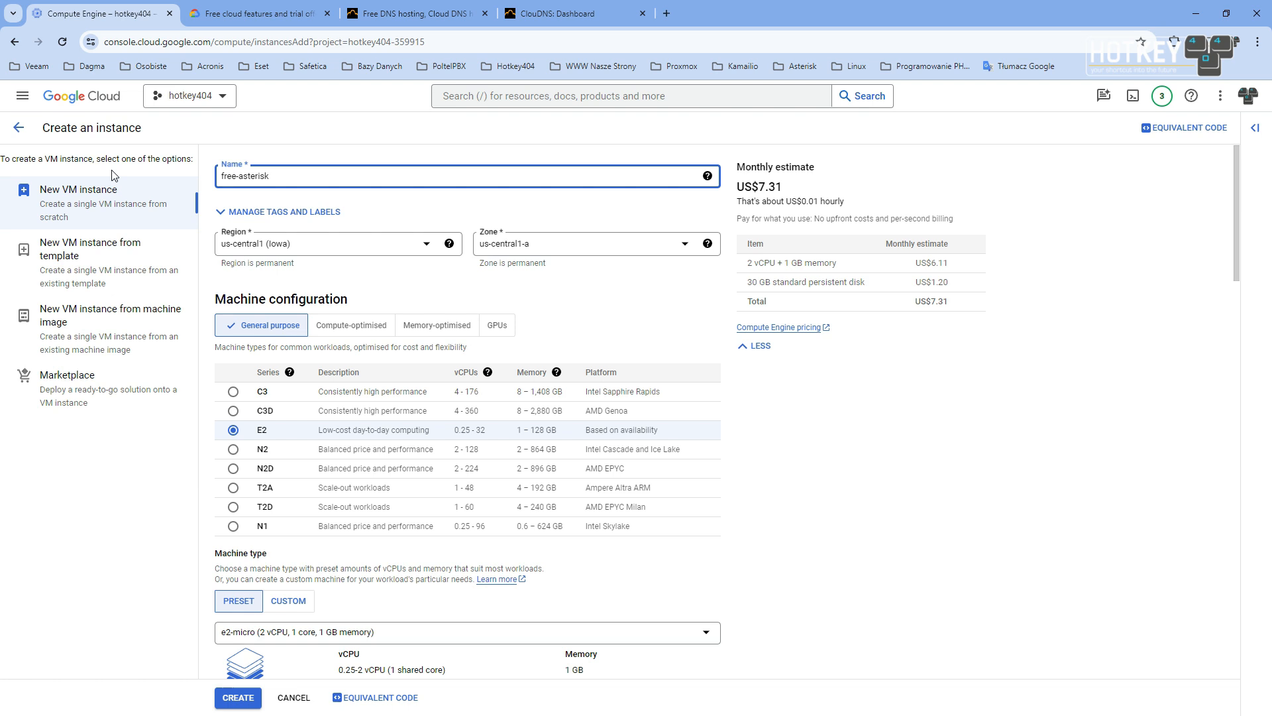
mouse_move(11, 531)
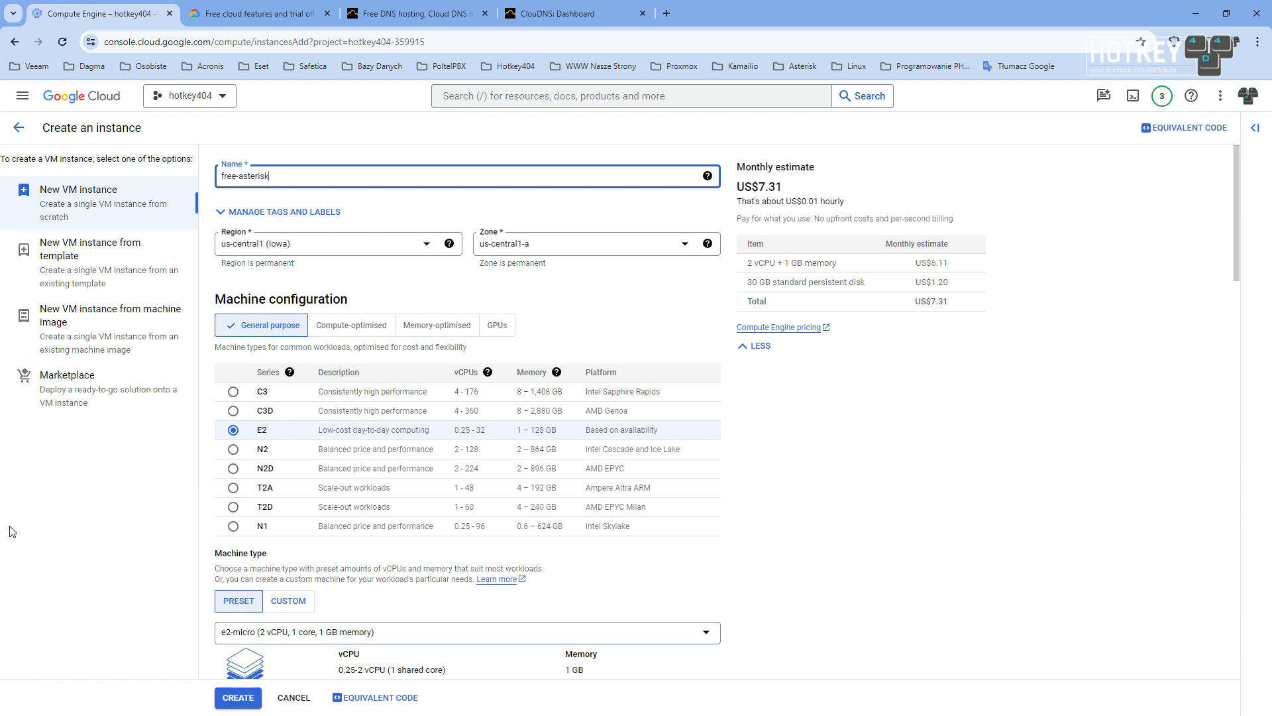
click(238, 697)
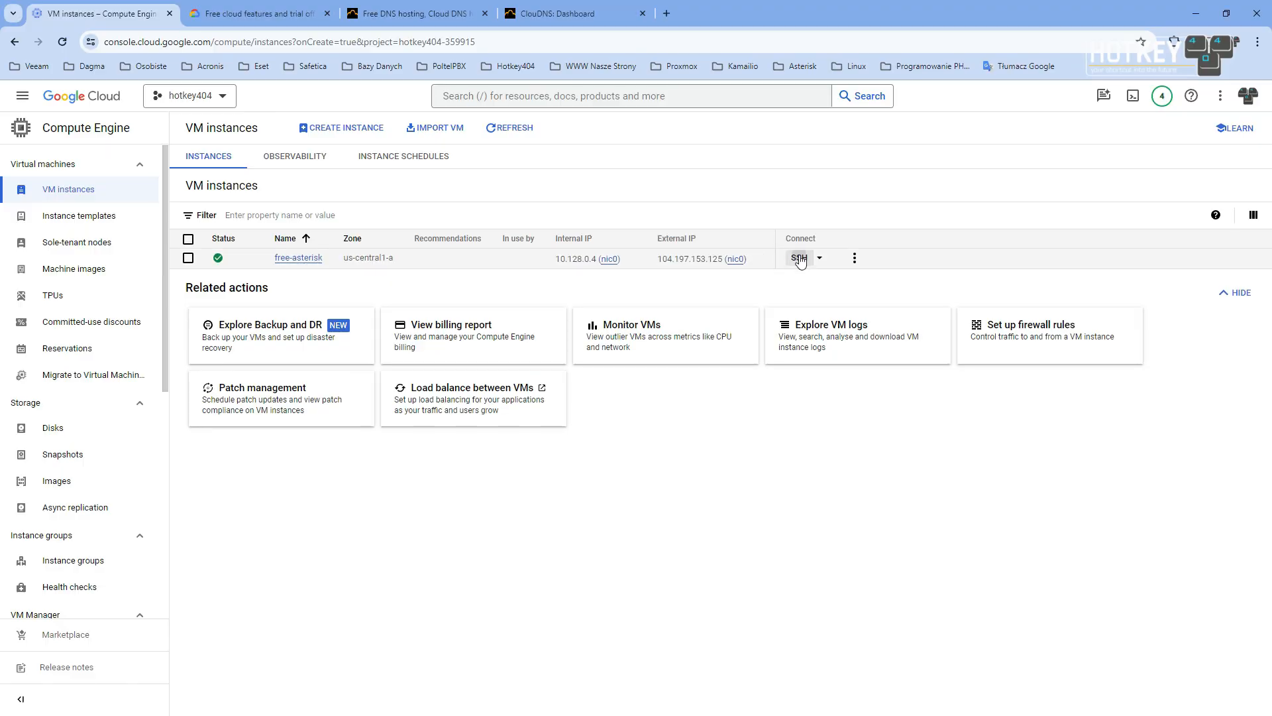
Open SSH-in-browser to free-asterisk, run whoami, switch to root and run apt update
click(799, 258)
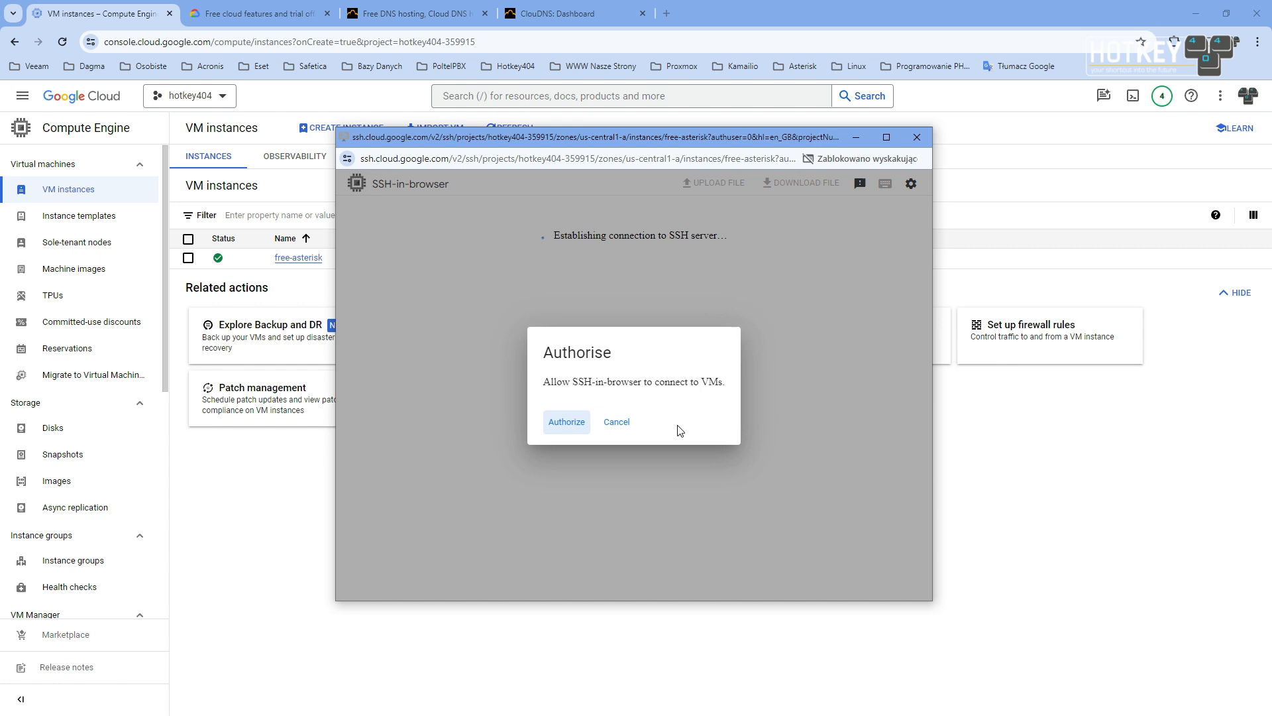
click(566, 422)
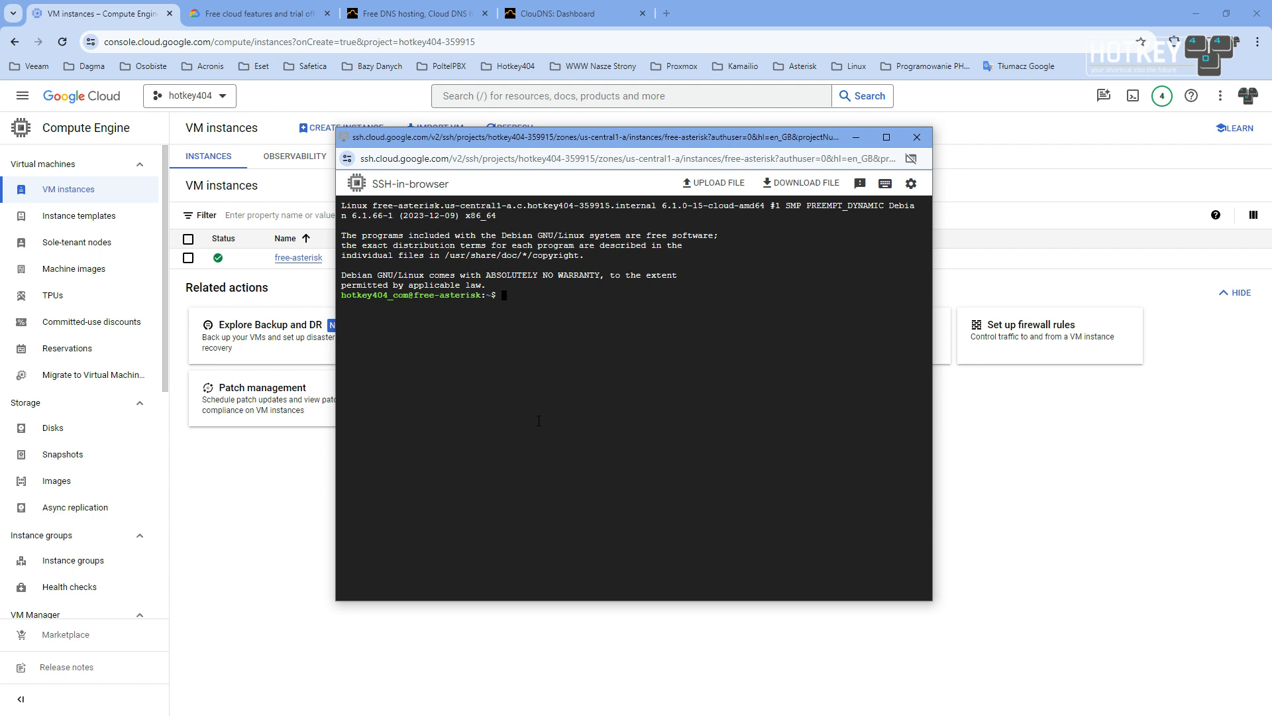
text(w)
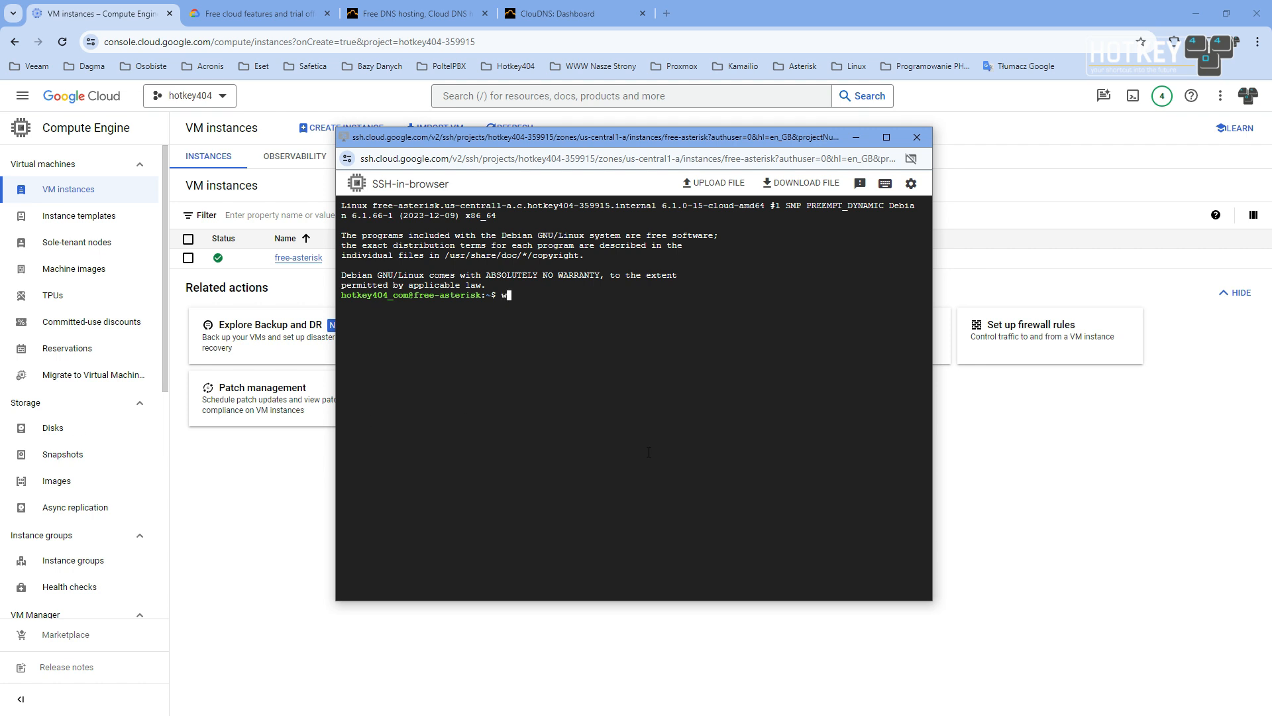
text(hoami)
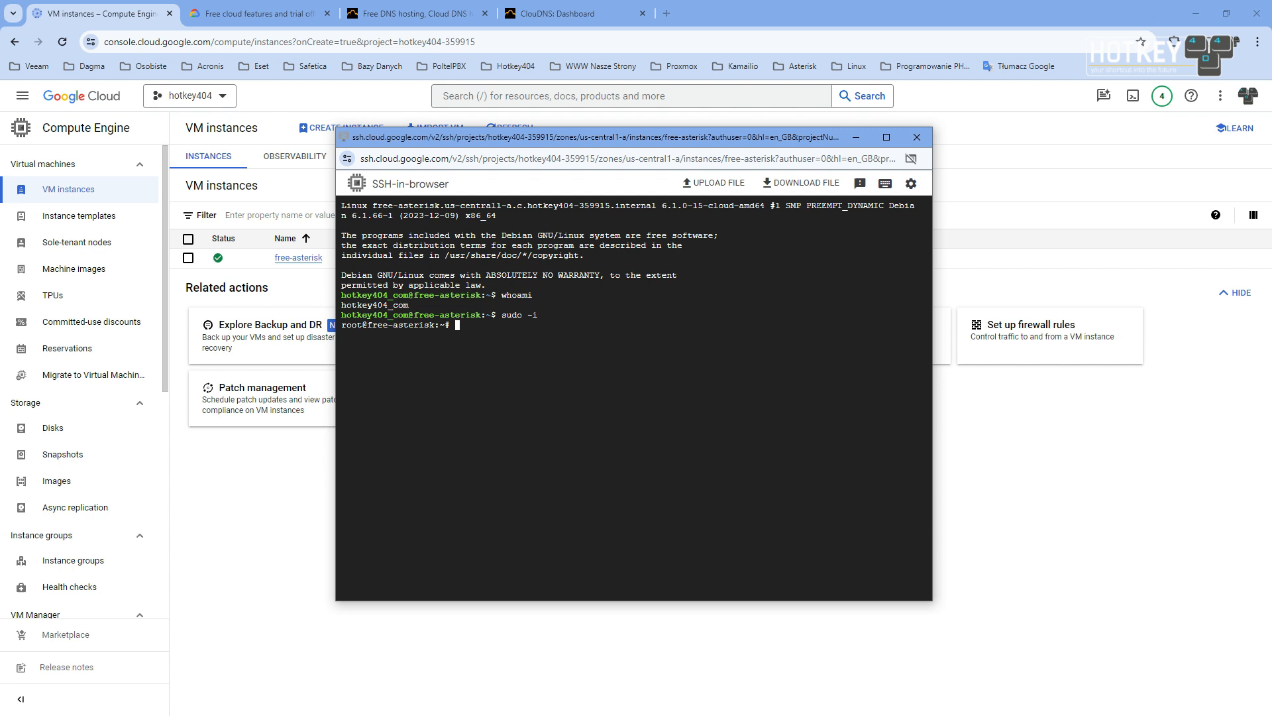
text(apt)
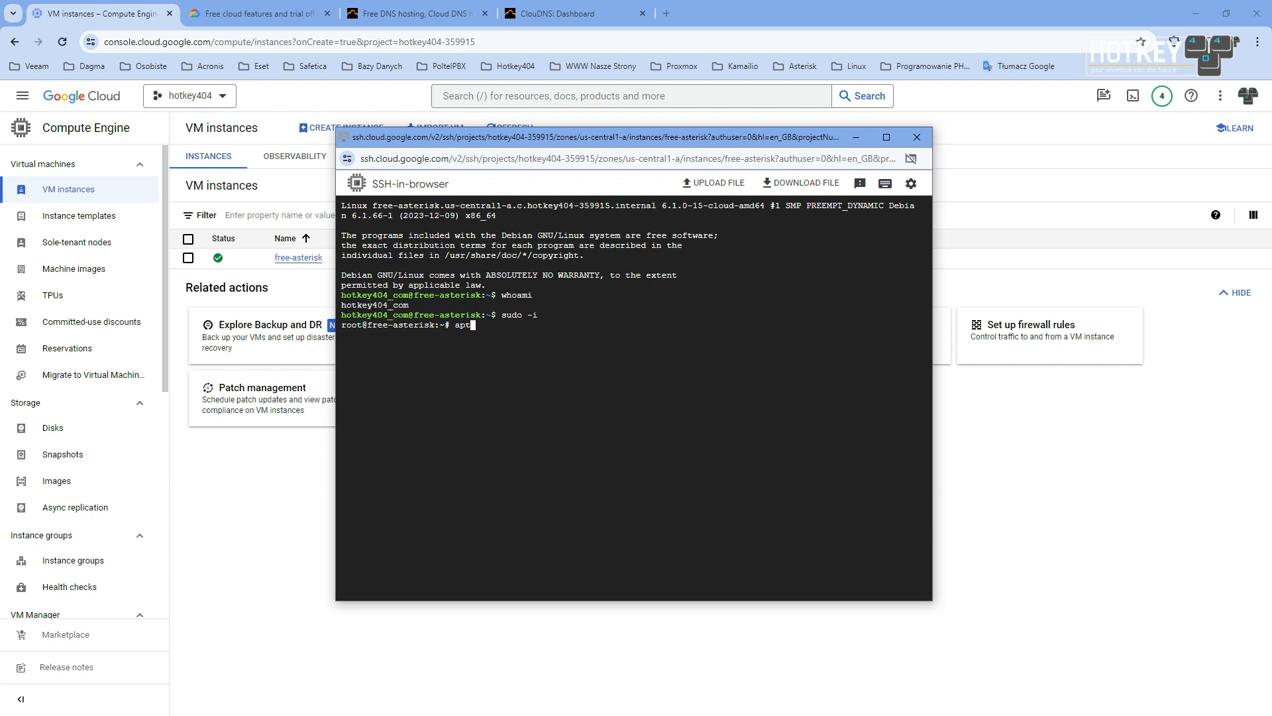
text(upd)
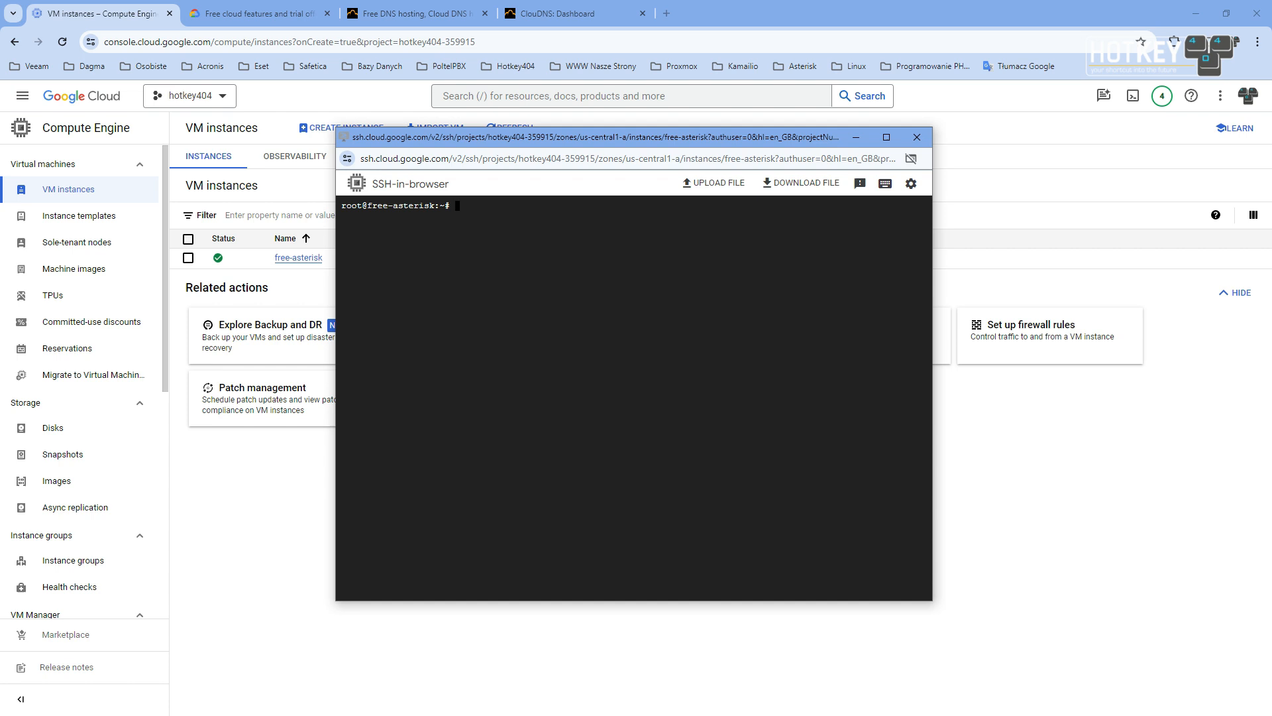
Run apt upgrade, confirm with Y, and switch to the ClouDNS pricing page
text(apt upgrade)
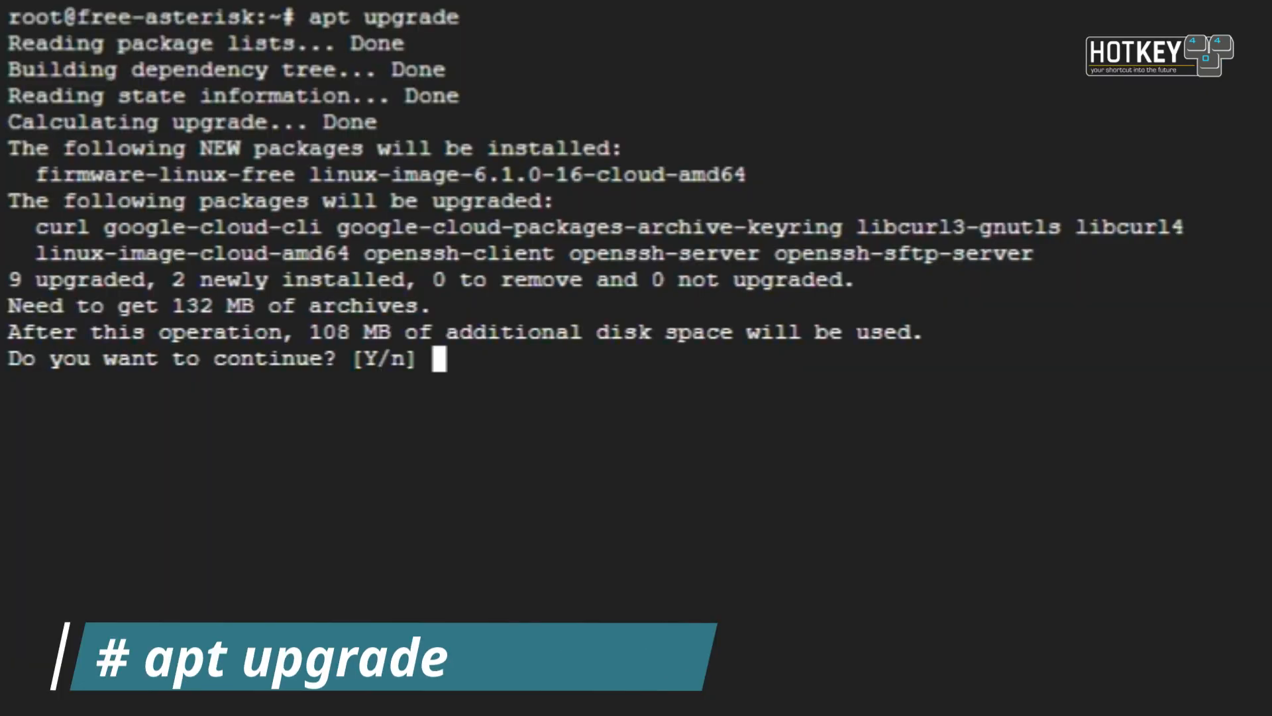
text(Y)
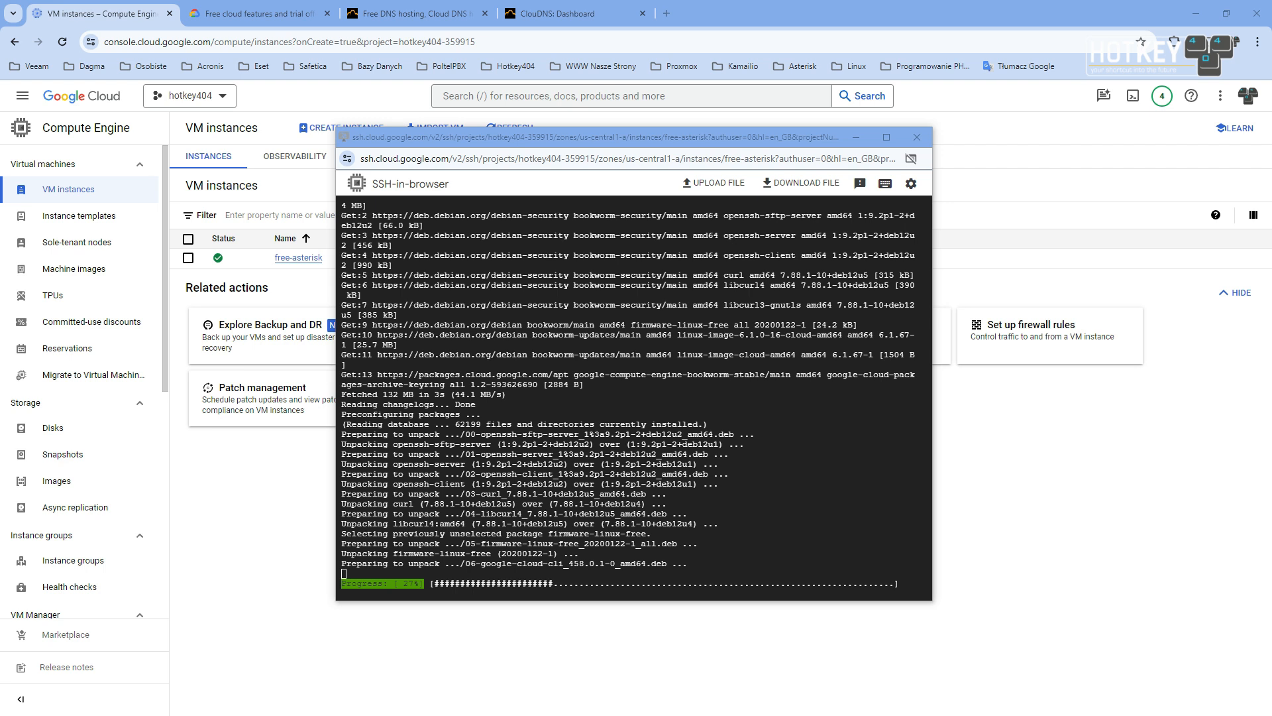
click(916, 138)
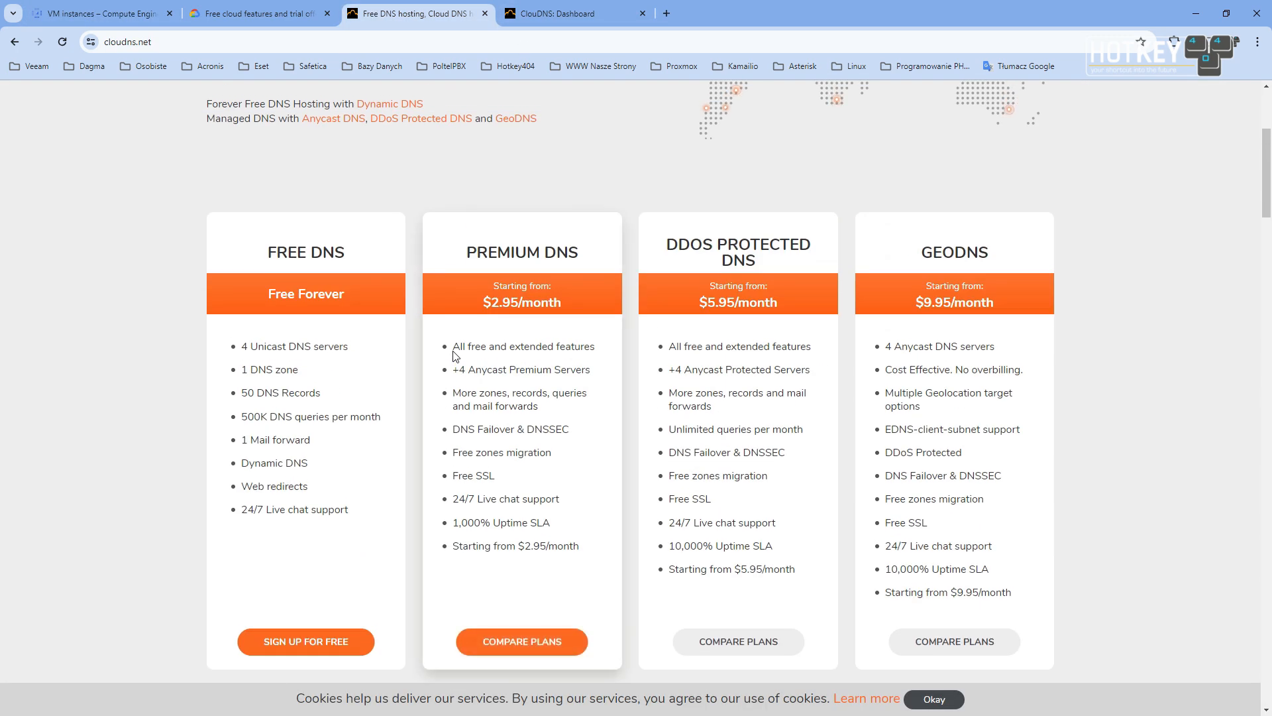
Add free zone hotkey404-free-asterisk-gcp.cloudns.ph with Dynamic DNS, then open a propagation check
scroll(down, 3)
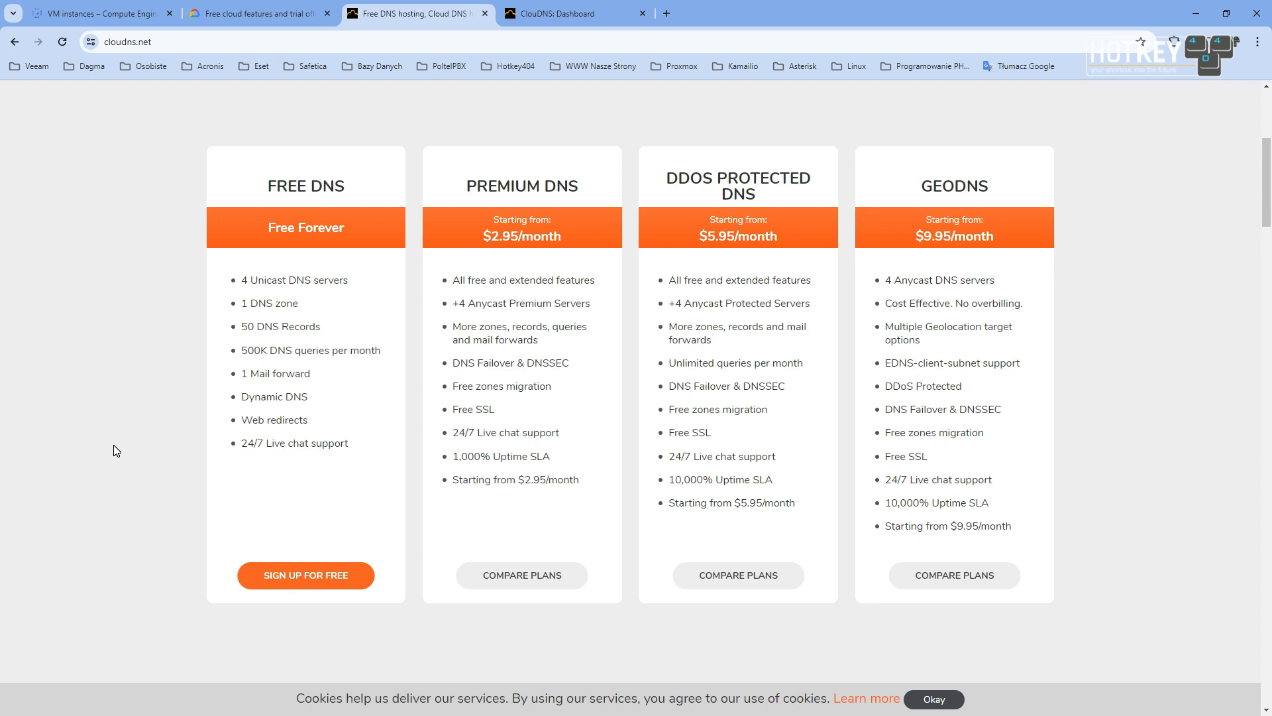
mouse_move(558, 99)
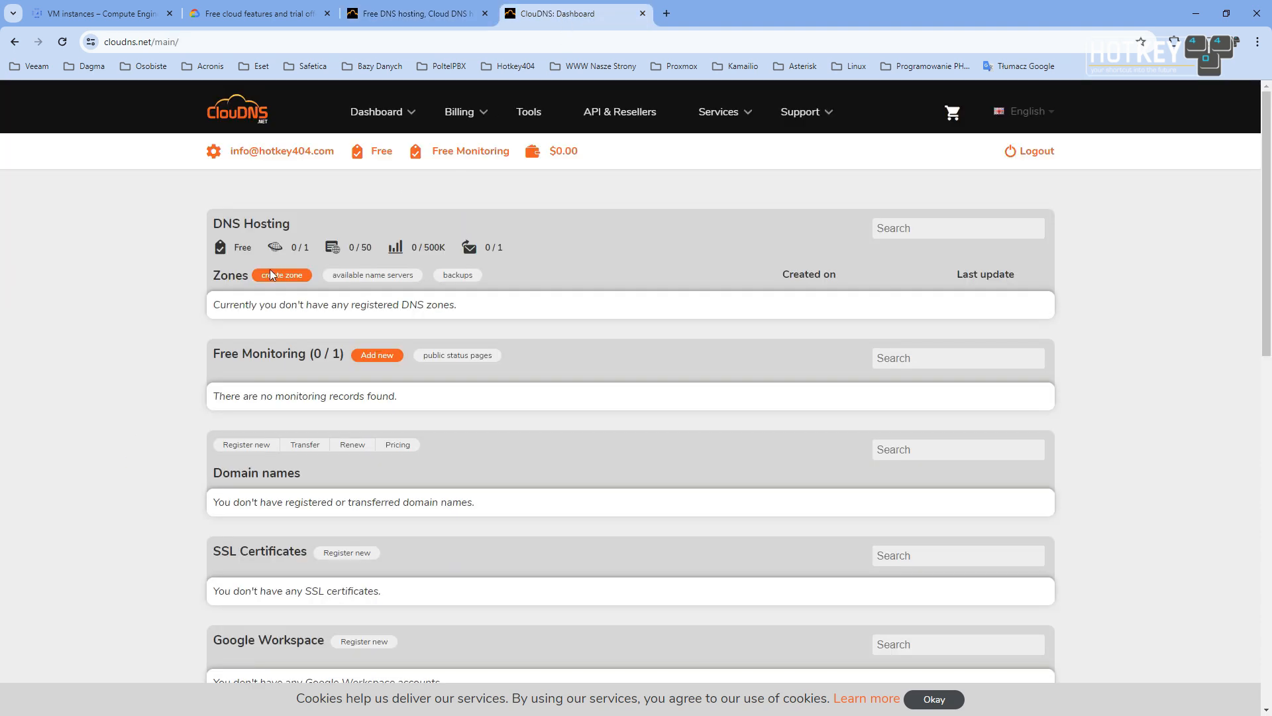
click(282, 275)
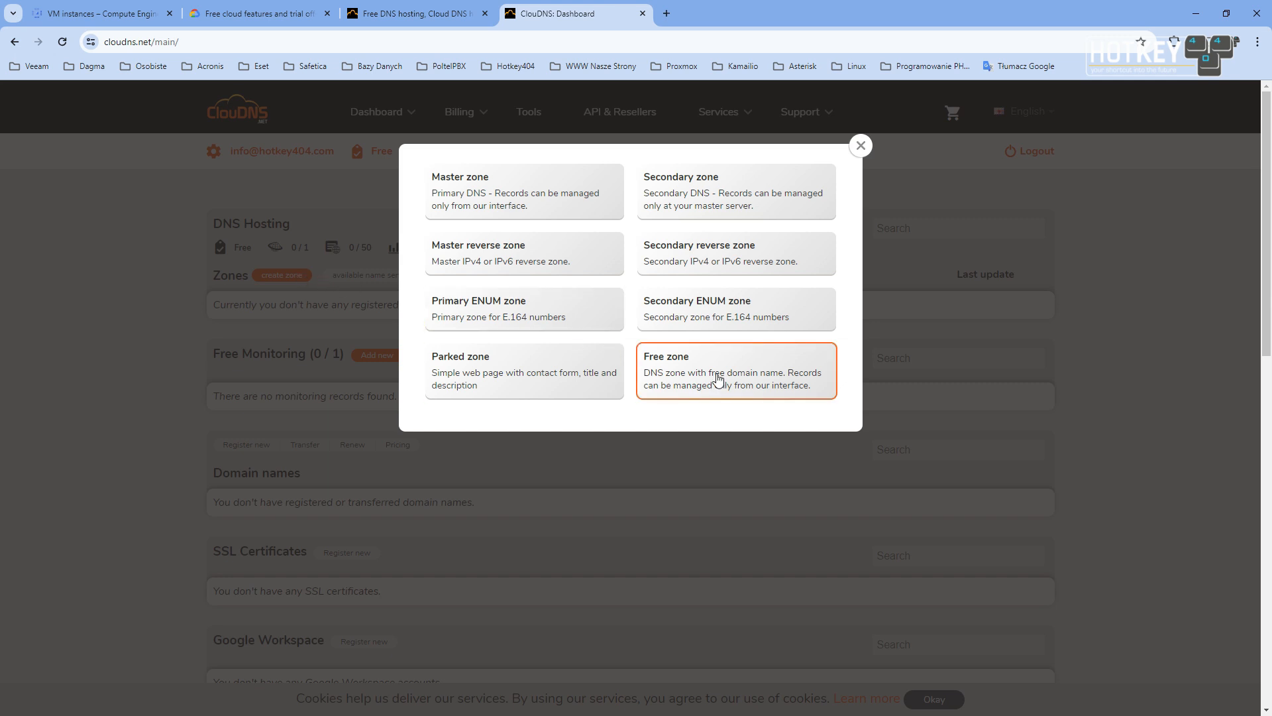
click(735, 370)
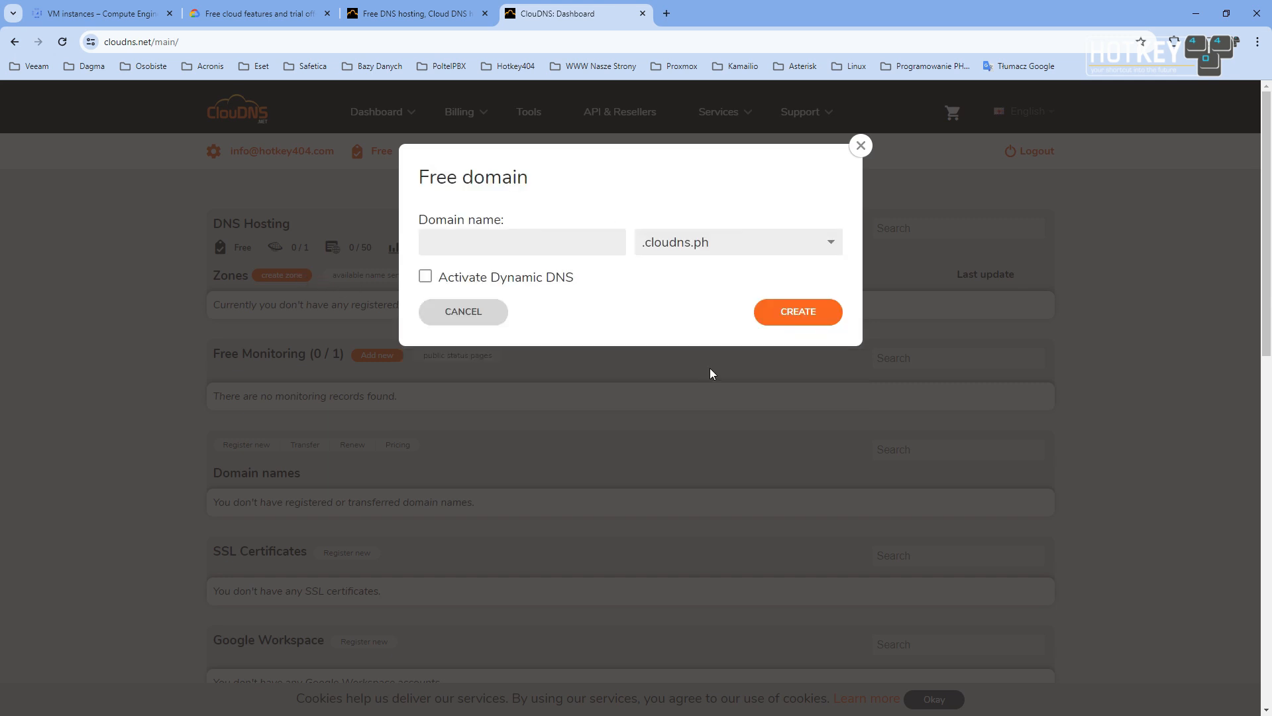
text(hotkey404-)
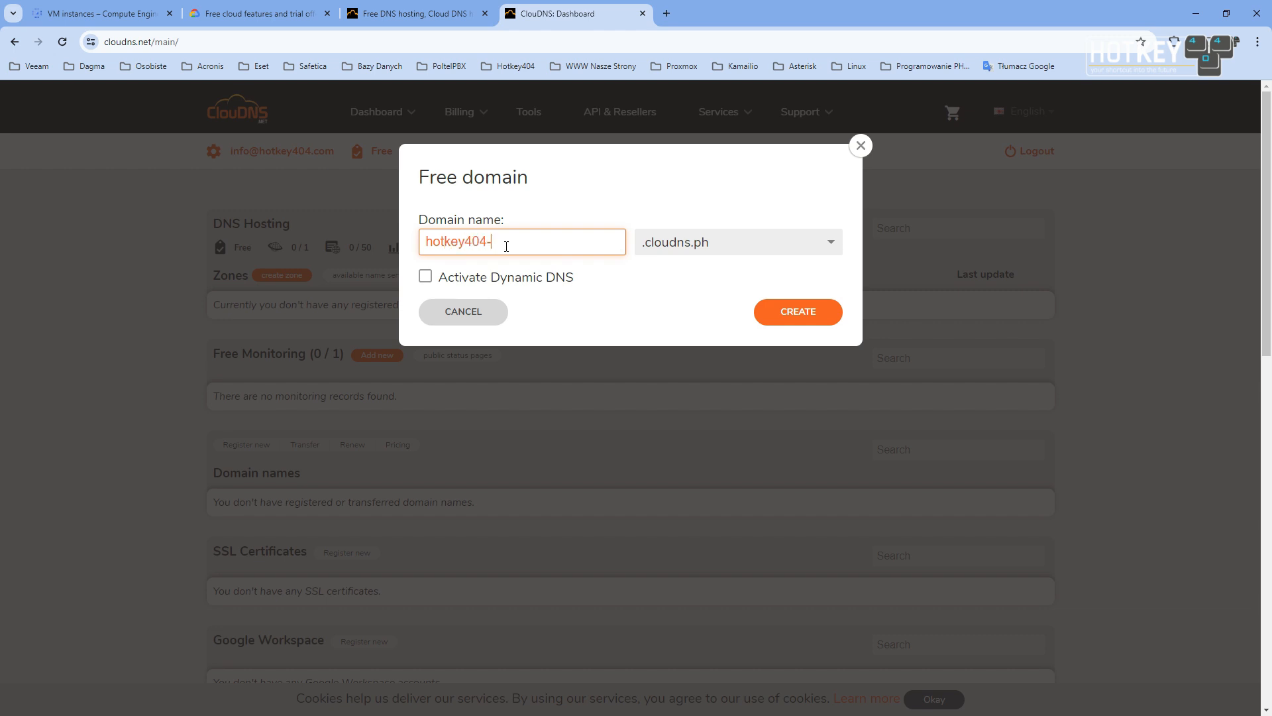
text(free-asterisk-gcp)
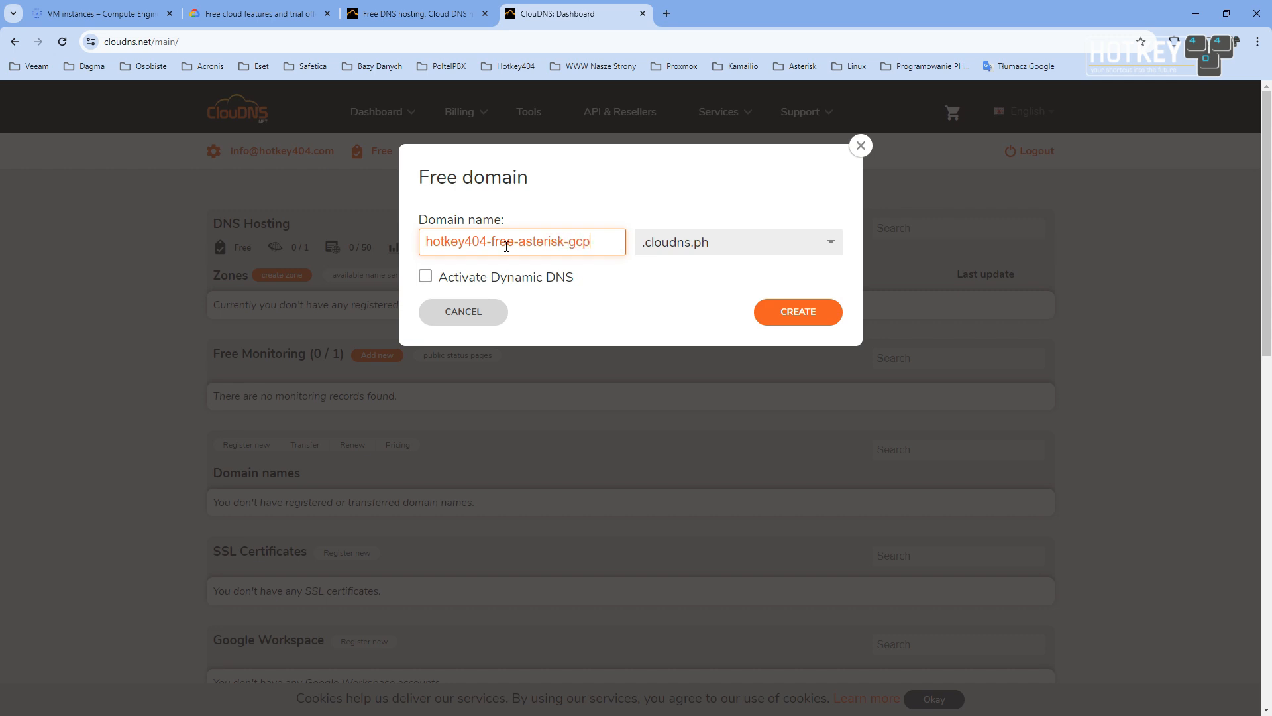
click(426, 276)
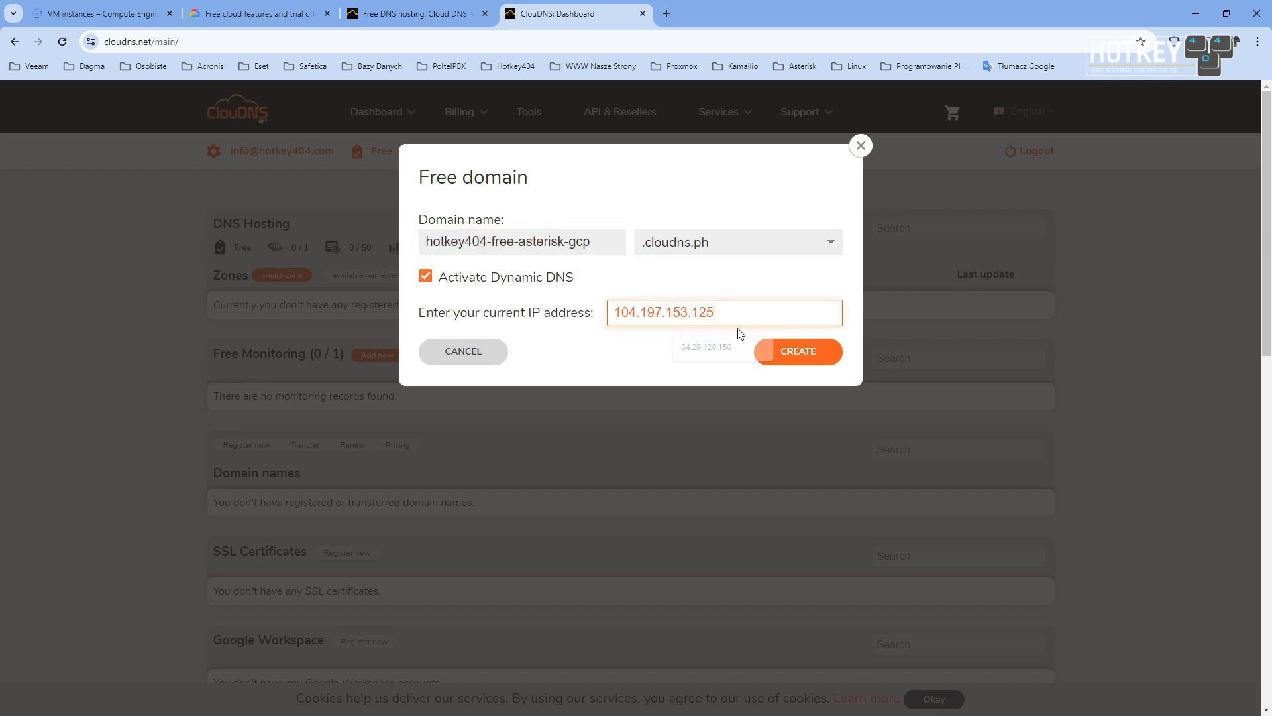
mouse_move(658, 350)
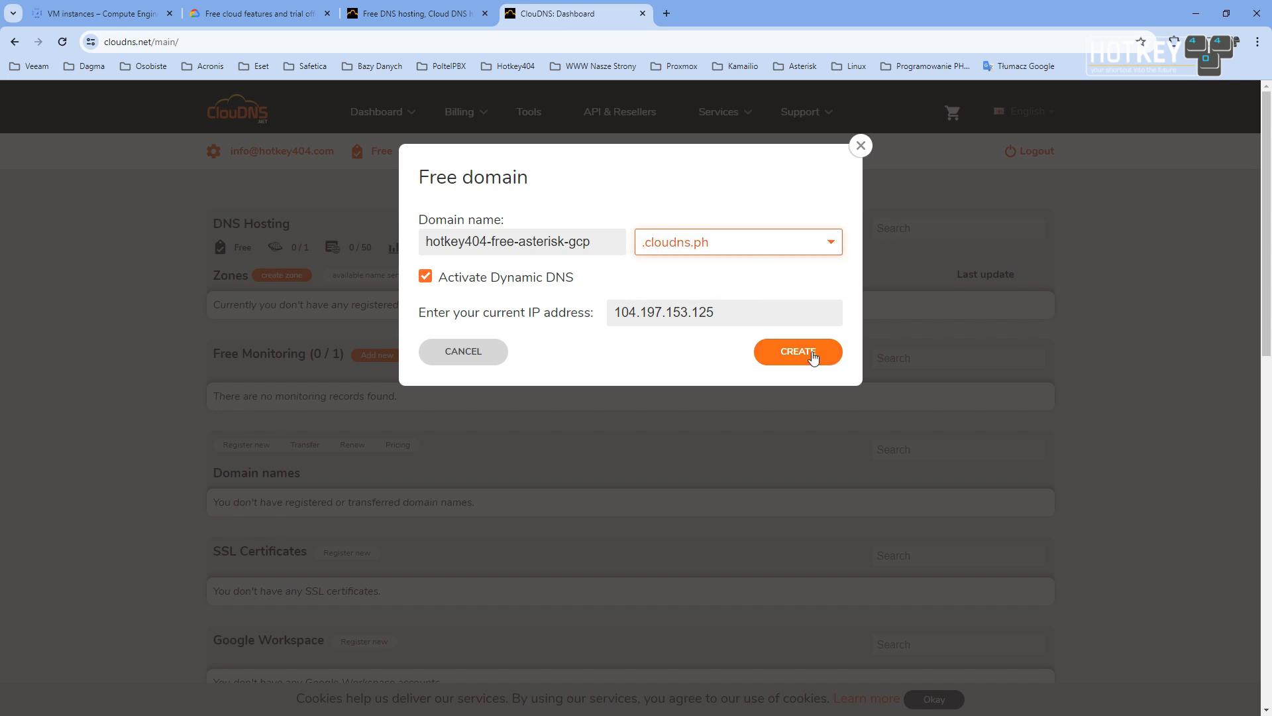
click(797, 351)
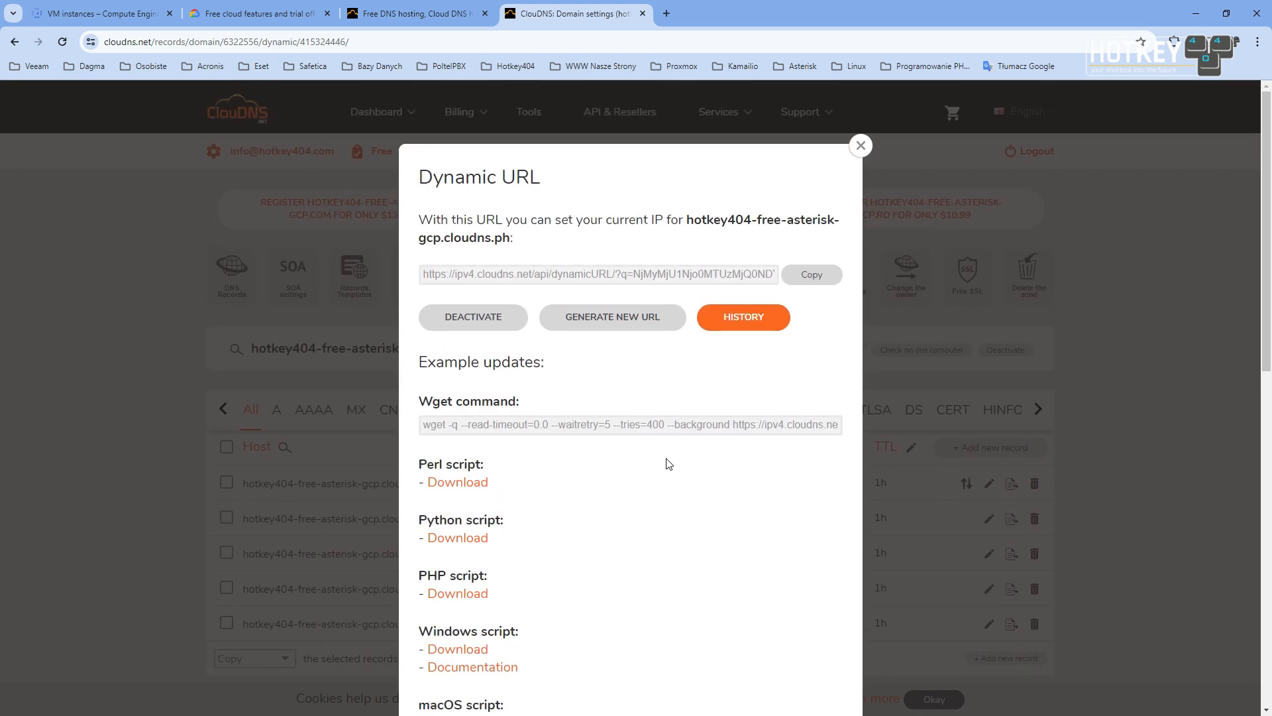
click(861, 145)
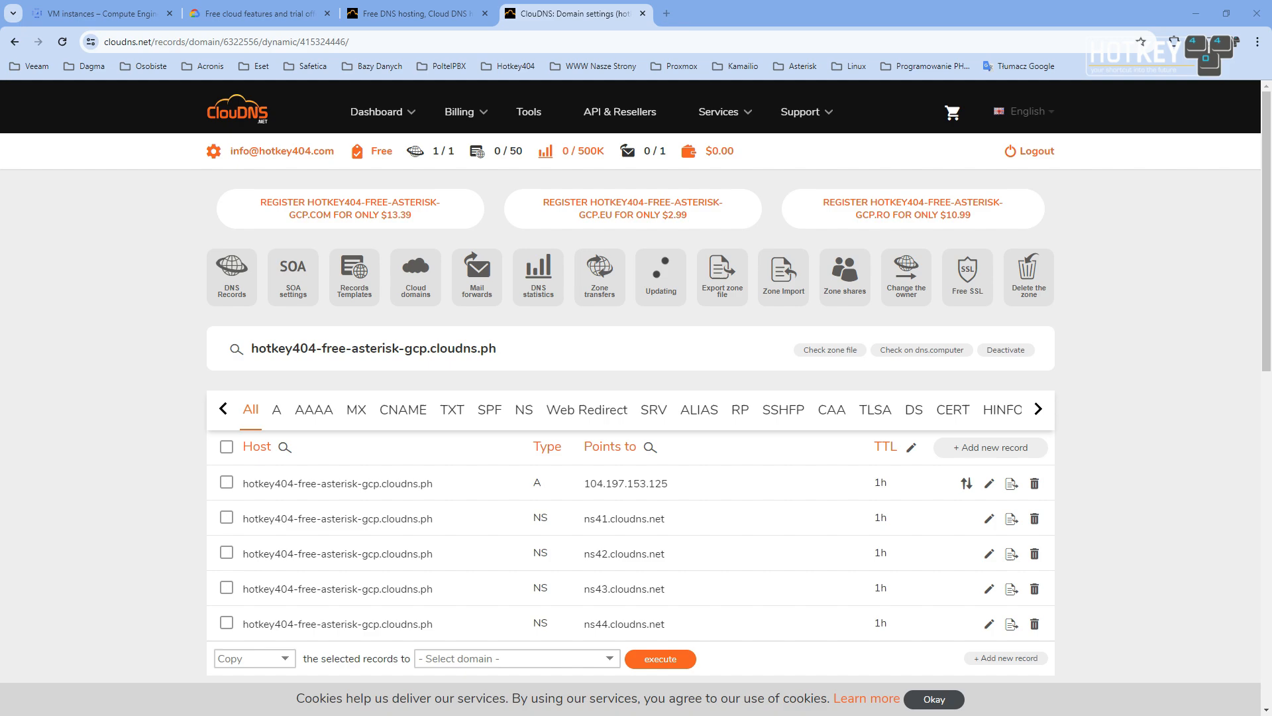
click(97, 14)
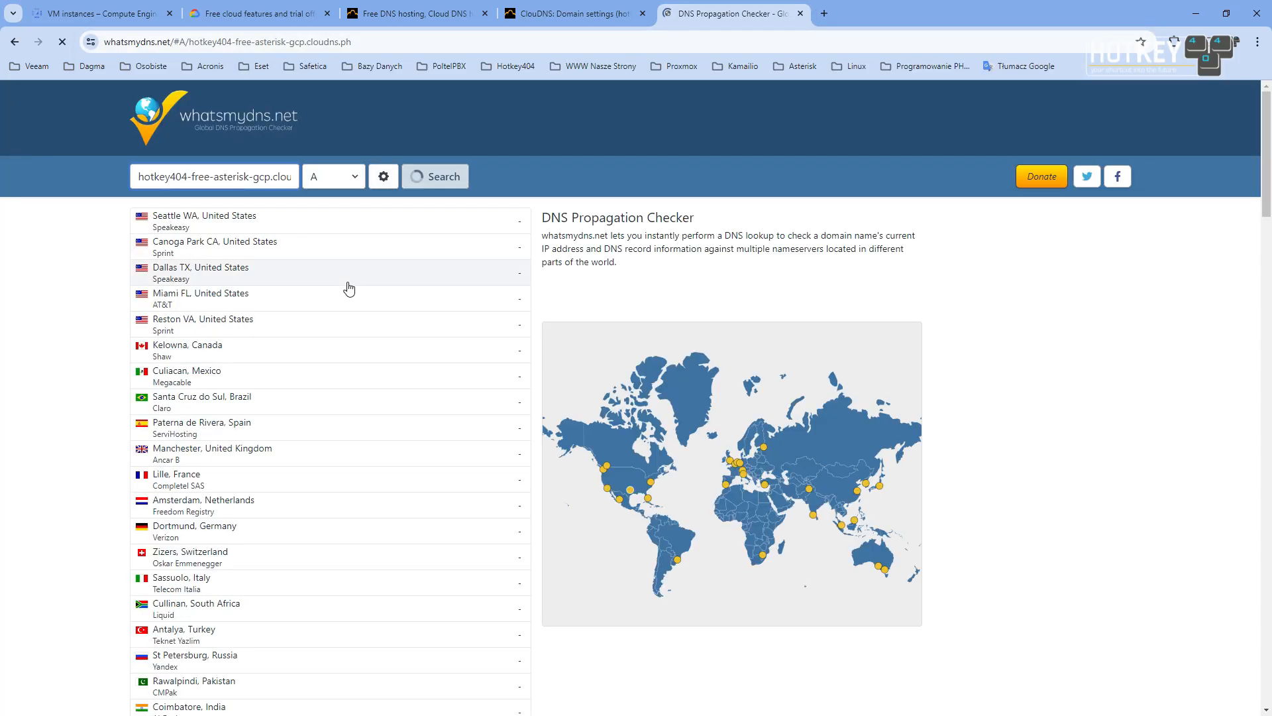
Search the domain's A record on whatsmydns.net, then return to Google Cloud Console
click(434, 176)
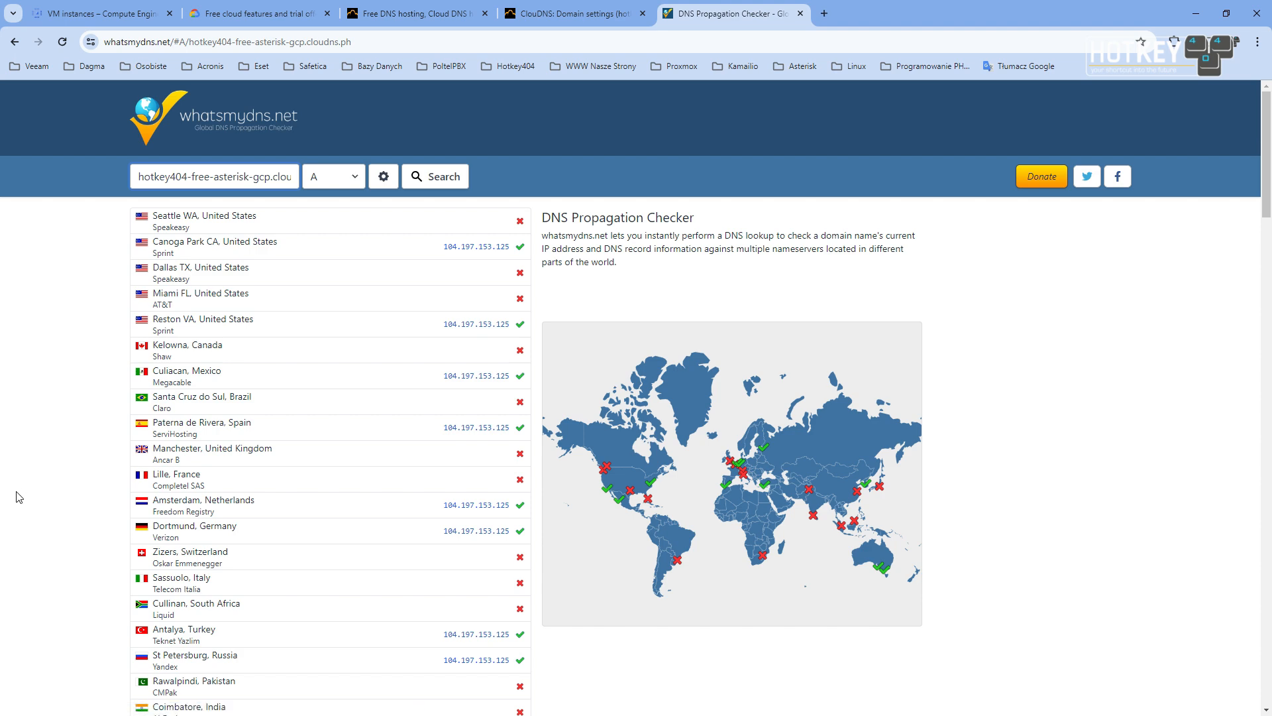
click(97, 13)
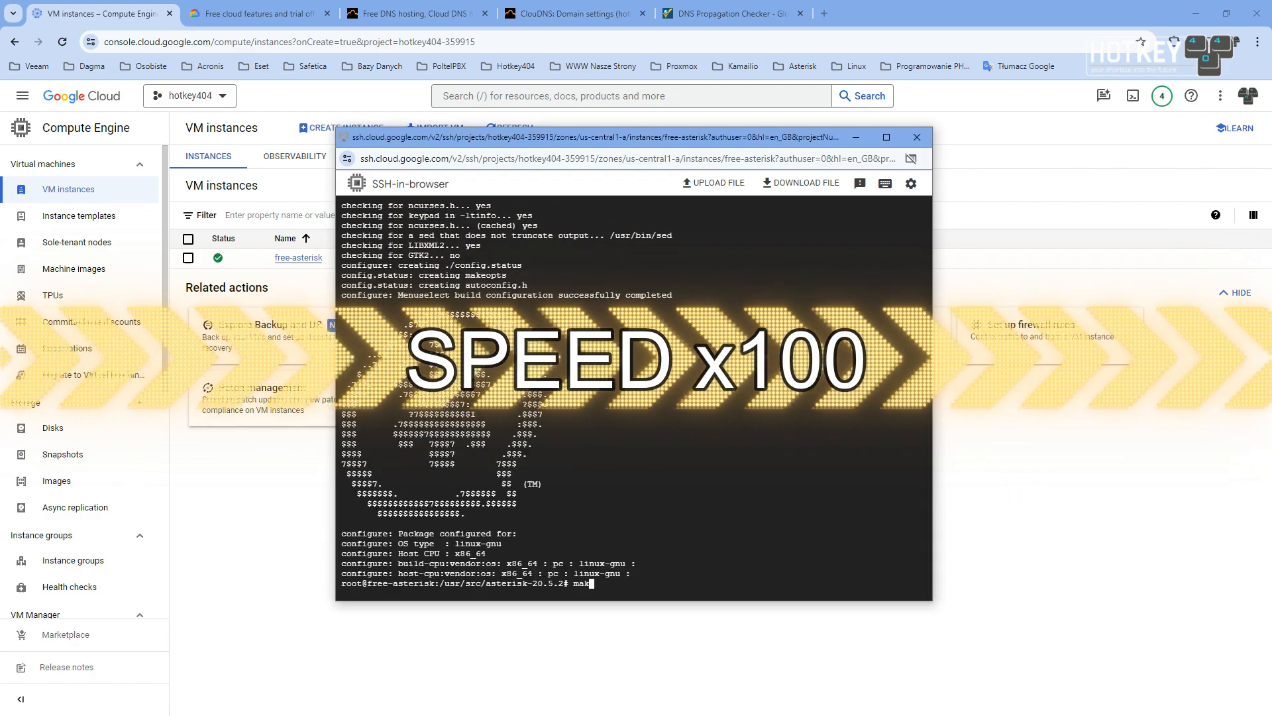
Run make in /usr/src/asterisk-20.5.2 to compile Asterisk
key(Return)
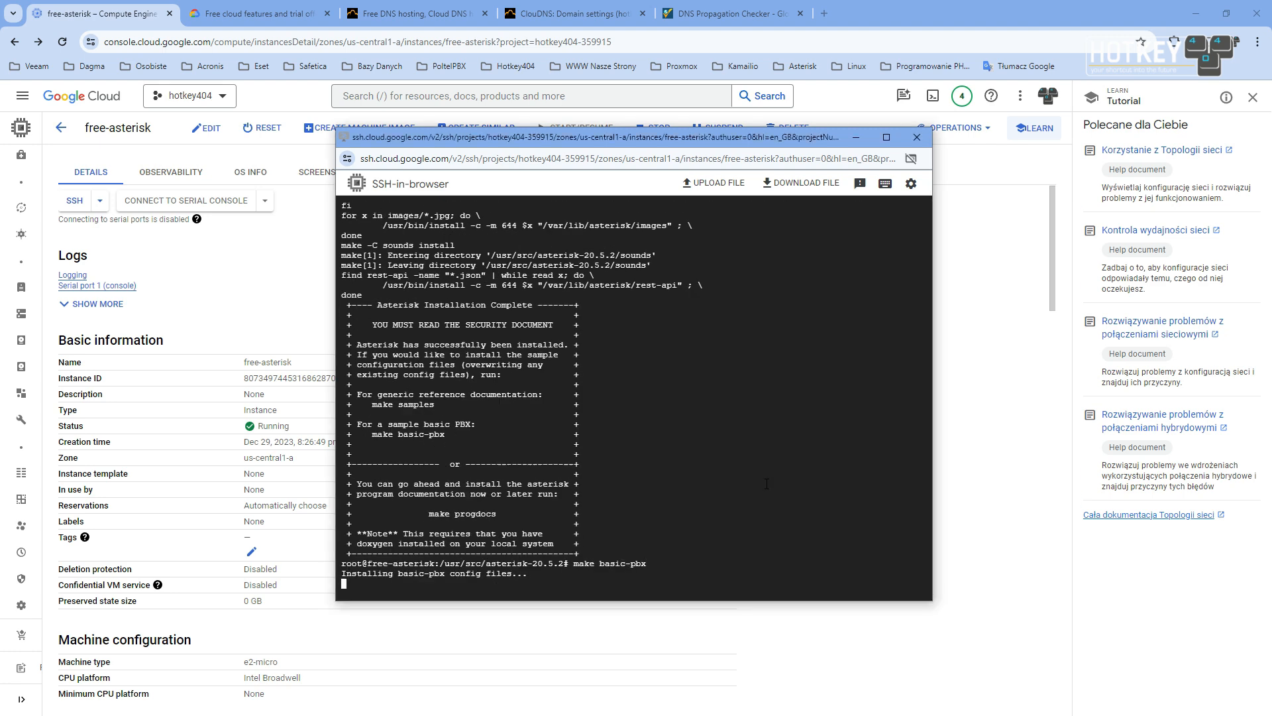
Install basic-pbx configs, enable and start the asterisk service, and exit its CLI
text(make config)
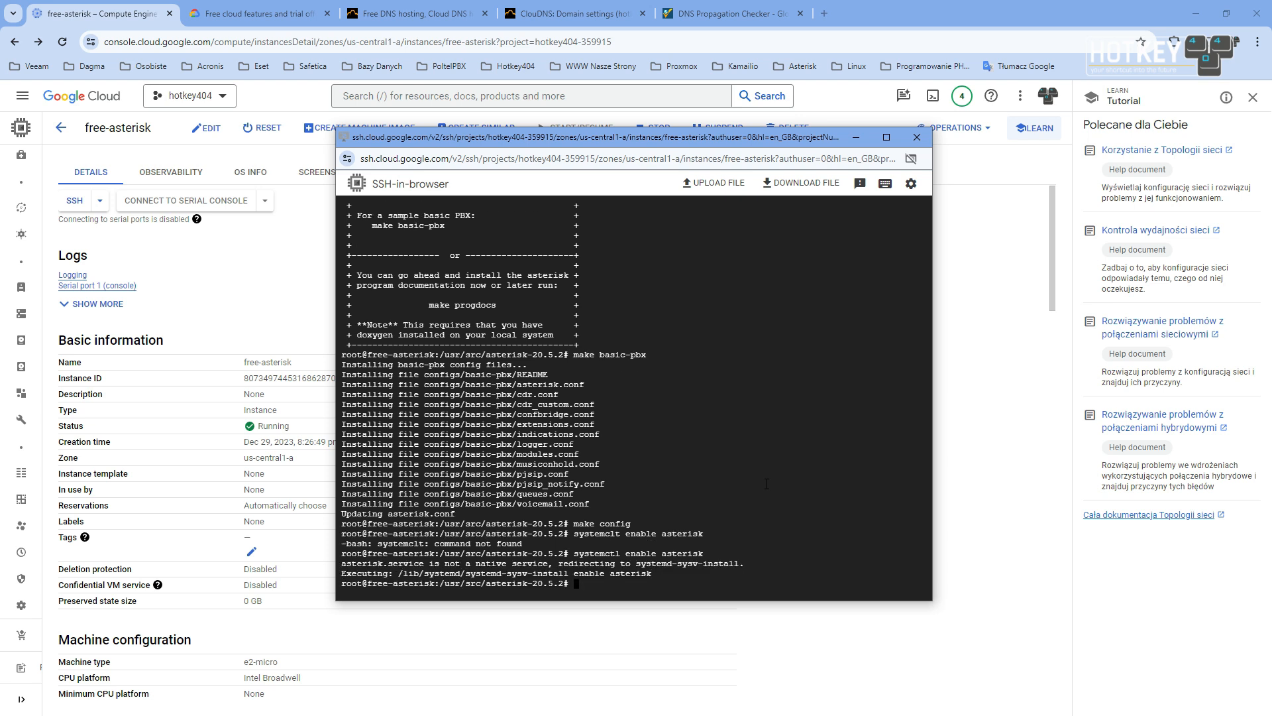
text(systemctl start asterisk)
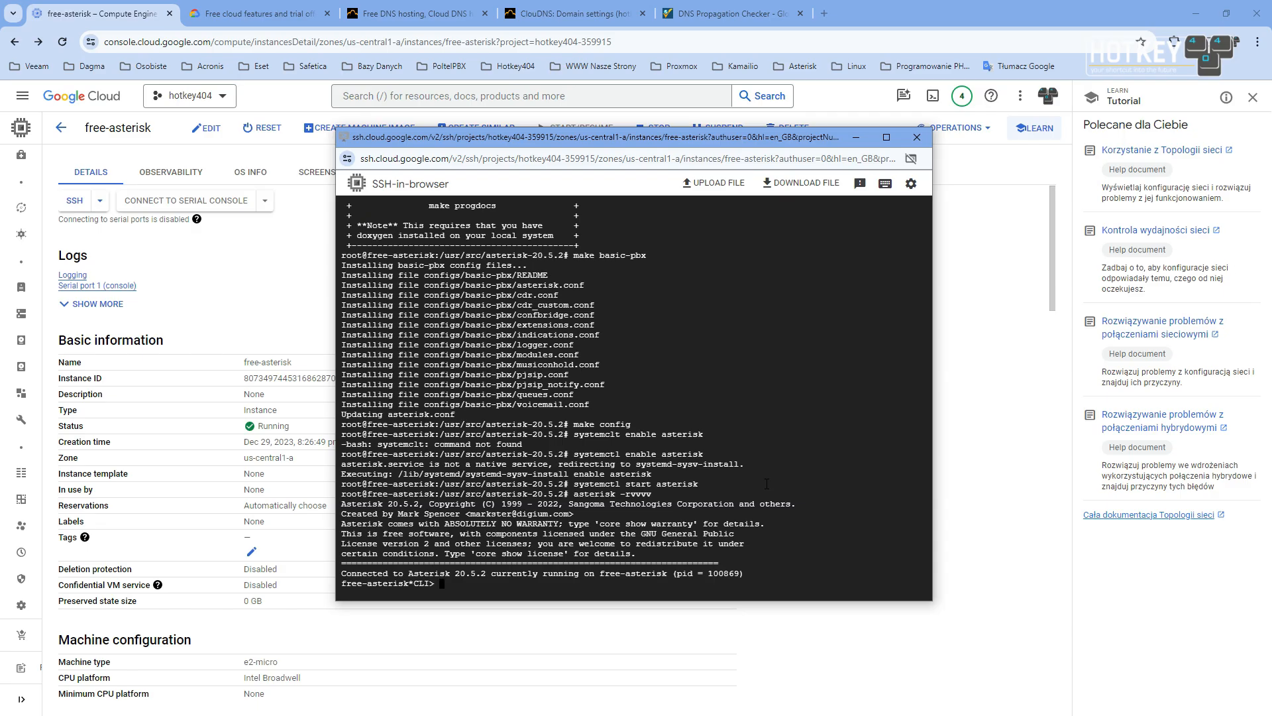
text(exit)
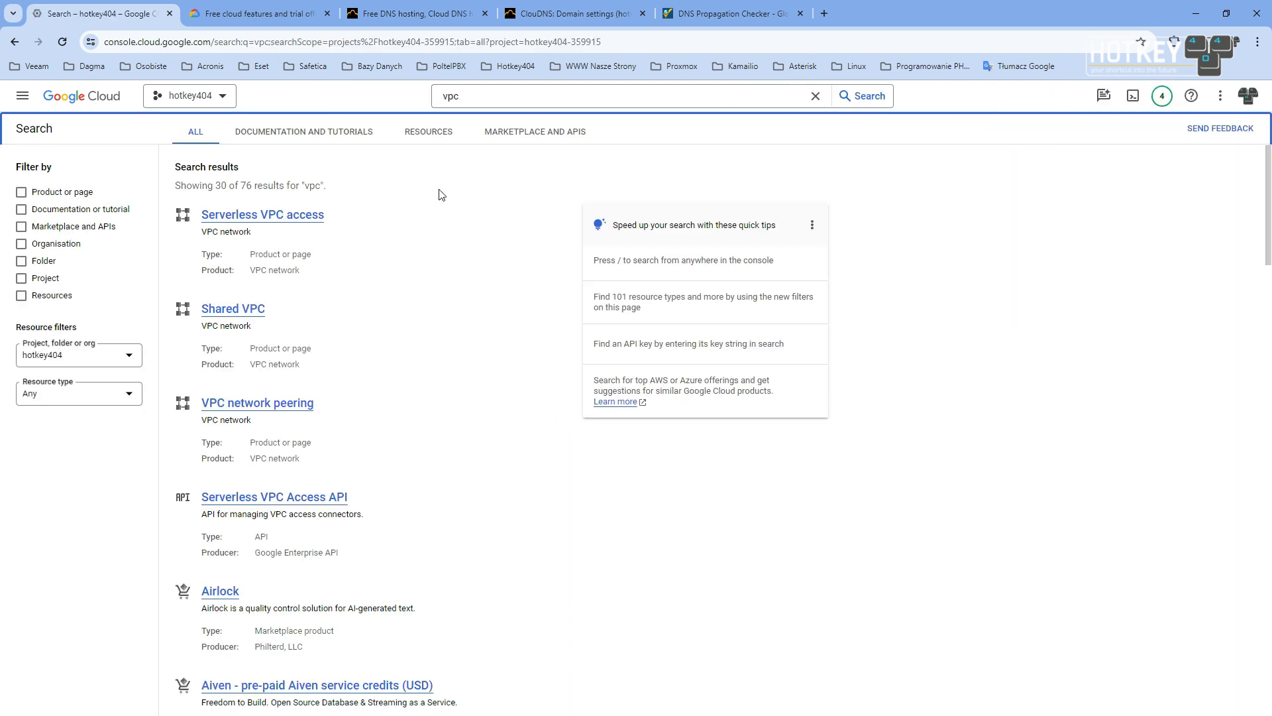
Open the VPC firewall rules, inspect the allow-sip SIP/RTP rule, and go back
click(232, 308)
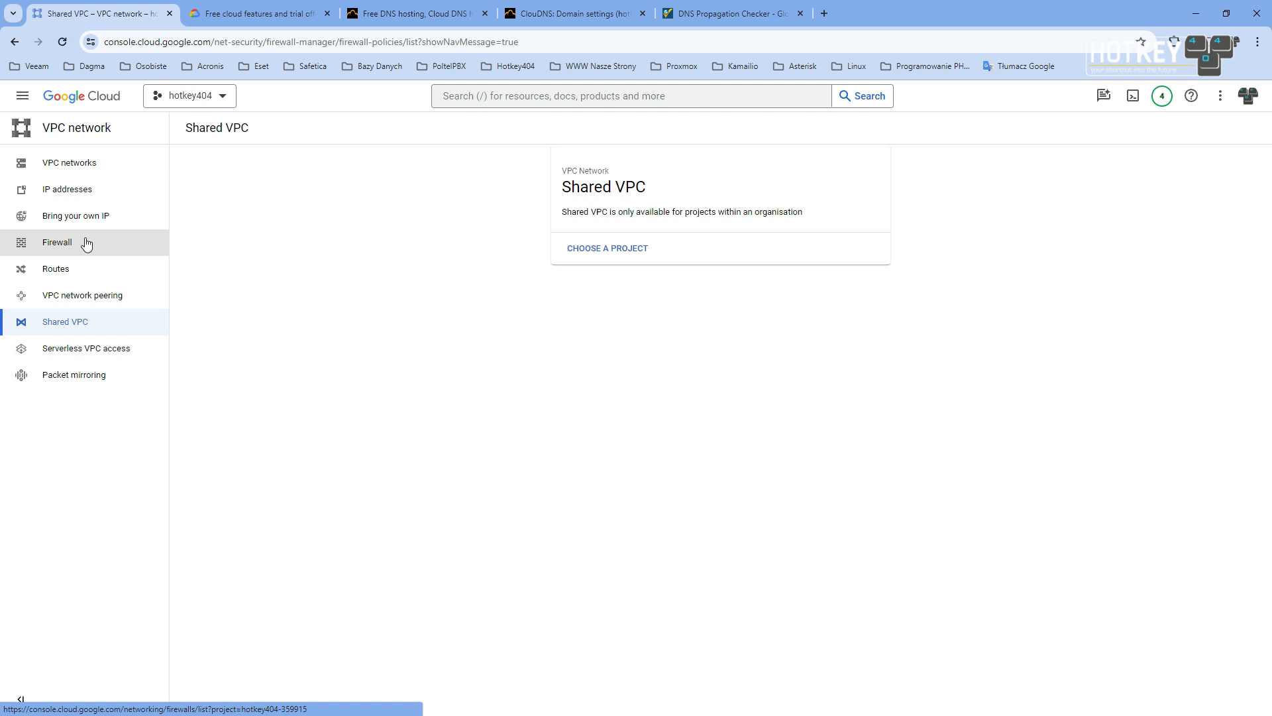
click(57, 242)
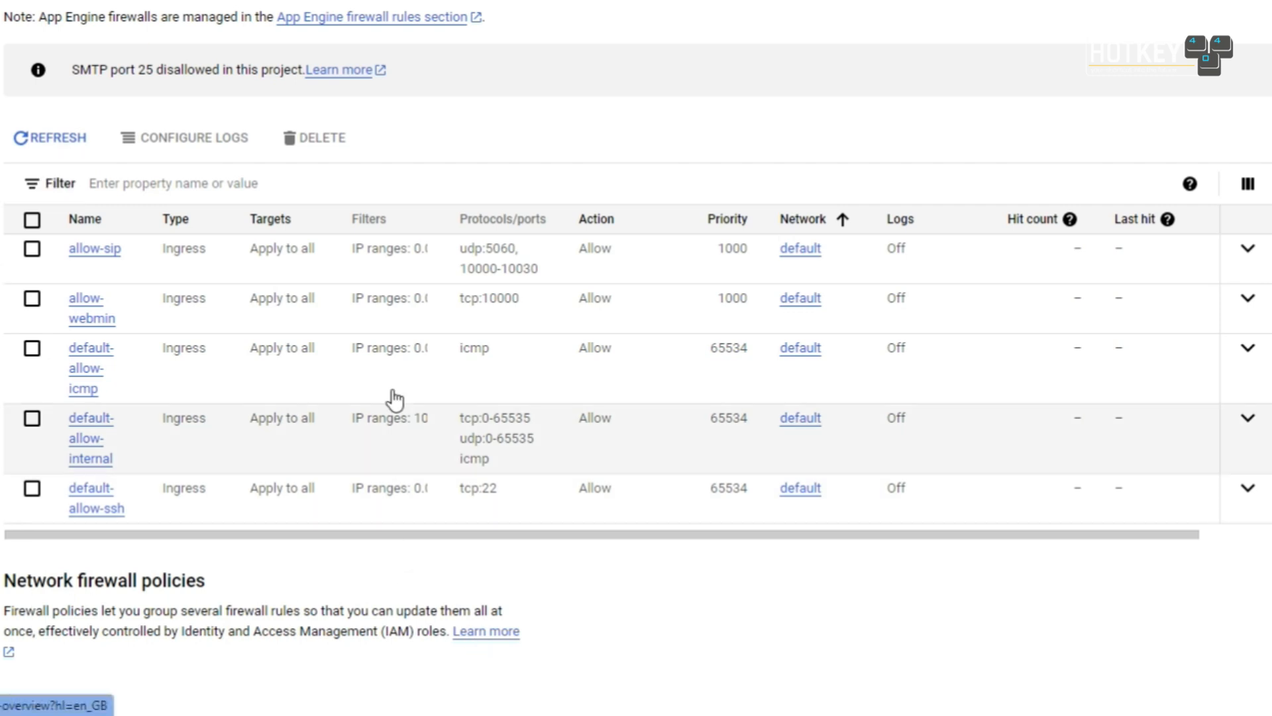
mouse_move(94, 248)
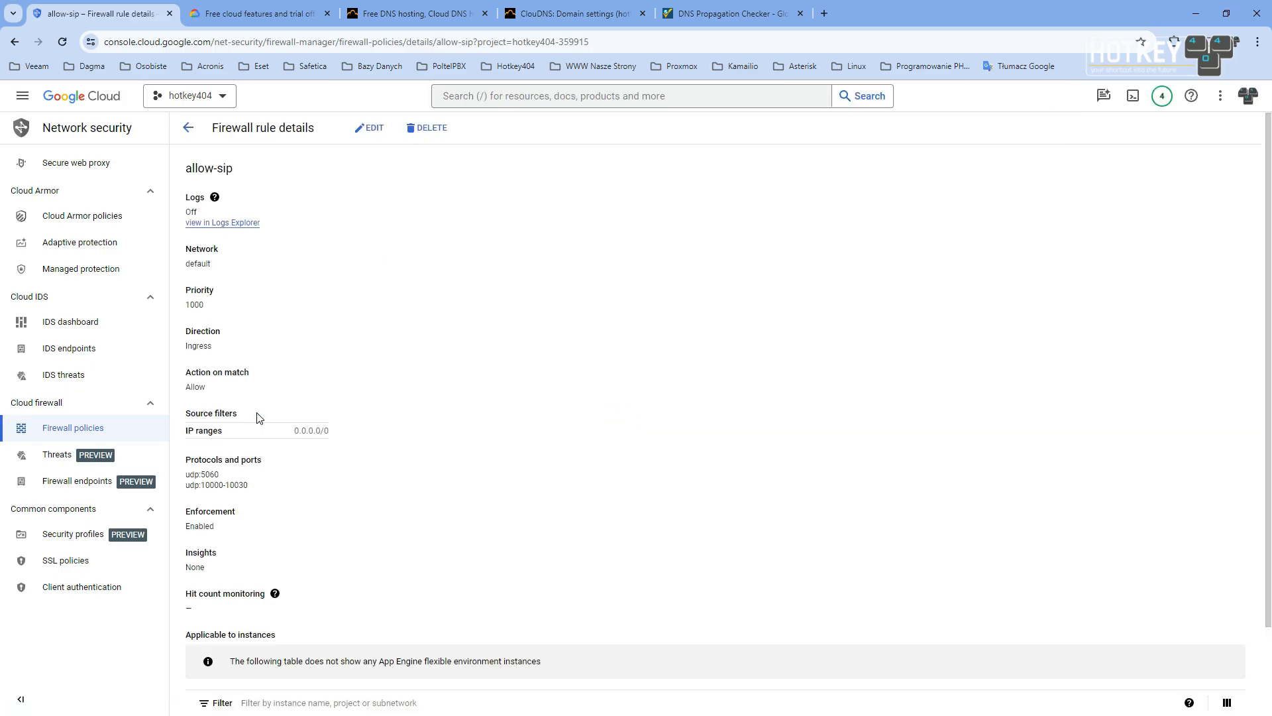
scroll(down, 3)
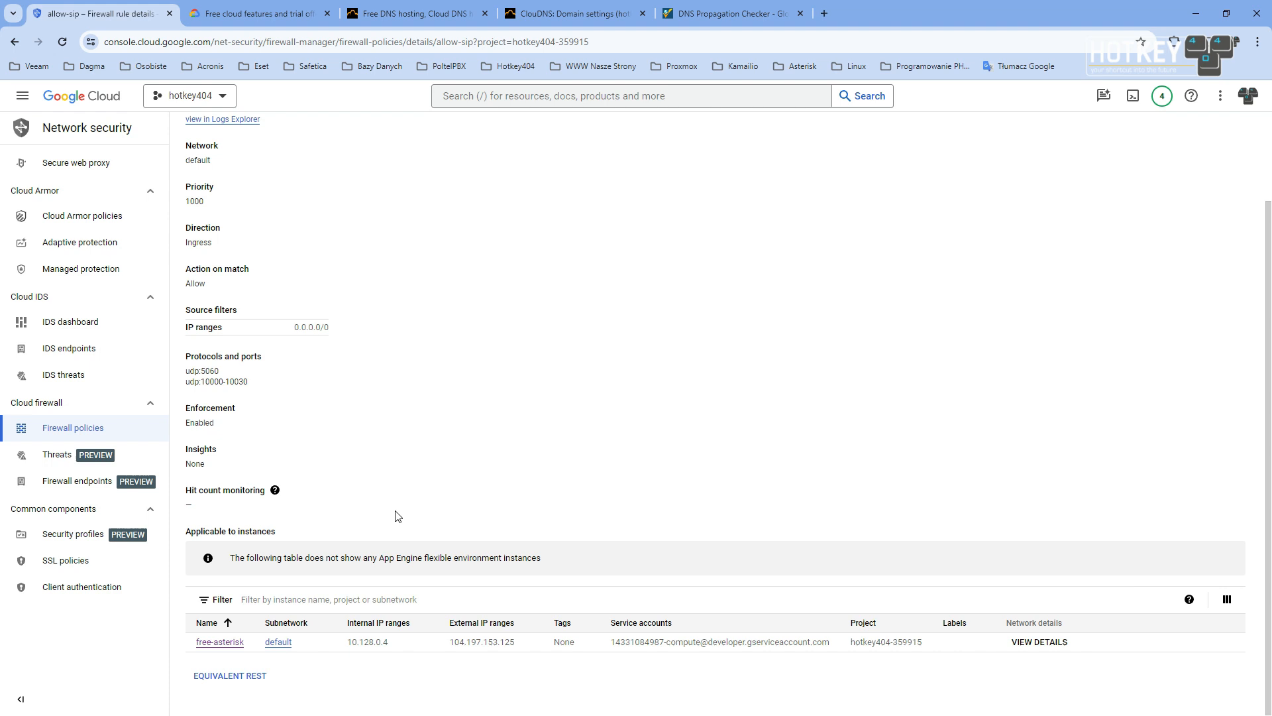
scroll(up, 3)
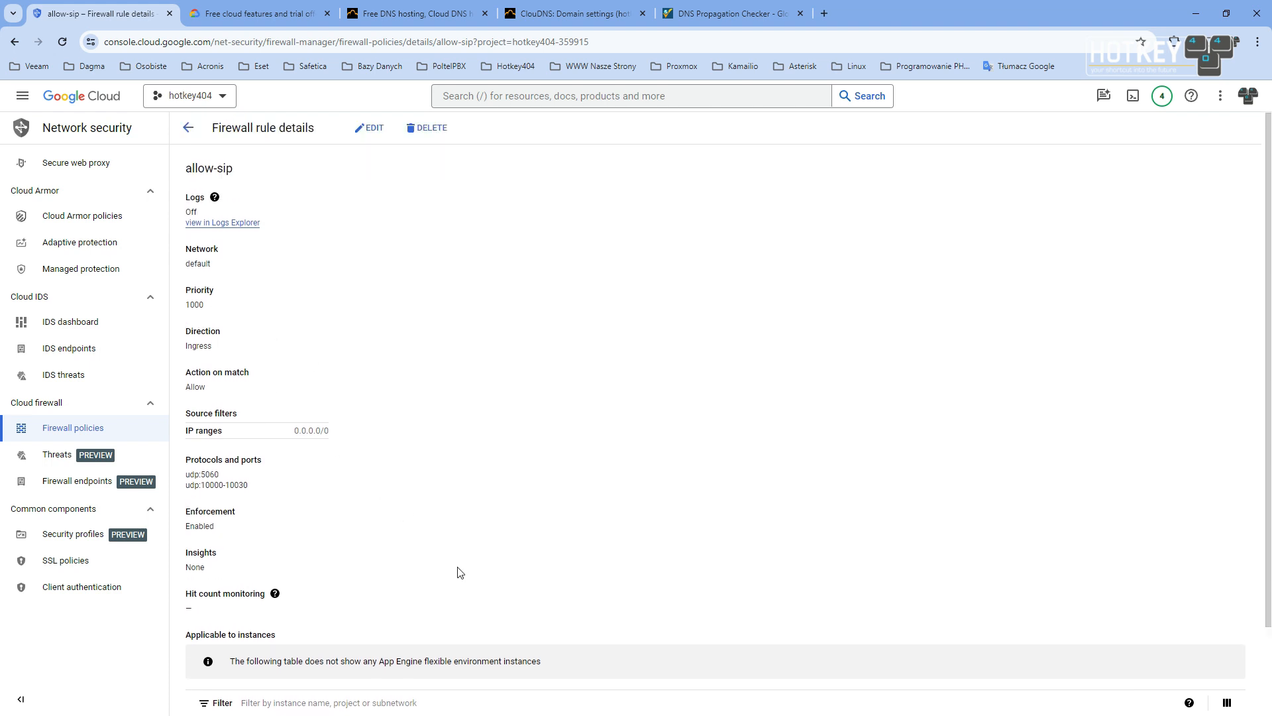
mouse_move(188, 128)
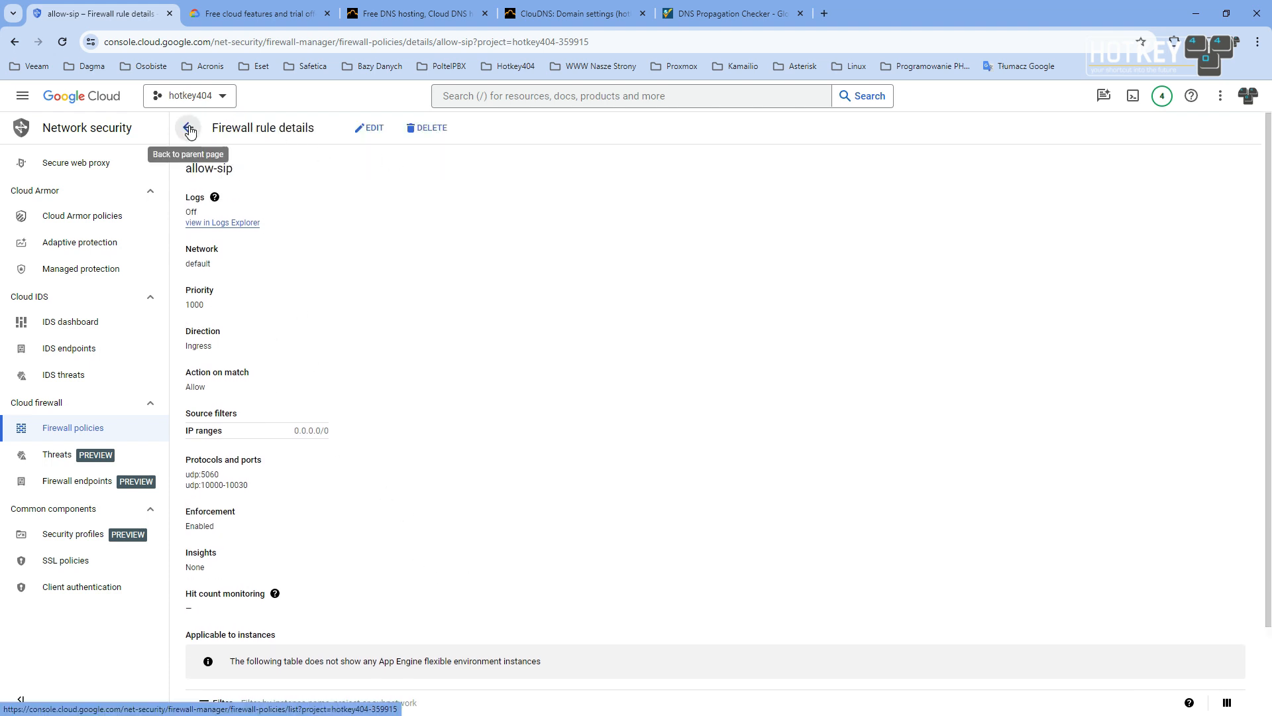
click(189, 127)
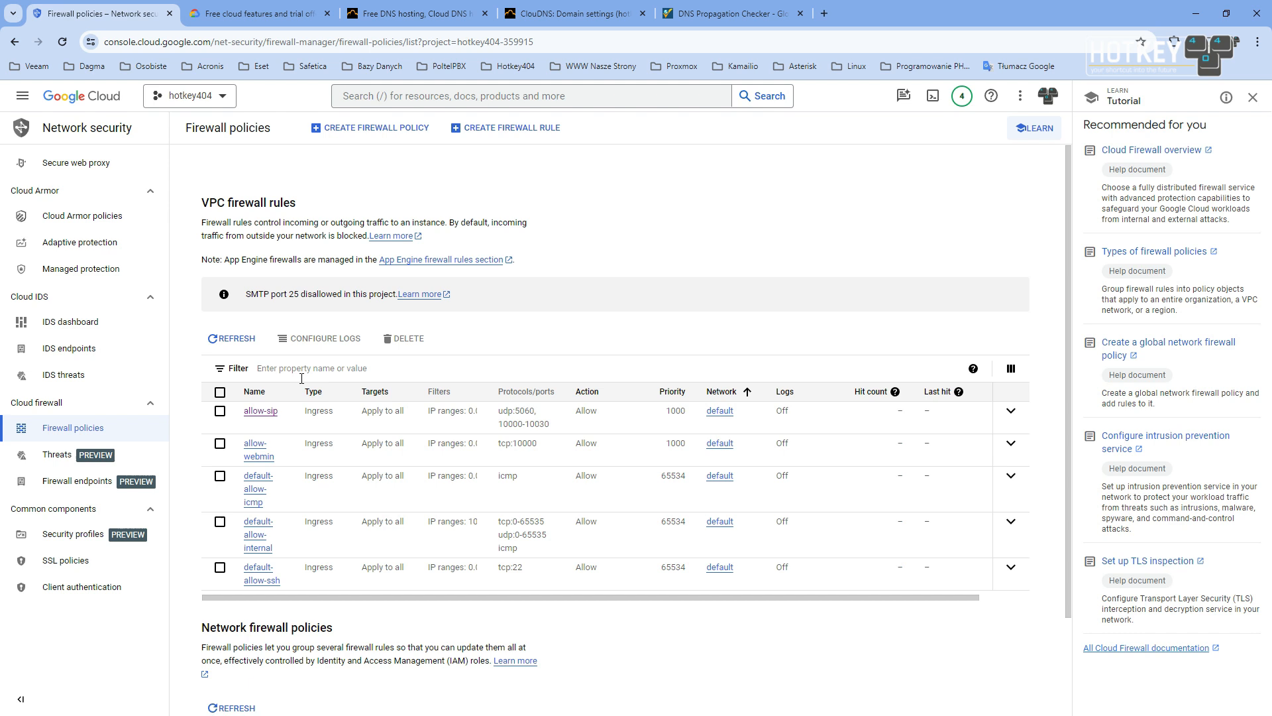
Preview the create firewall rule form without saving, then switch to the DNS propagation checker
click(506, 127)
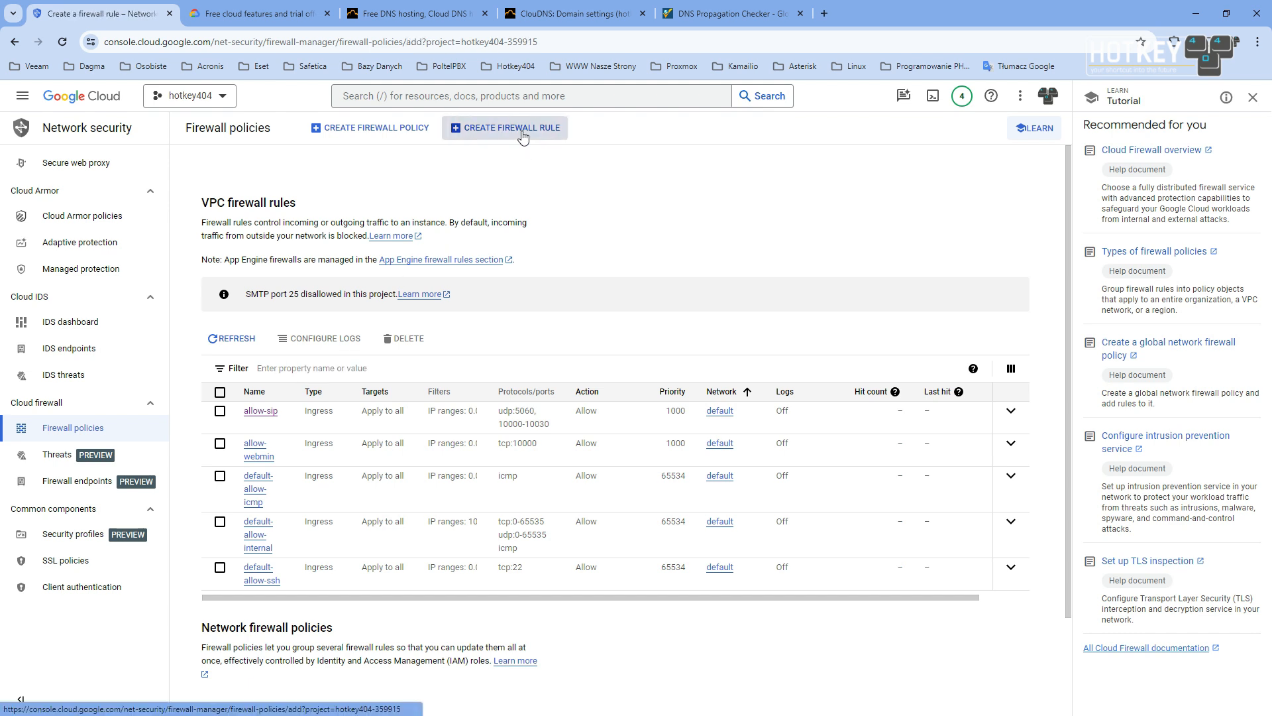
click(505, 127)
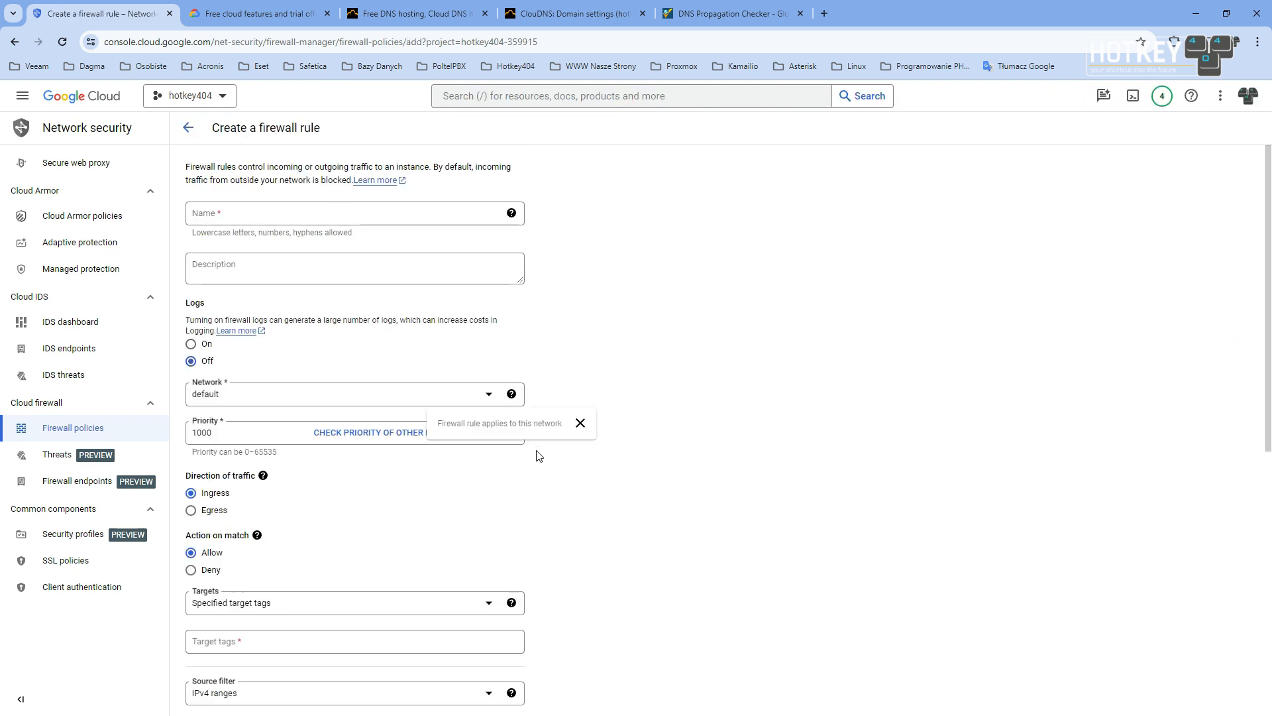
scroll(down, 3)
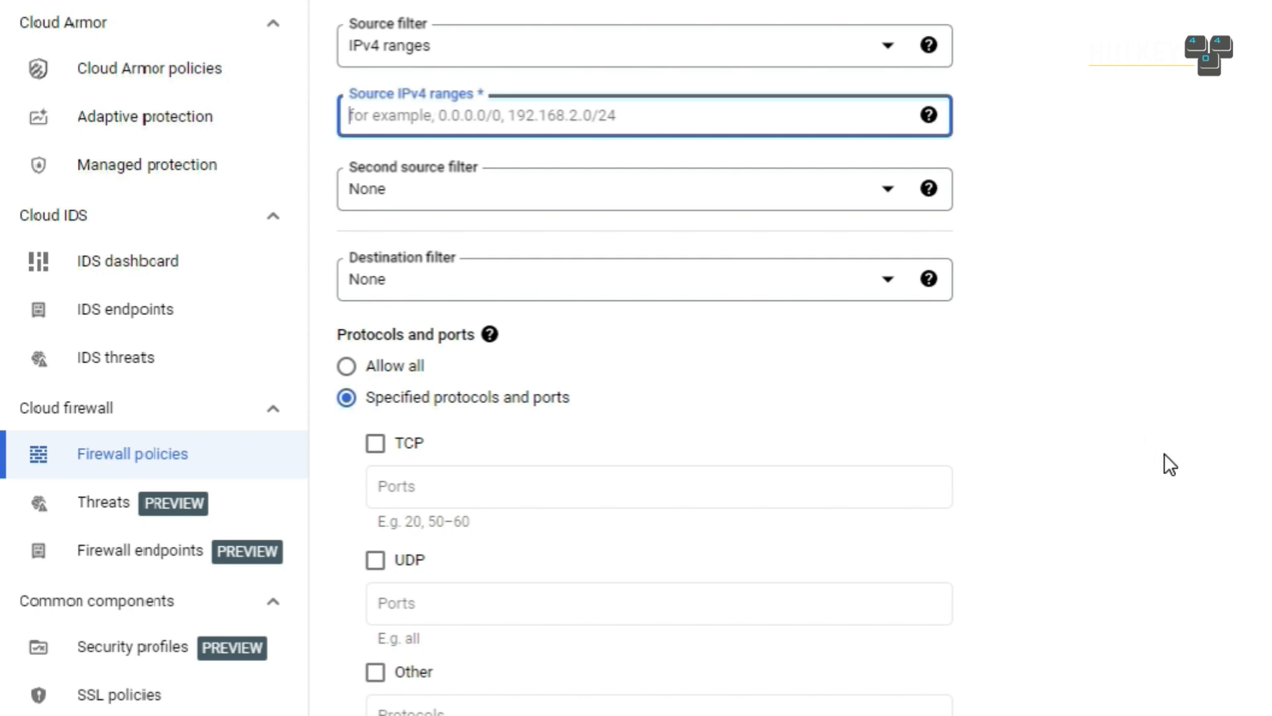
mouse_move(503, 581)
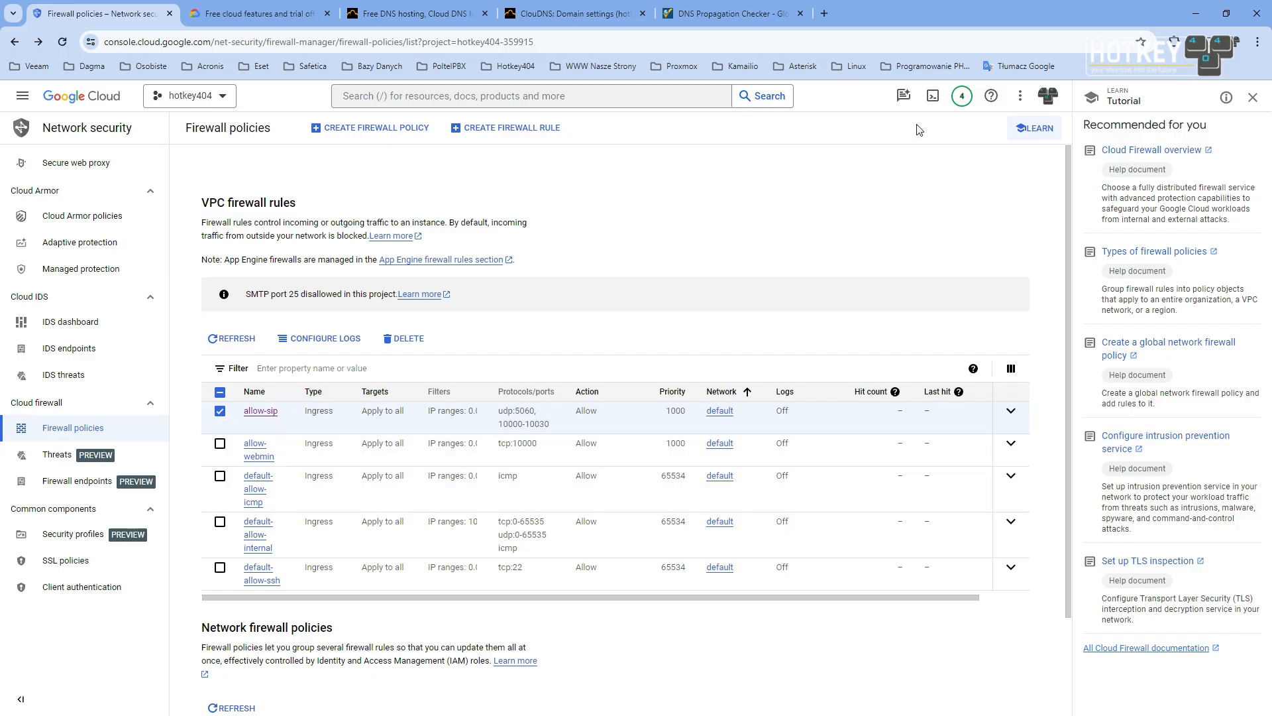
mouse_move(202, 412)
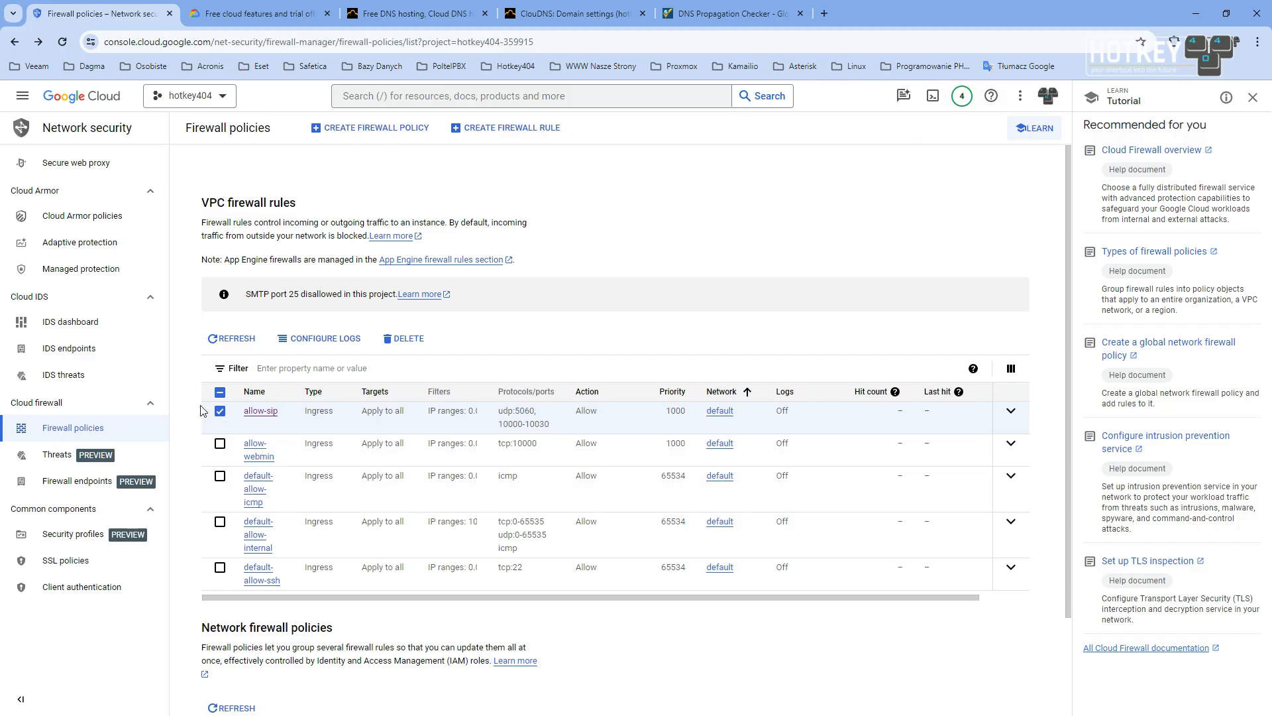
click(731, 13)
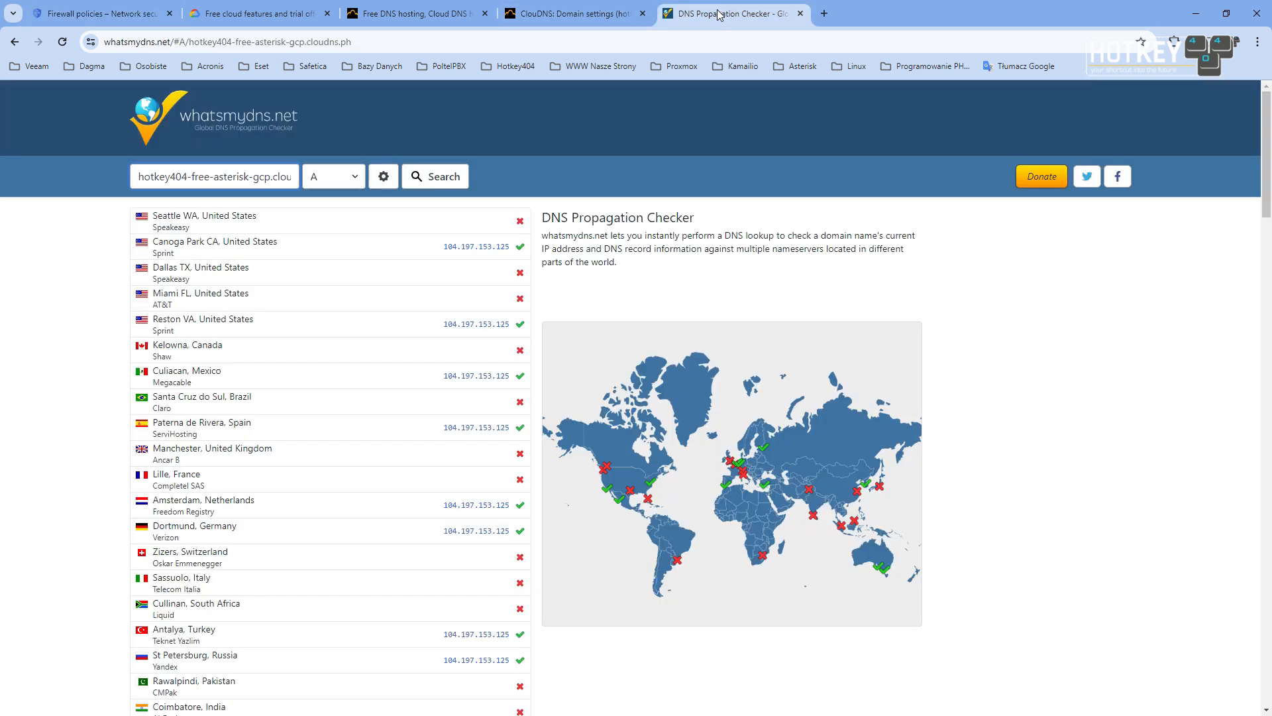
Recheck the domain's A record on whatsmydns.net, confirming 104.197.153.125 in most locations
click(435, 177)
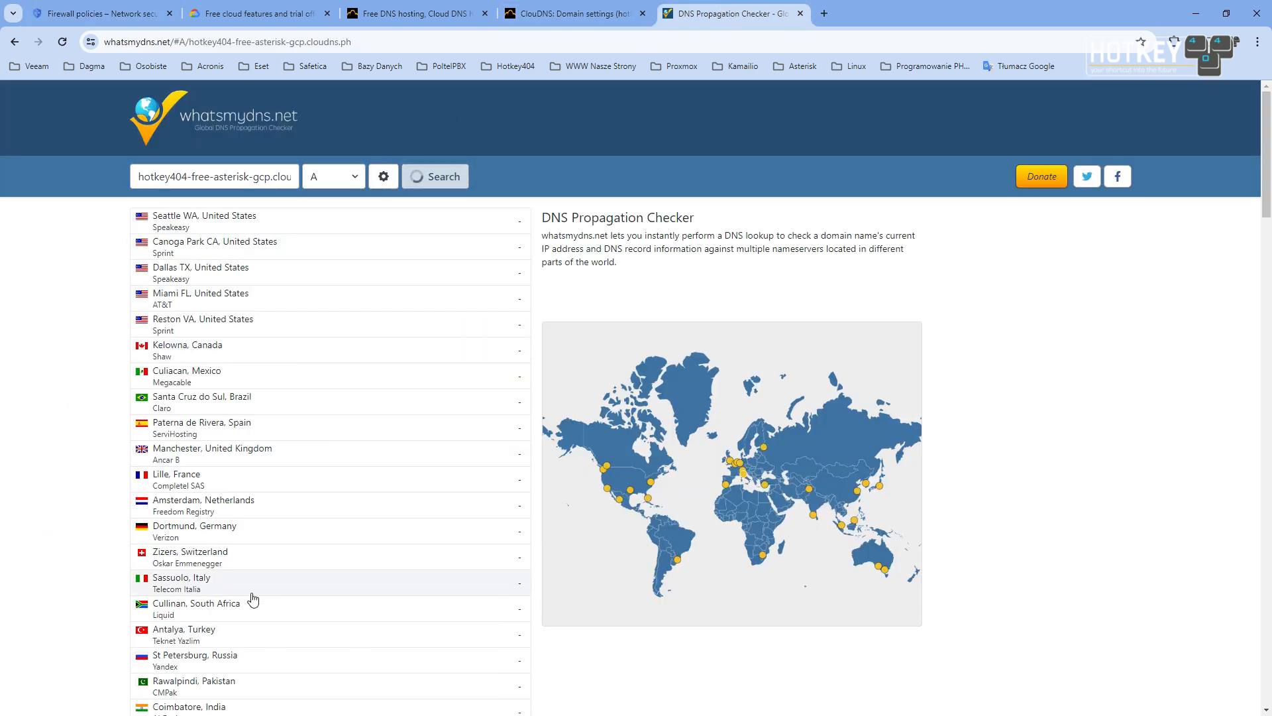
click(435, 177)
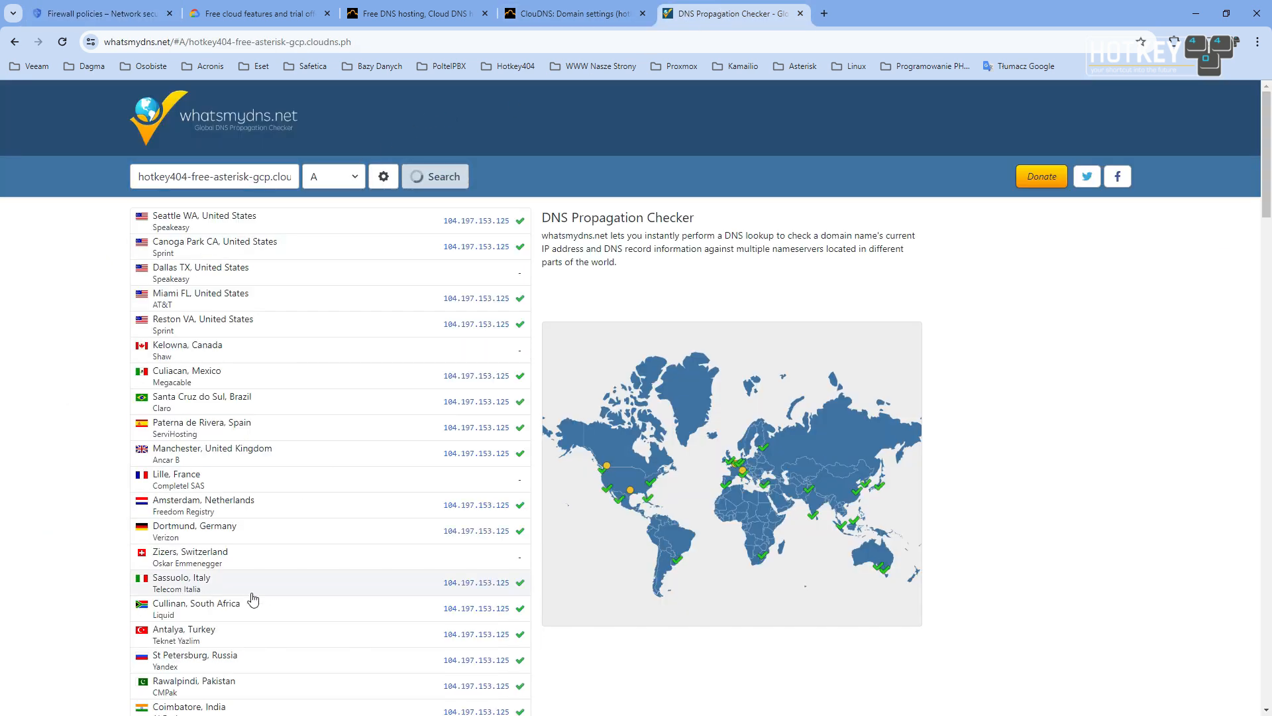
click(435, 176)
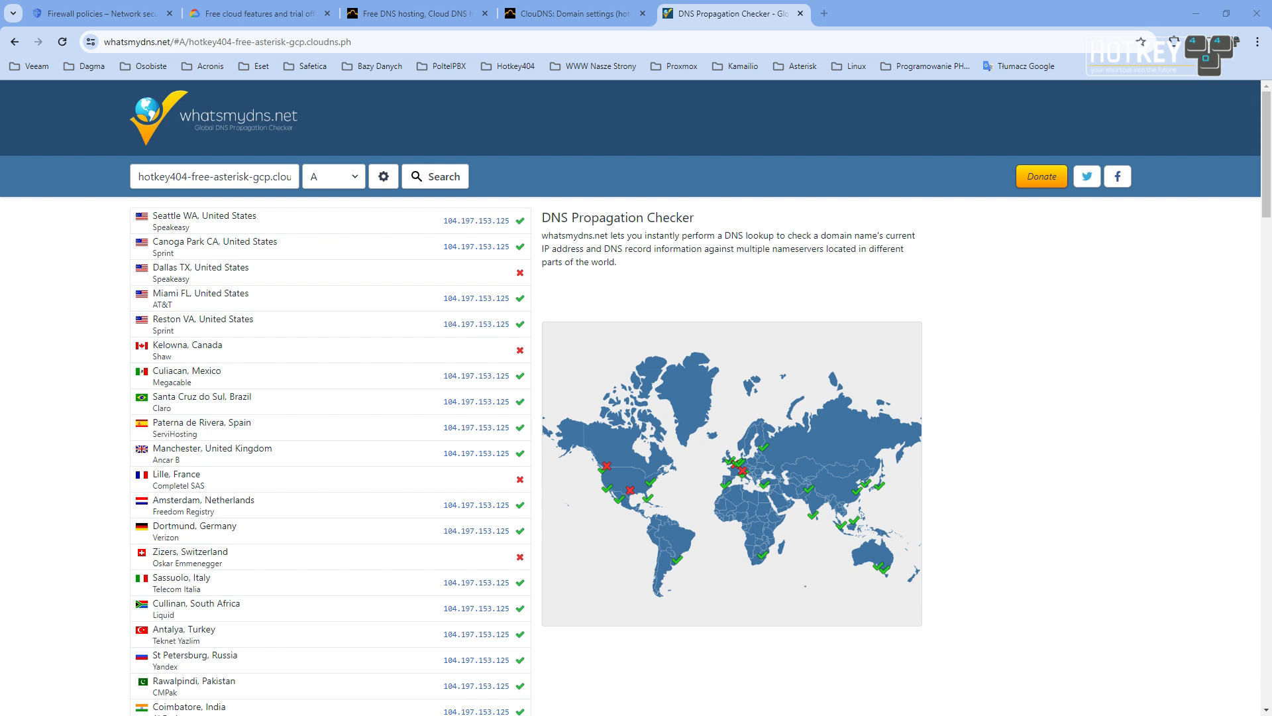
click(98, 13)
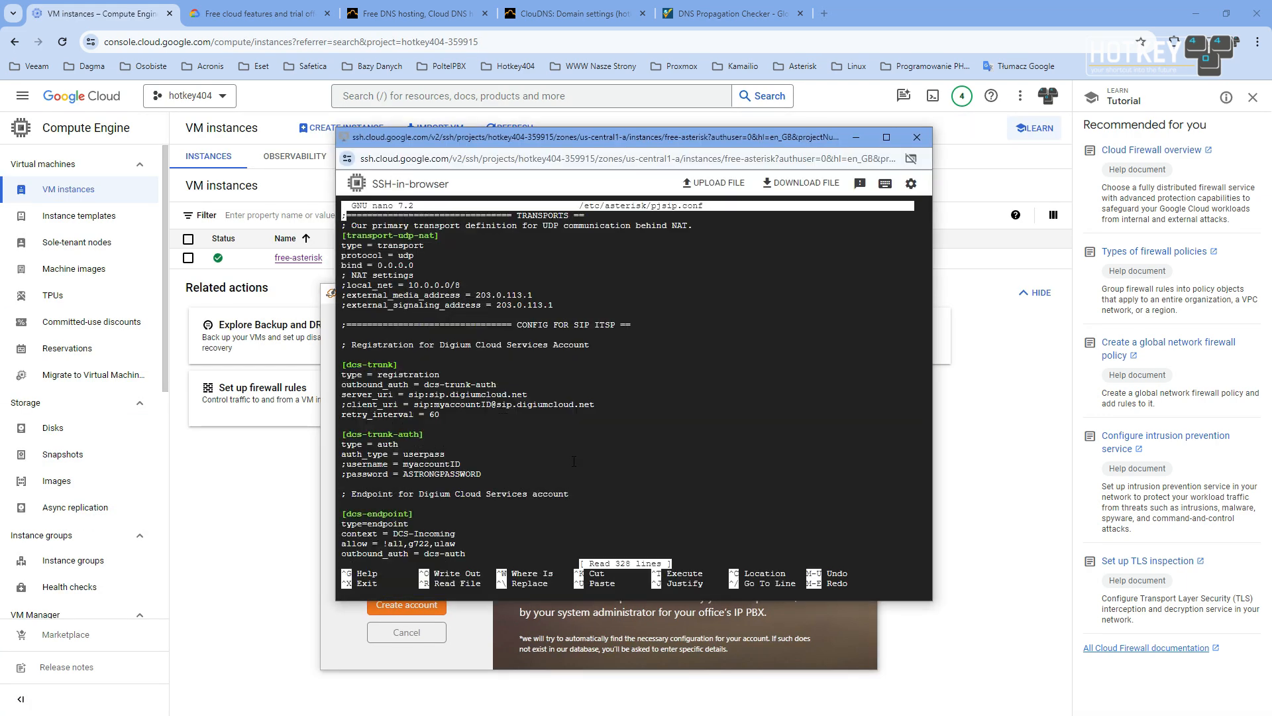
Scroll pjsip.conf down to the sample endpoints for extensions 1102 and 1110
scroll(down, 3)
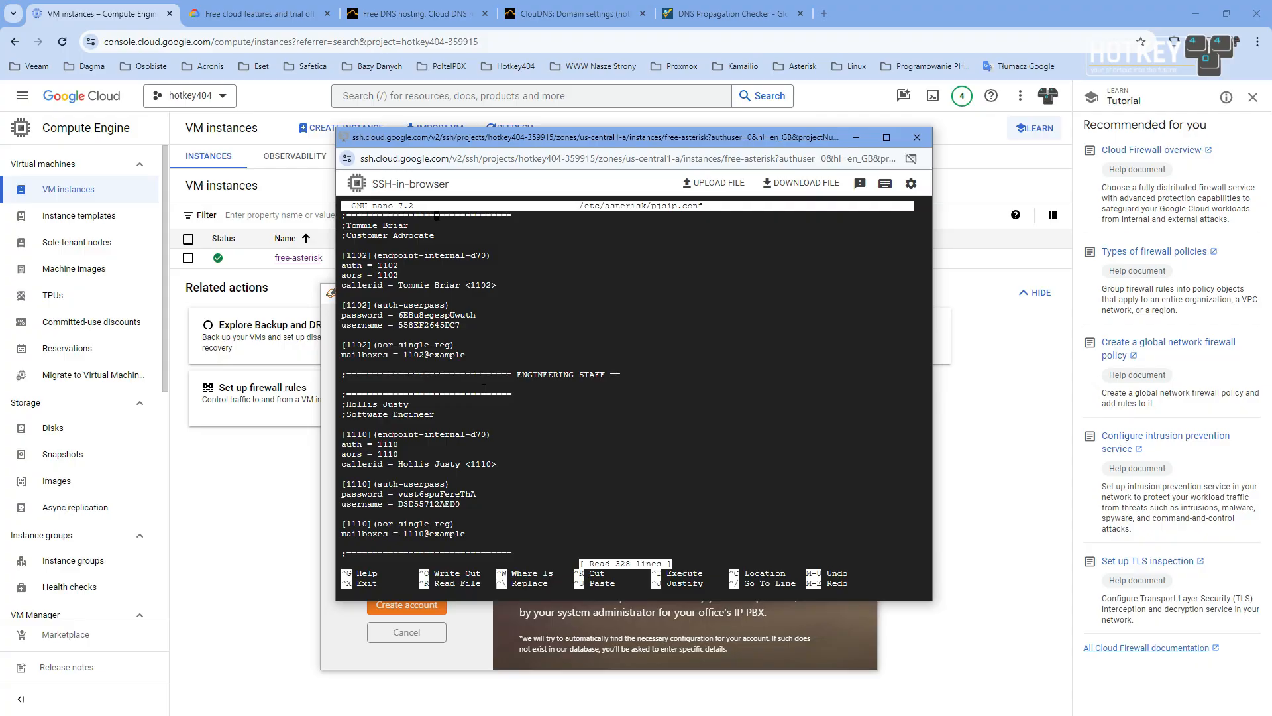
mouse_move(390, 693)
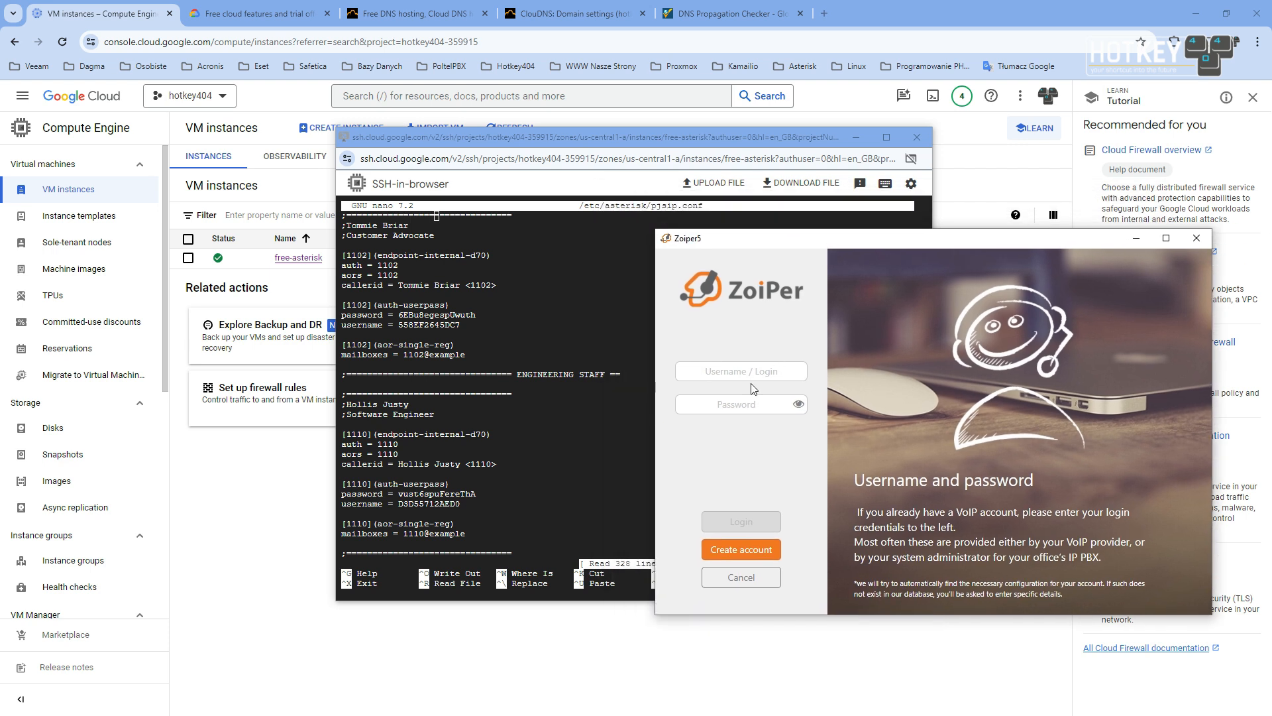
text(1102)
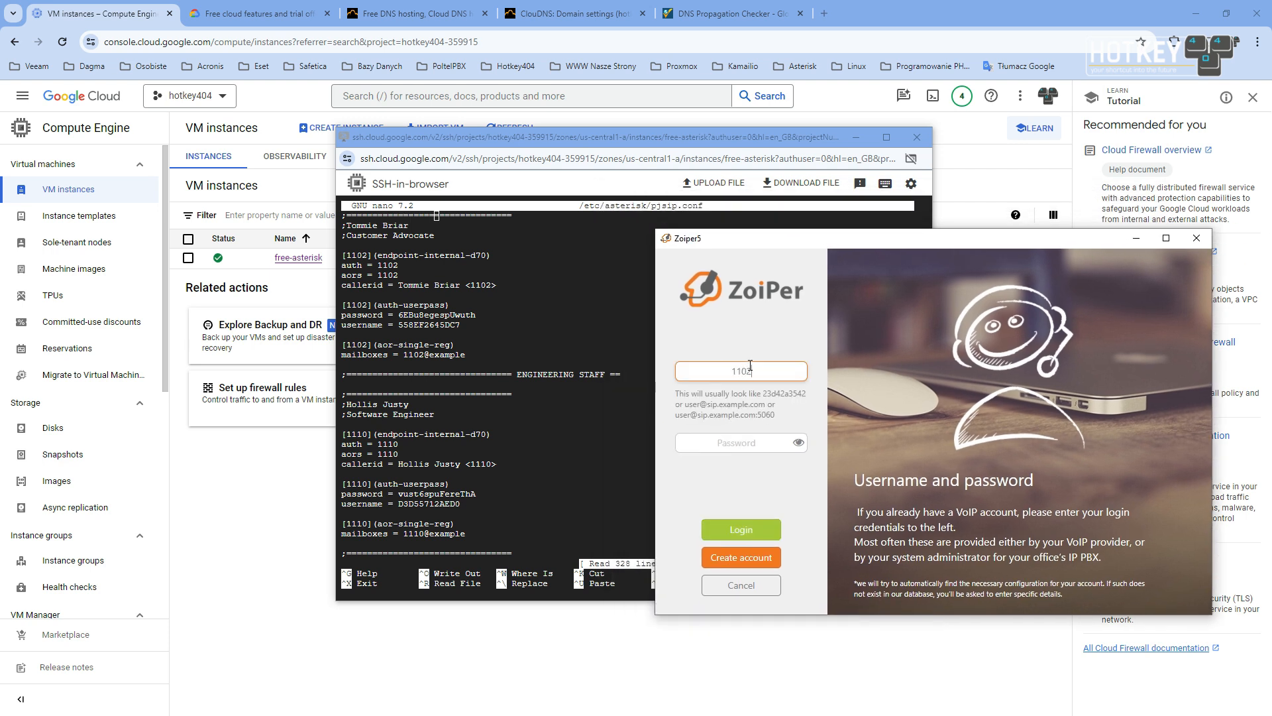
text(free-asterisk-gcp.cloudns.ph)
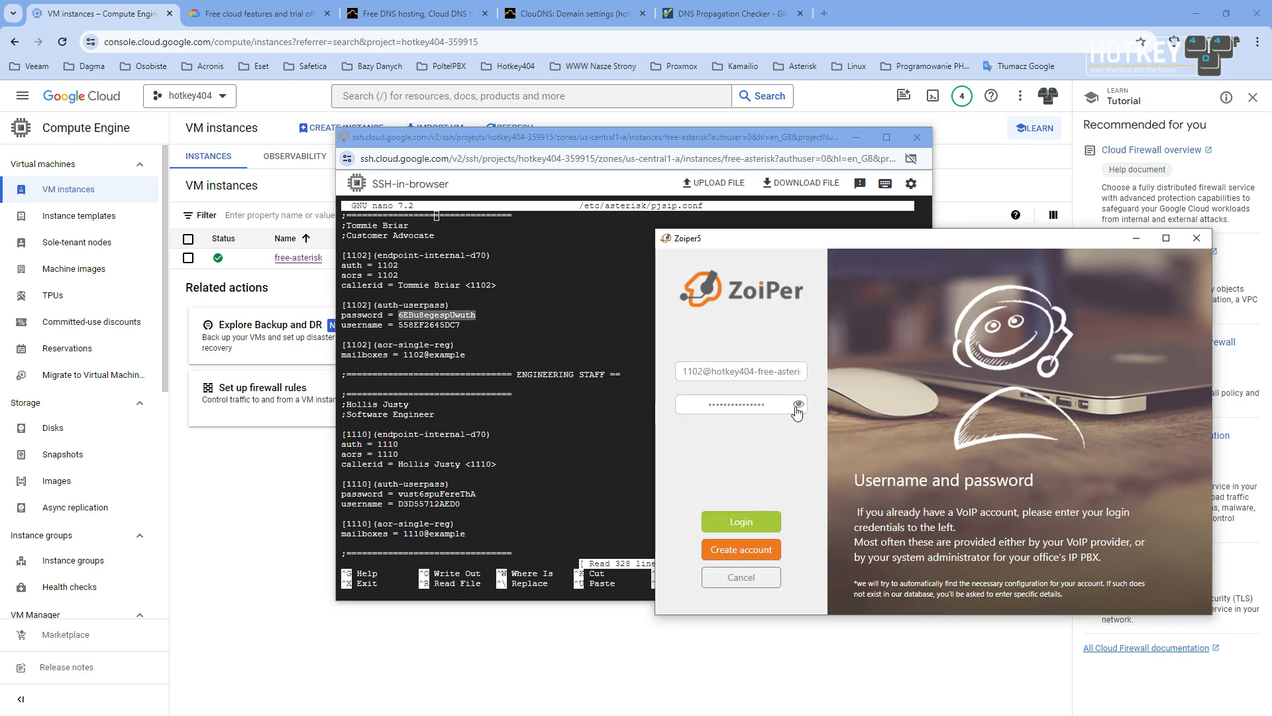
click(740, 521)
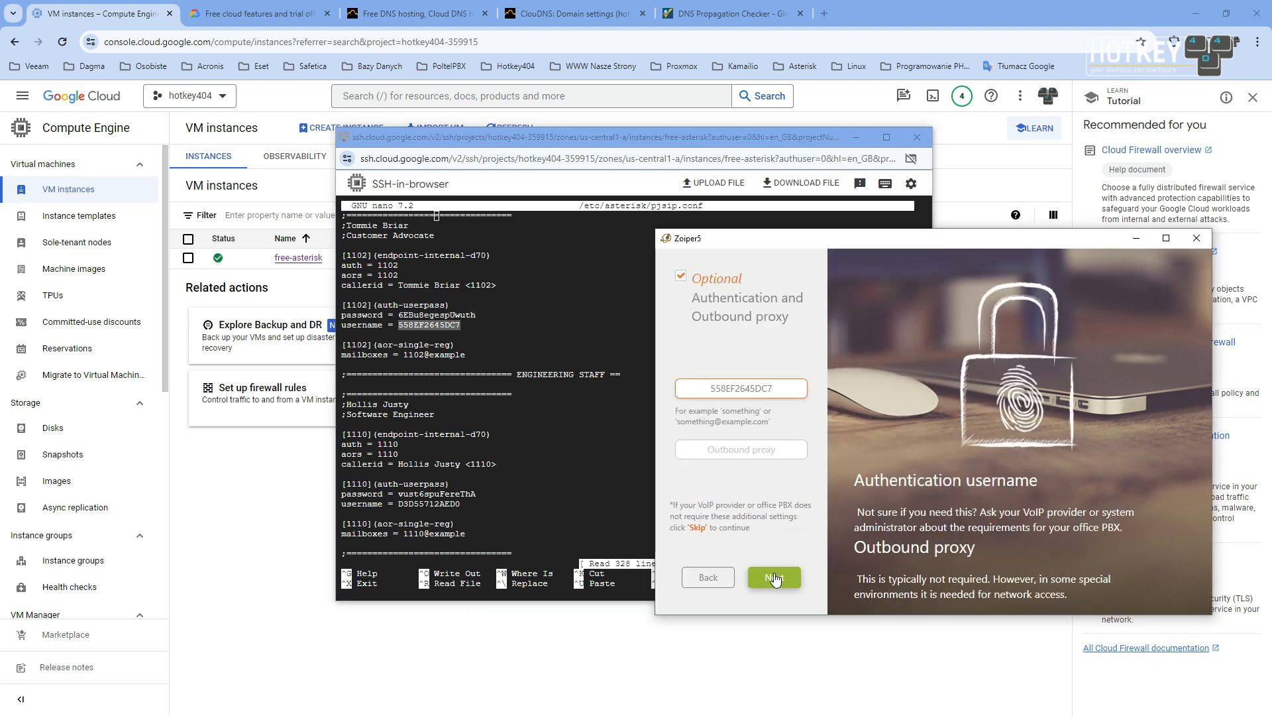
click(774, 577)
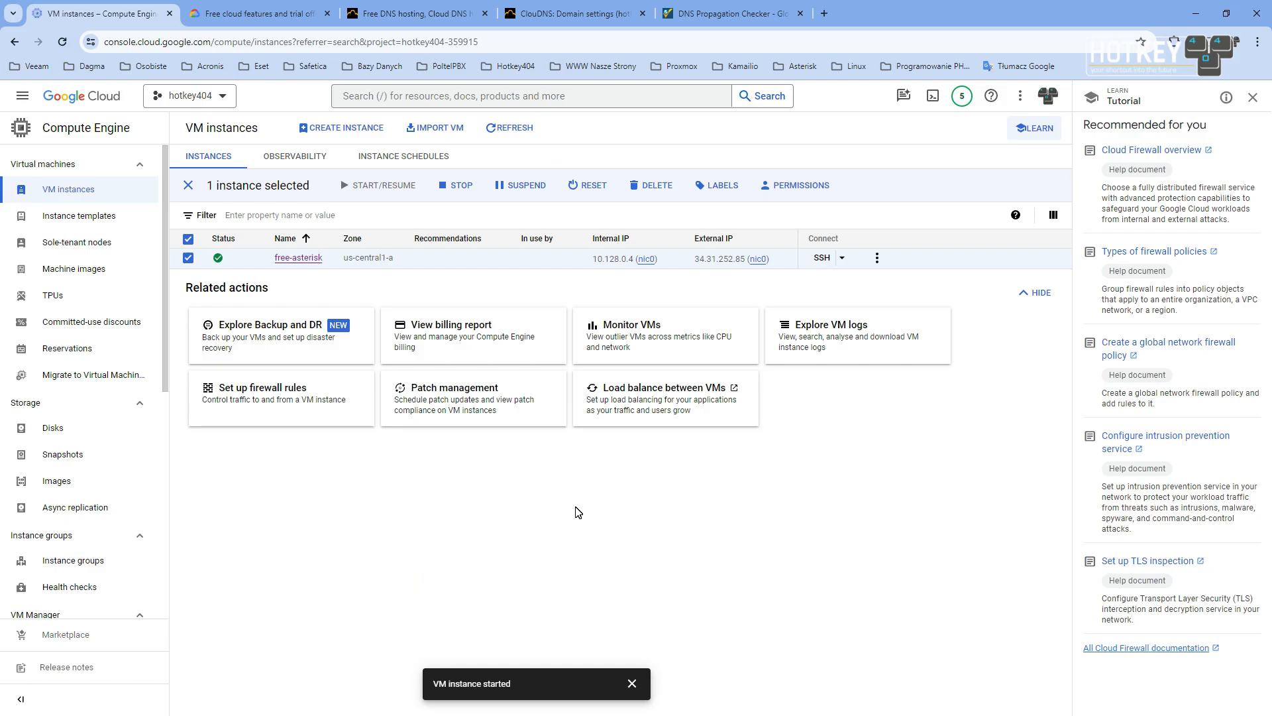
Move from the restarted free-asterisk VM (IP 34.31.252.85) to the ClouDNS records page
click(575, 13)
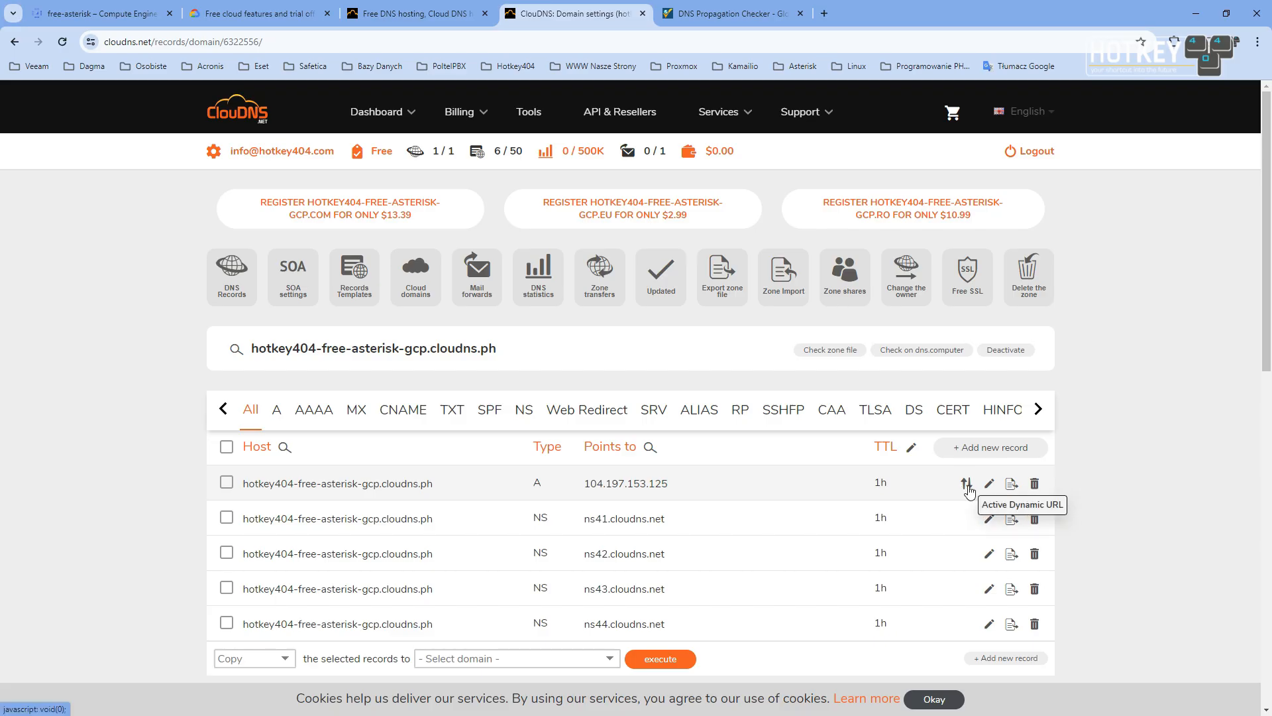
Use the A record's dynamic DNS URL to point the domain at 34.31.252.85
click(966, 483)
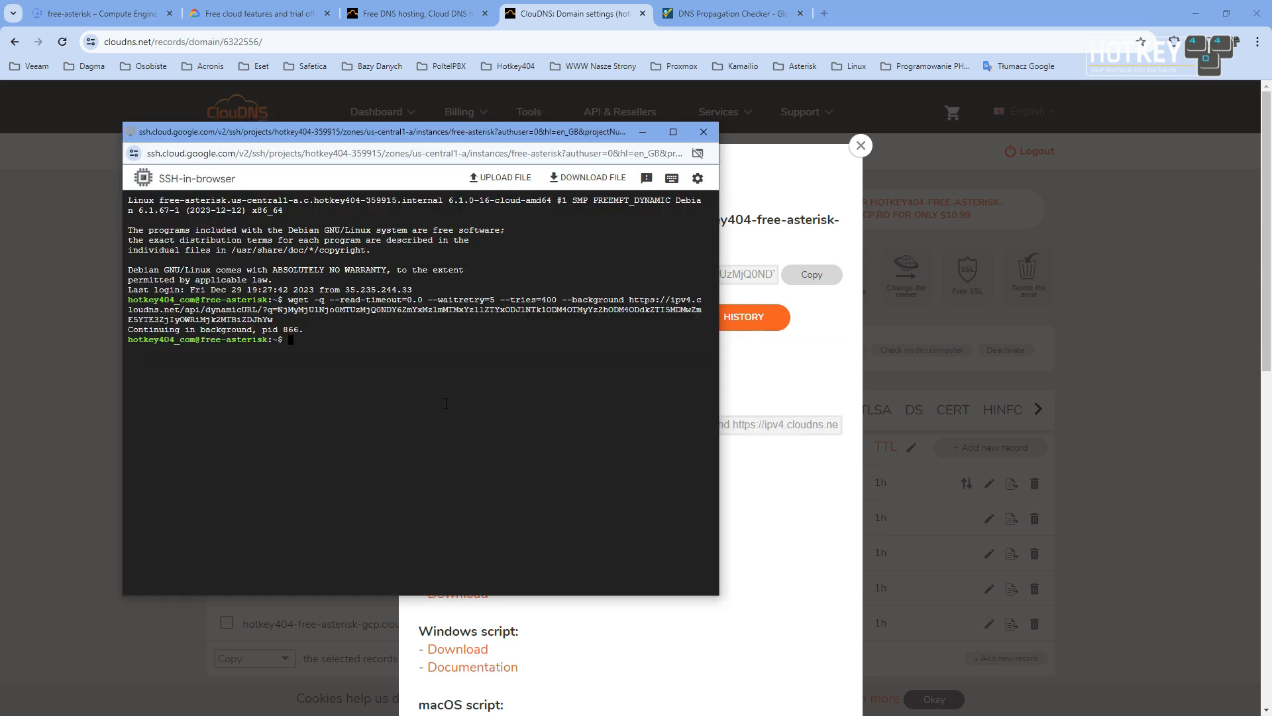
click(859, 145)
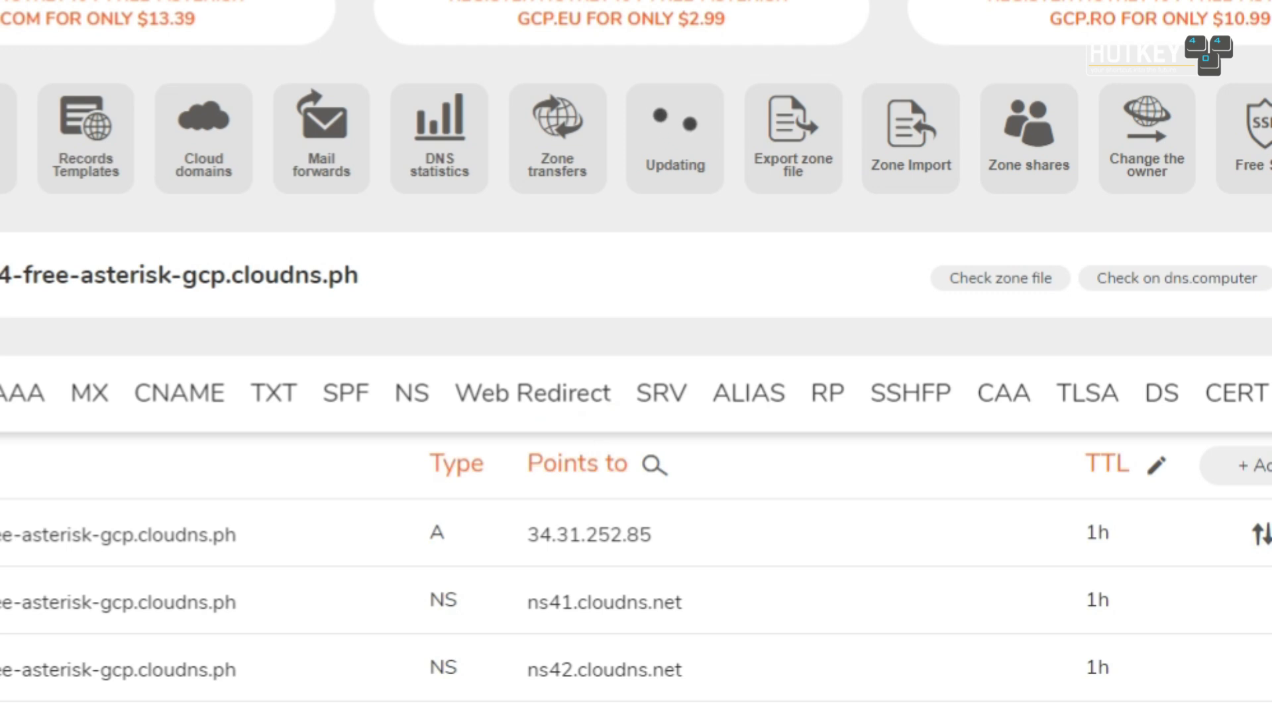
mouse_move(677, 142)
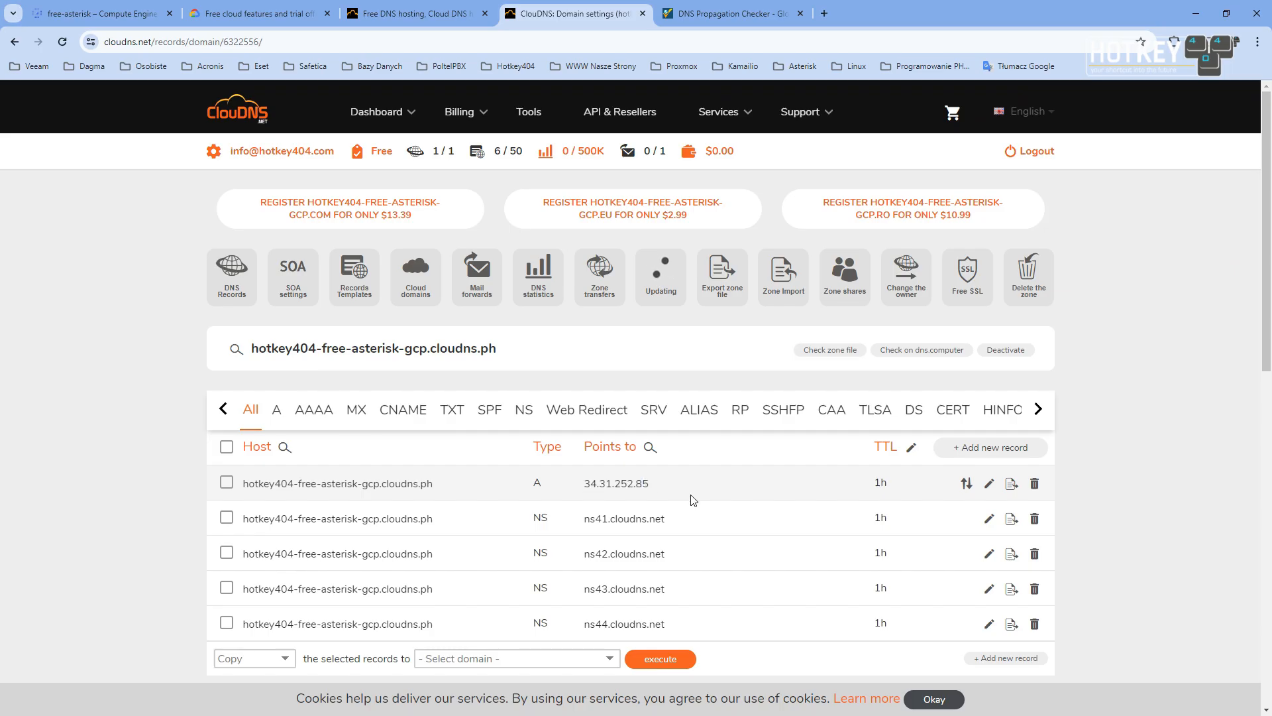
click(729, 13)
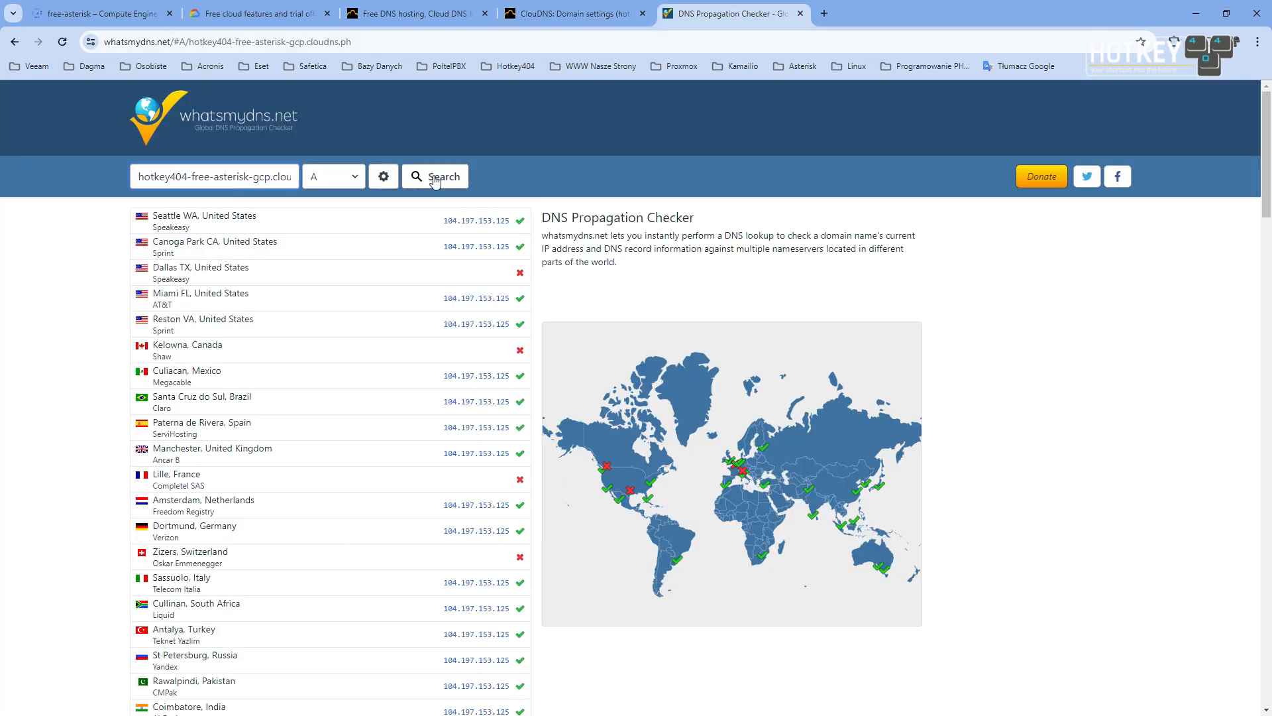
Rerun the whatsmydns.net A record lookup for the domain after the IP change
click(435, 177)
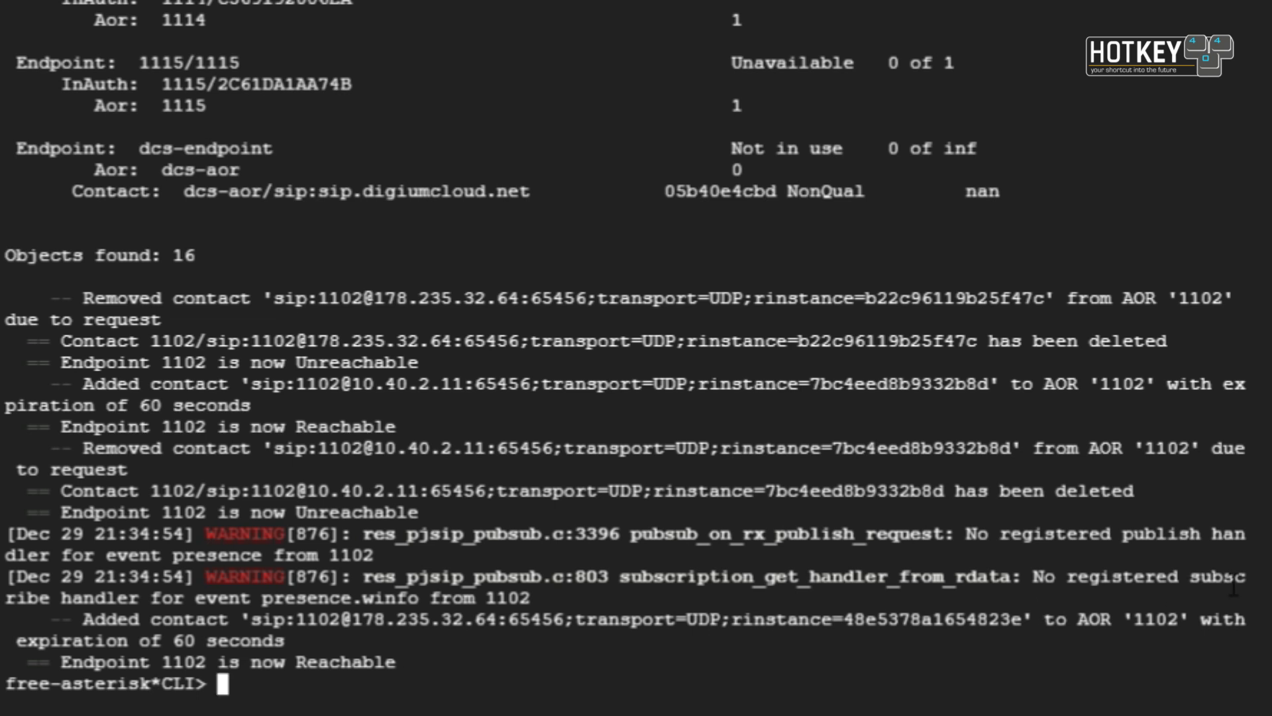
mouse_move(862, 256)
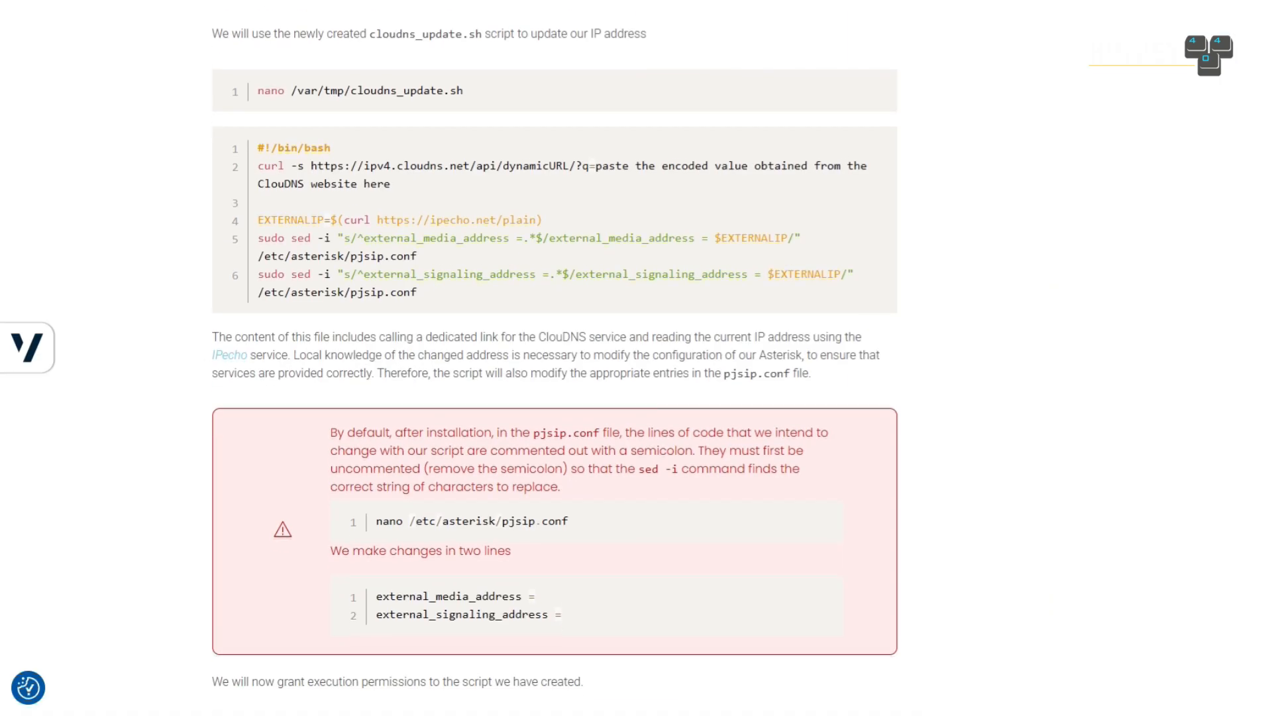
Scroll the VoIPro blog past the script to the cloudns_update.service systemd unit
scroll(down, 3)
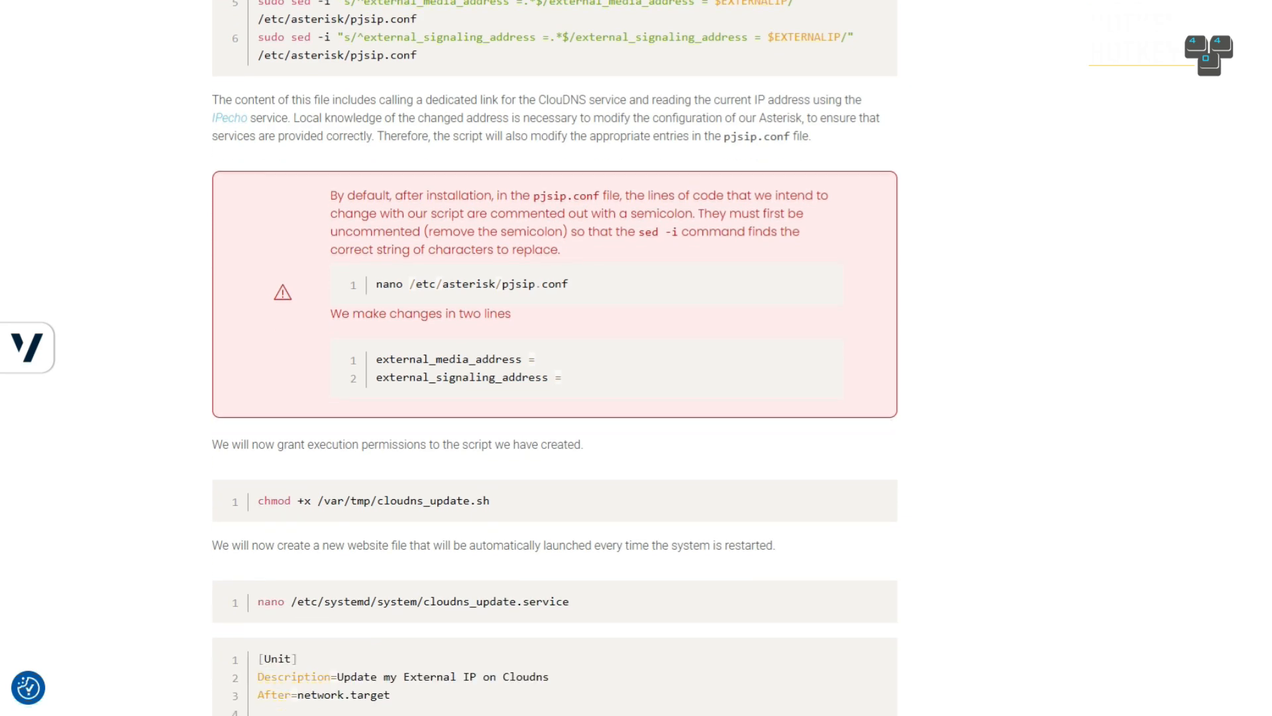
scroll(down, 3)
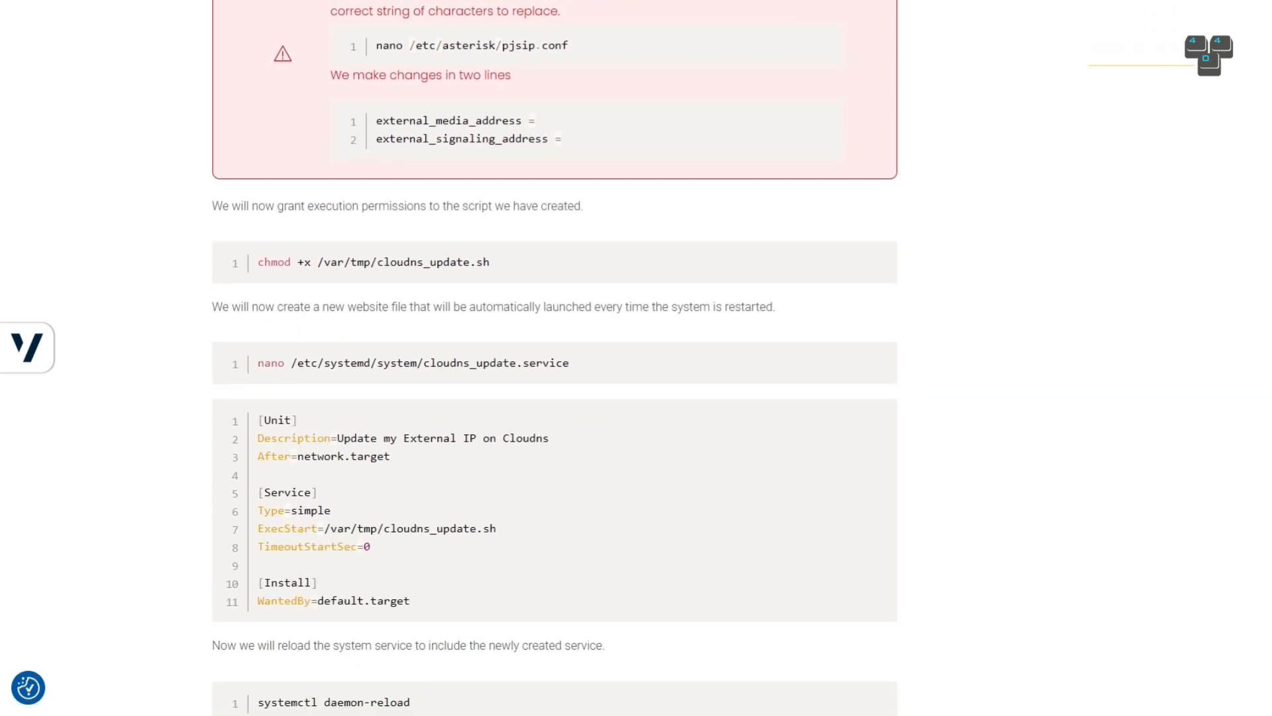